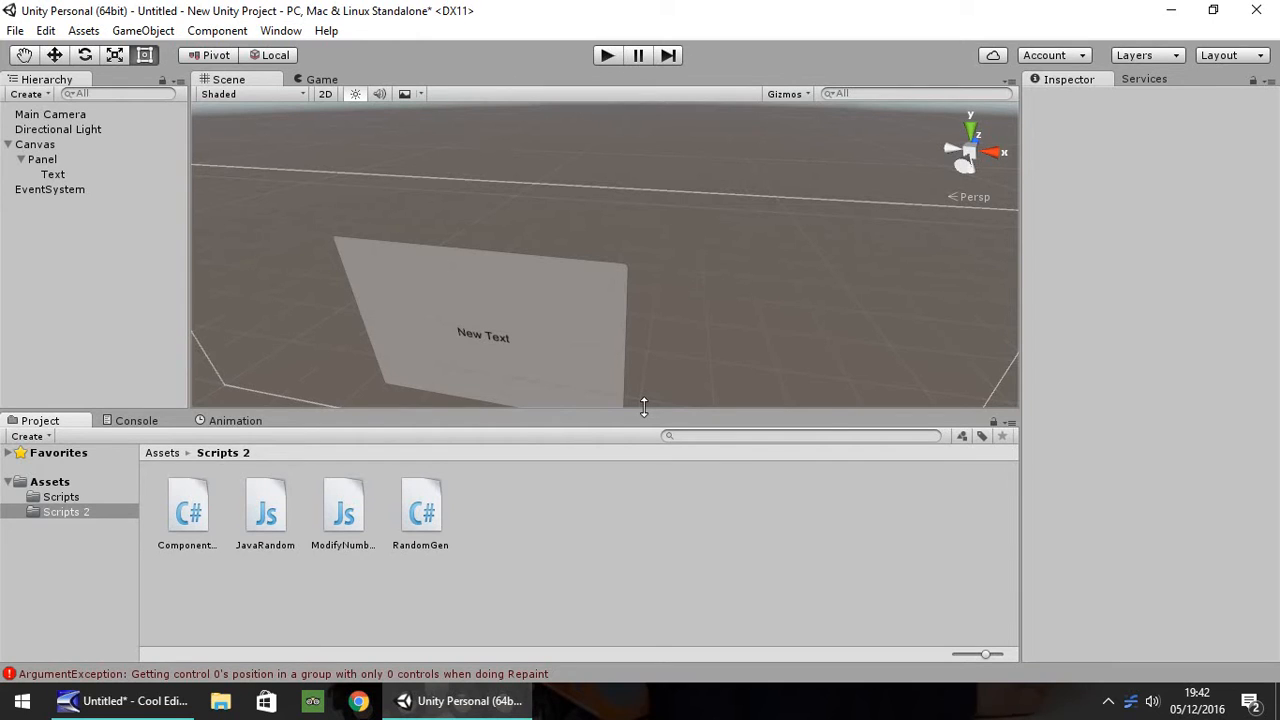
{"action": "mouse_move", "coordinate": [633, 320]}
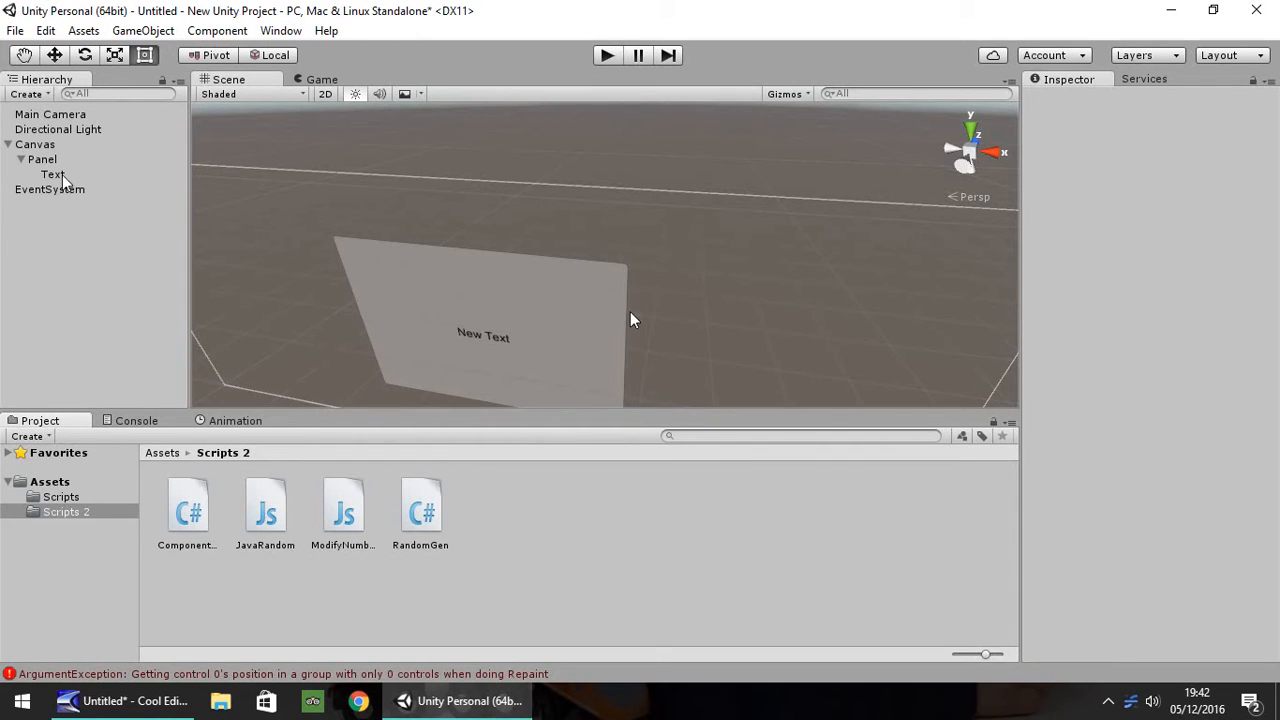
- Select Canvas, Panel, then the Text object to view its 'New Text' properties
{"action": "left_click", "coordinate": [34, 144]}
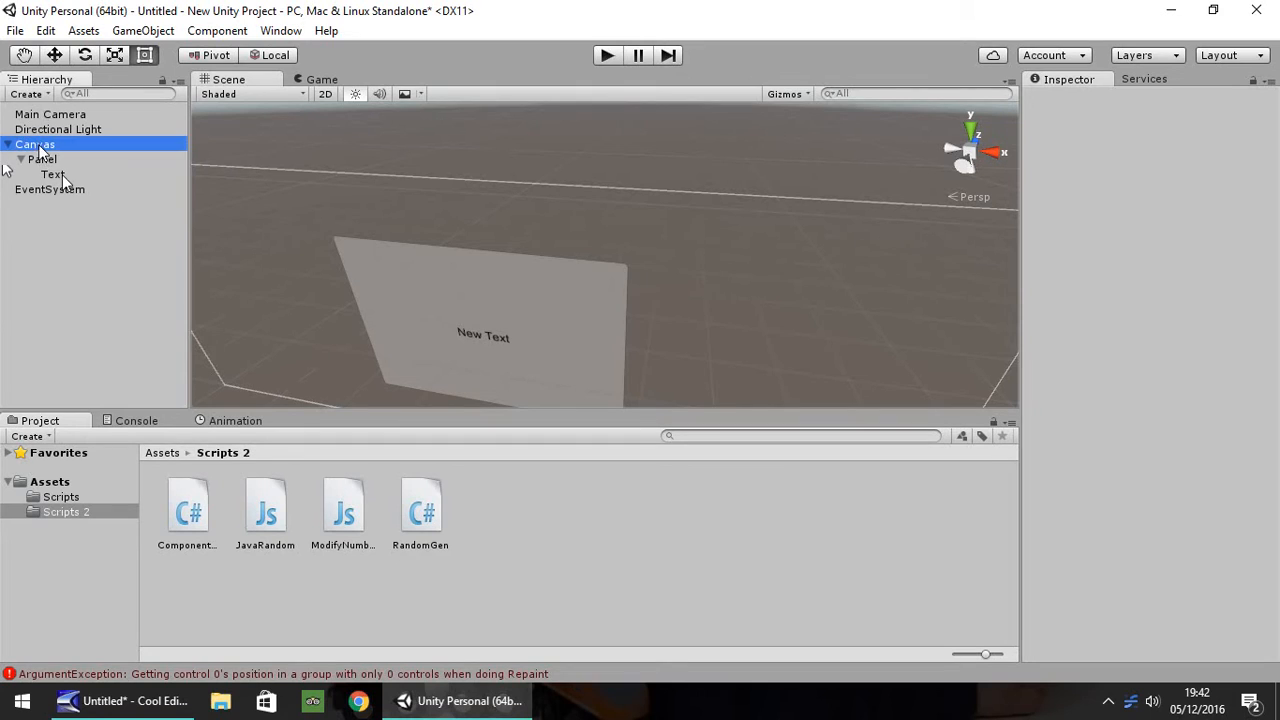
{"action": "left_click", "coordinate": [35, 144]}
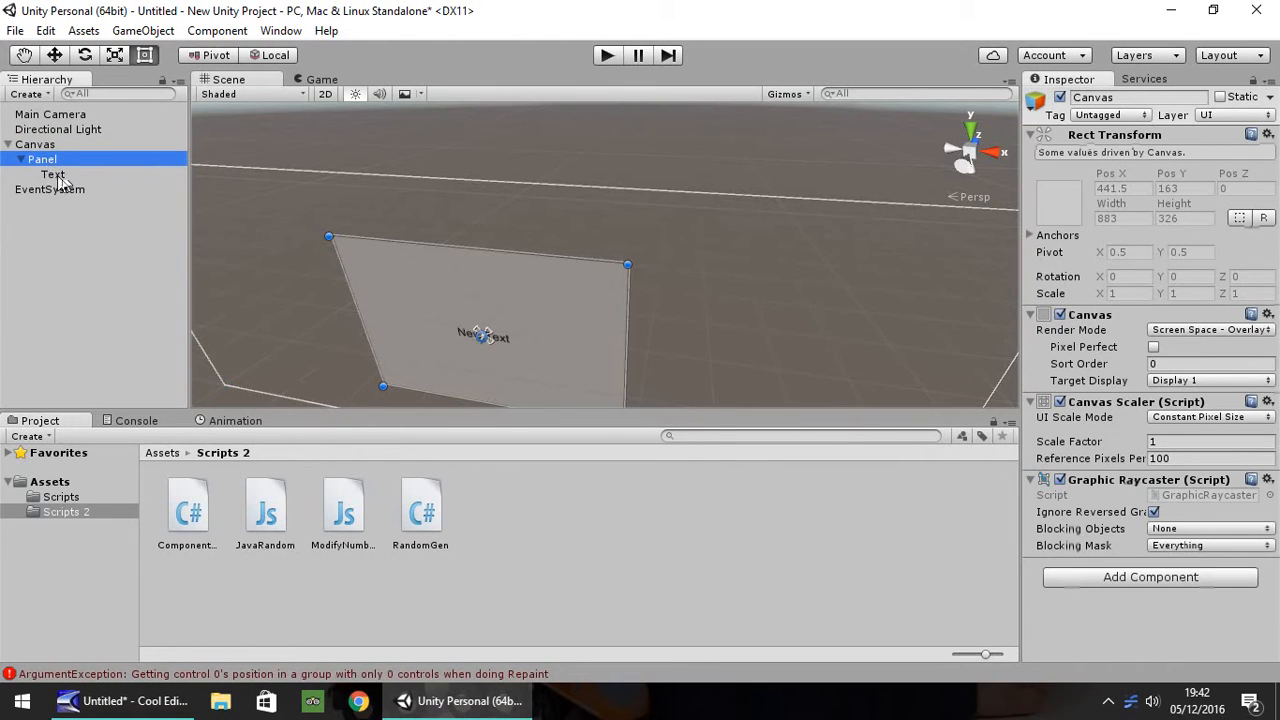
{"action": "left_click", "coordinate": [52, 174]}
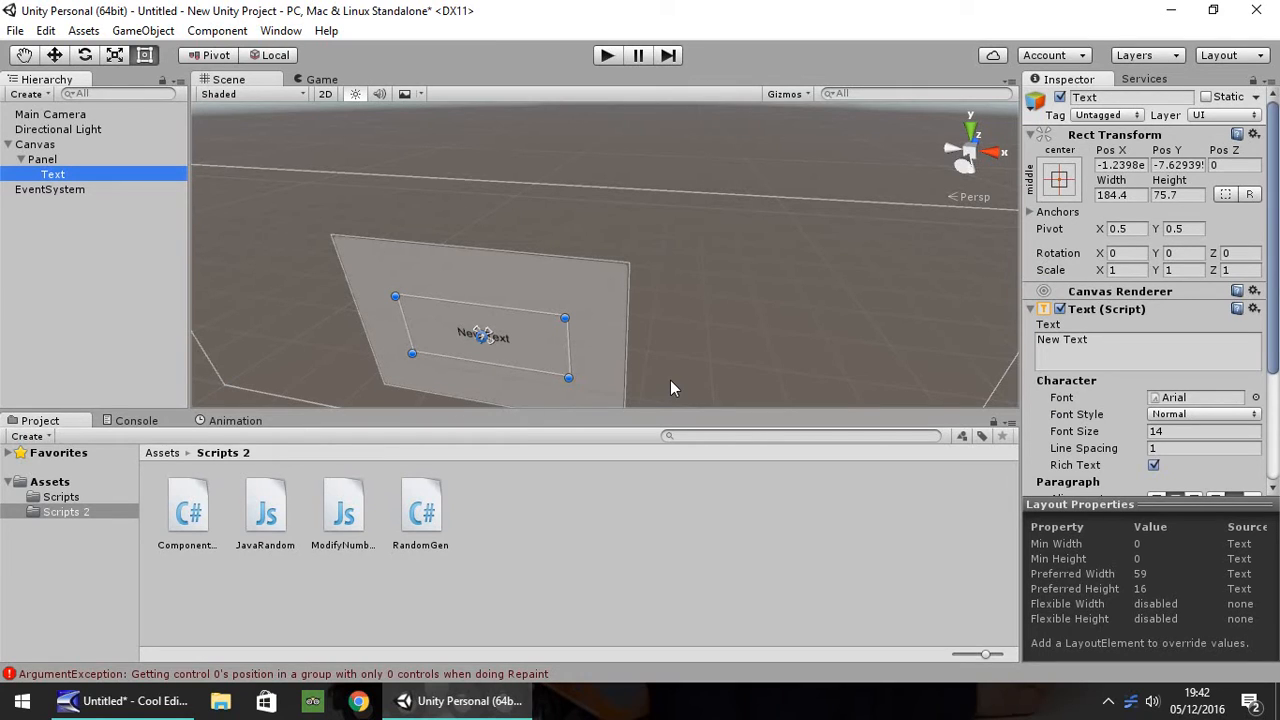
{"action": "mouse_move", "coordinate": [640, 399]}
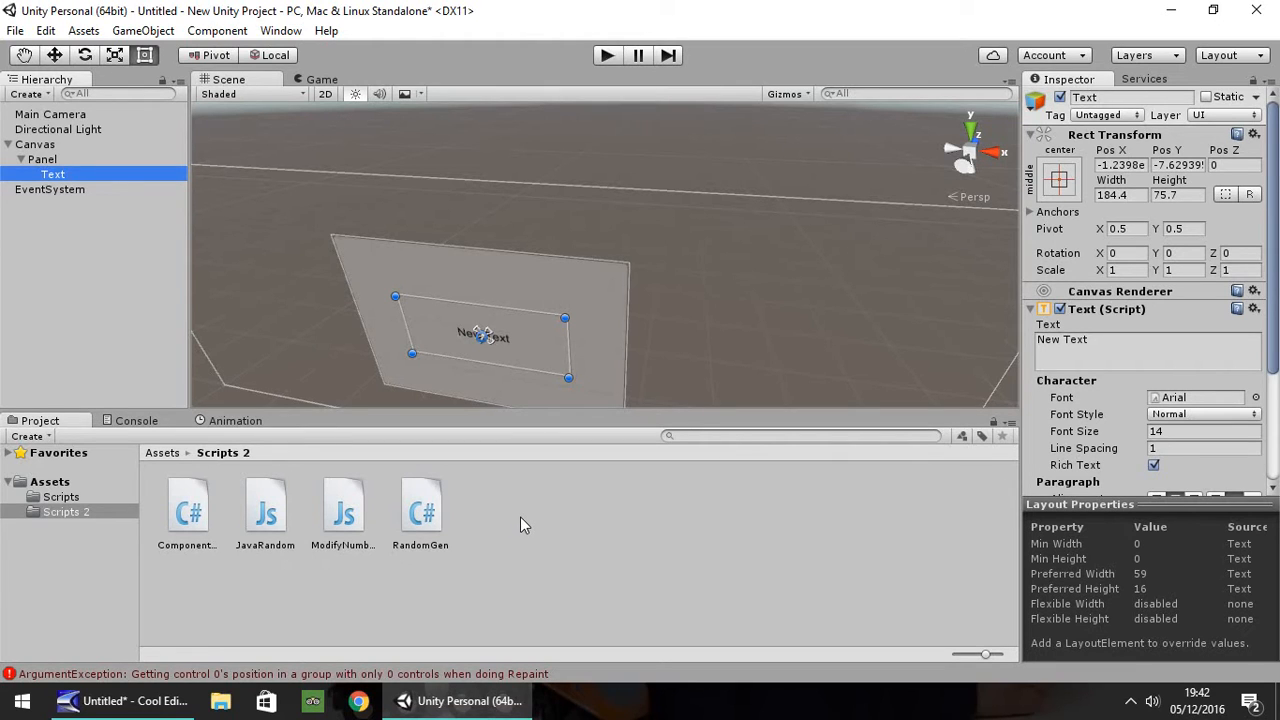
- Create a JavaScript file named TextMod in Scripts 2 and open it in MonoDevelop
{"action": "right_click", "coordinate": [525, 525]}
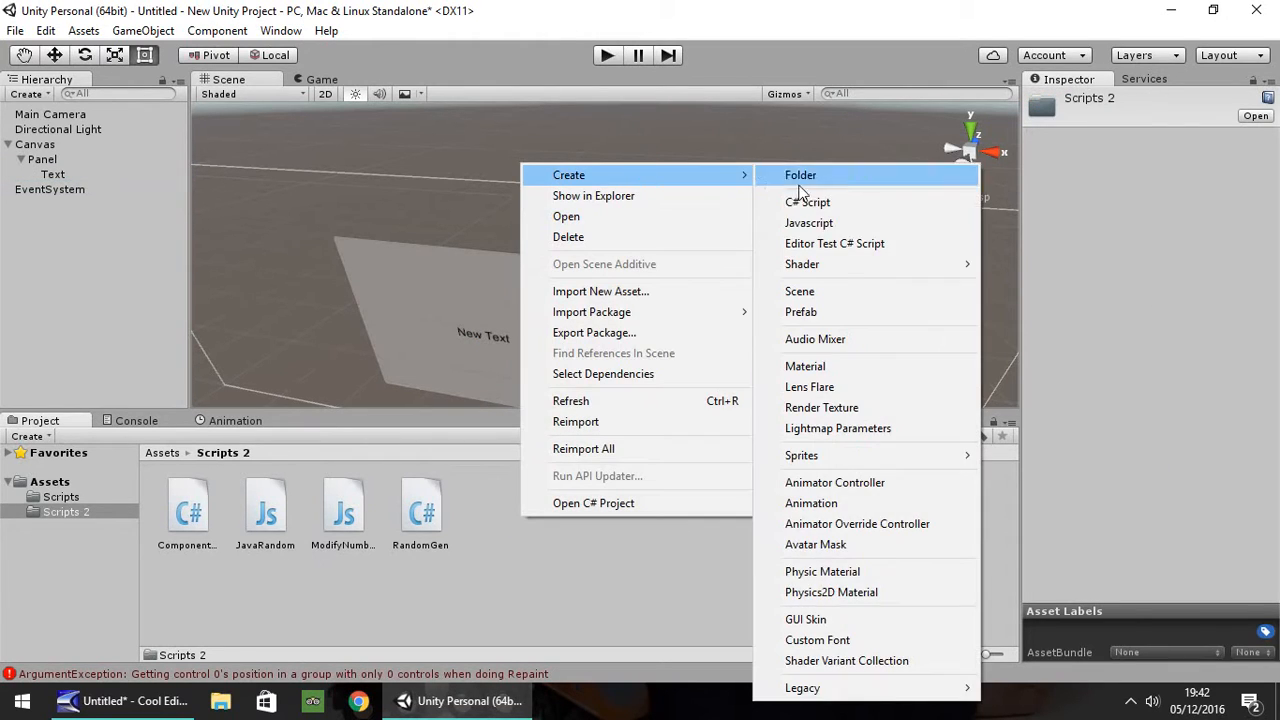
{"action": "left_click", "coordinate": [808, 222]}
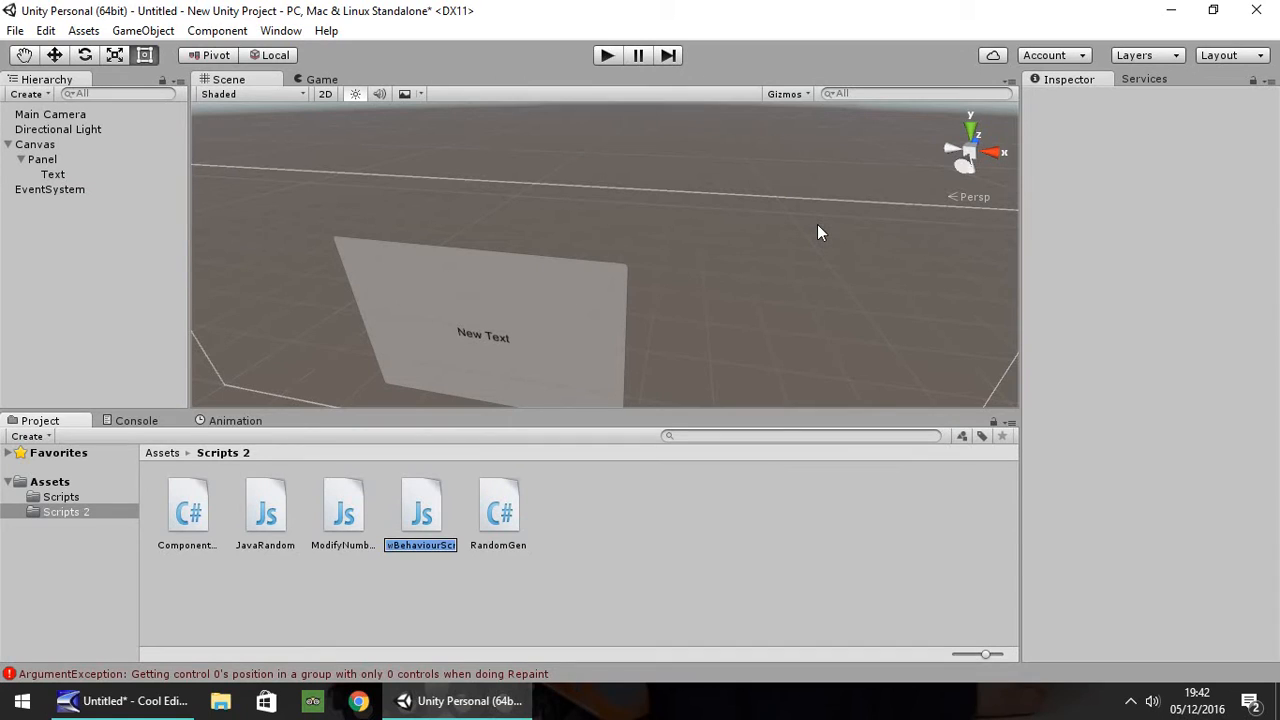
{"action": "type", "text": "TextMod"}
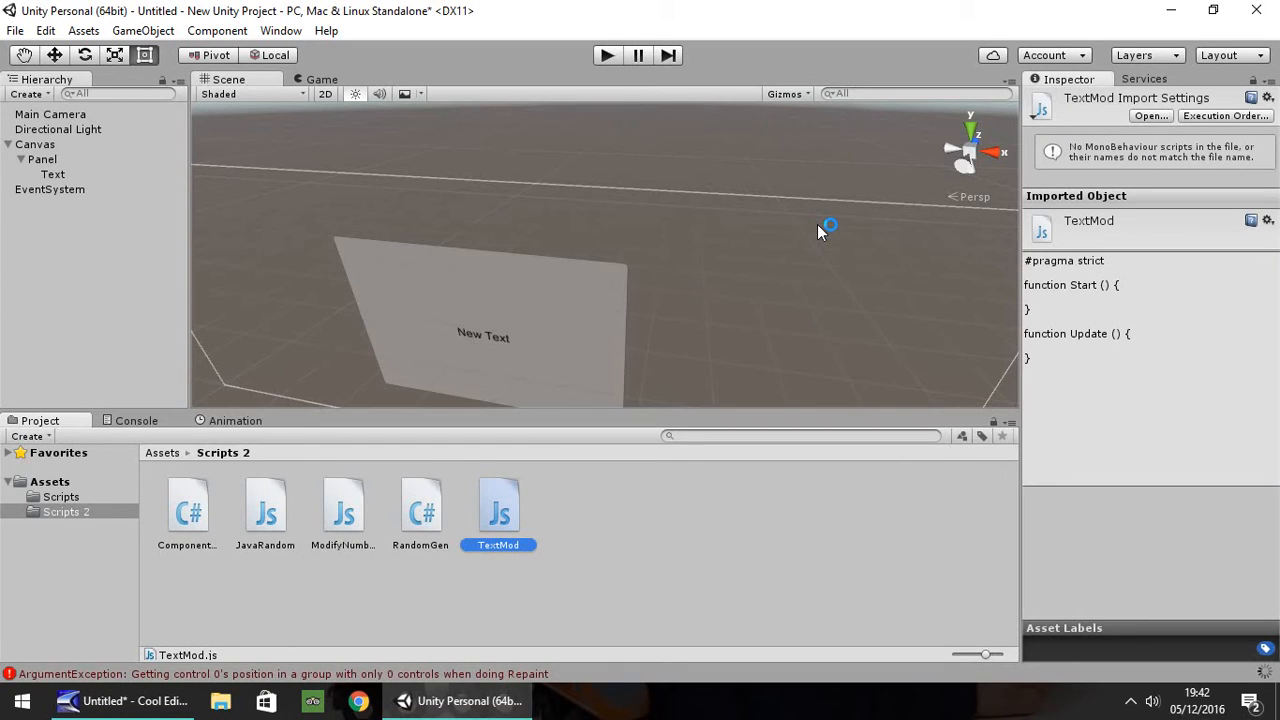
{"action": "double_click", "coordinate": [498, 505]}
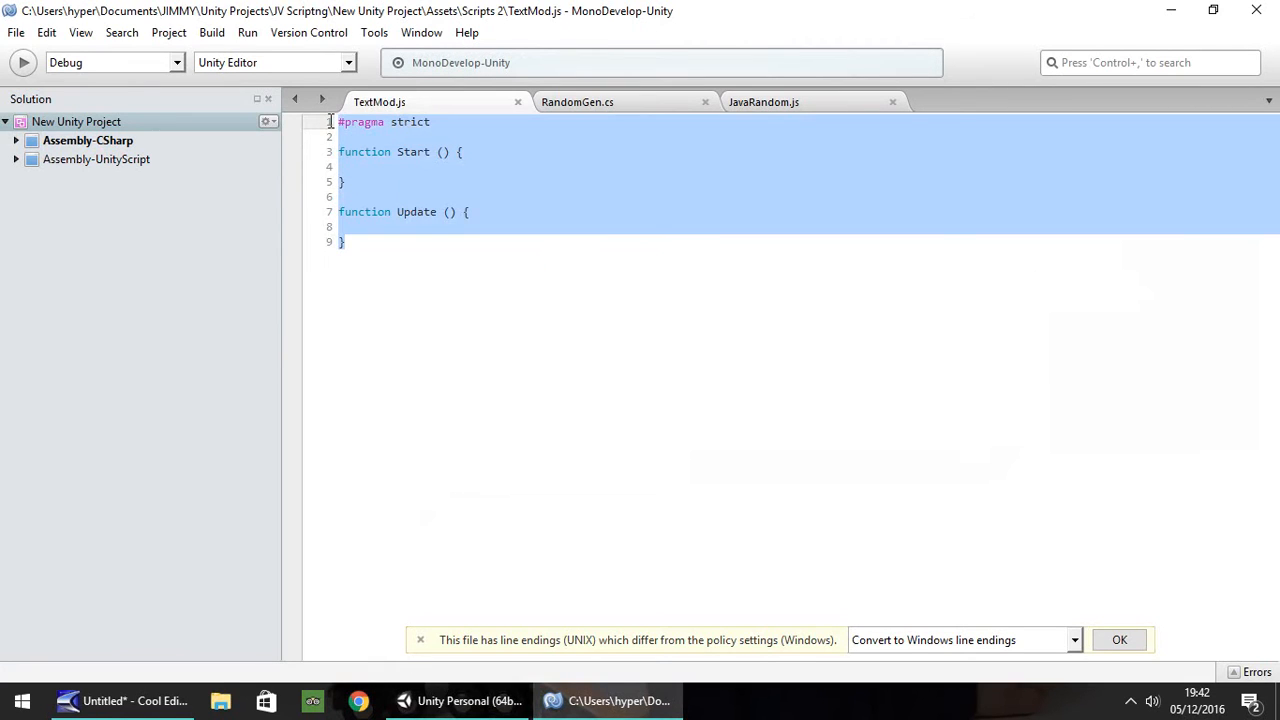
- Add 'import UnityEngine.UI;' at the top of TextMod.js
{"action": "type", "text": "impor"}
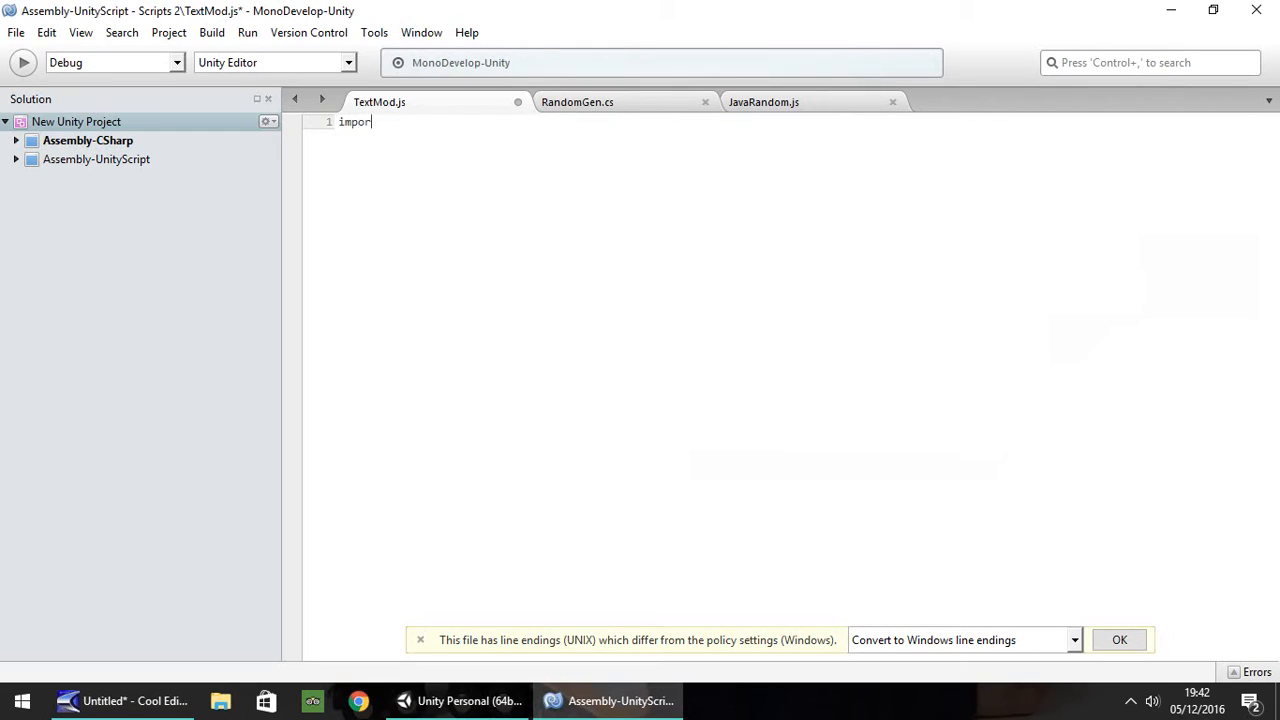
{"action": "type", "text": "t Unity"}
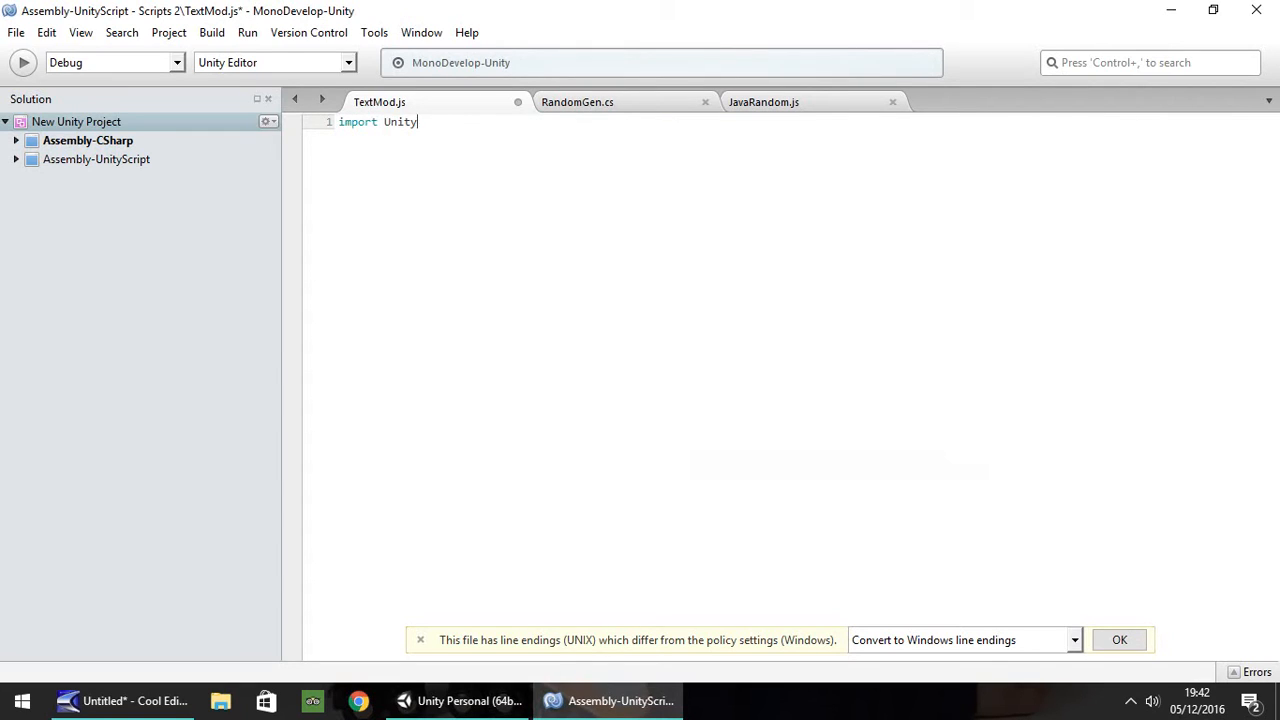
{"action": "type", "text": "Engine.UI;"}
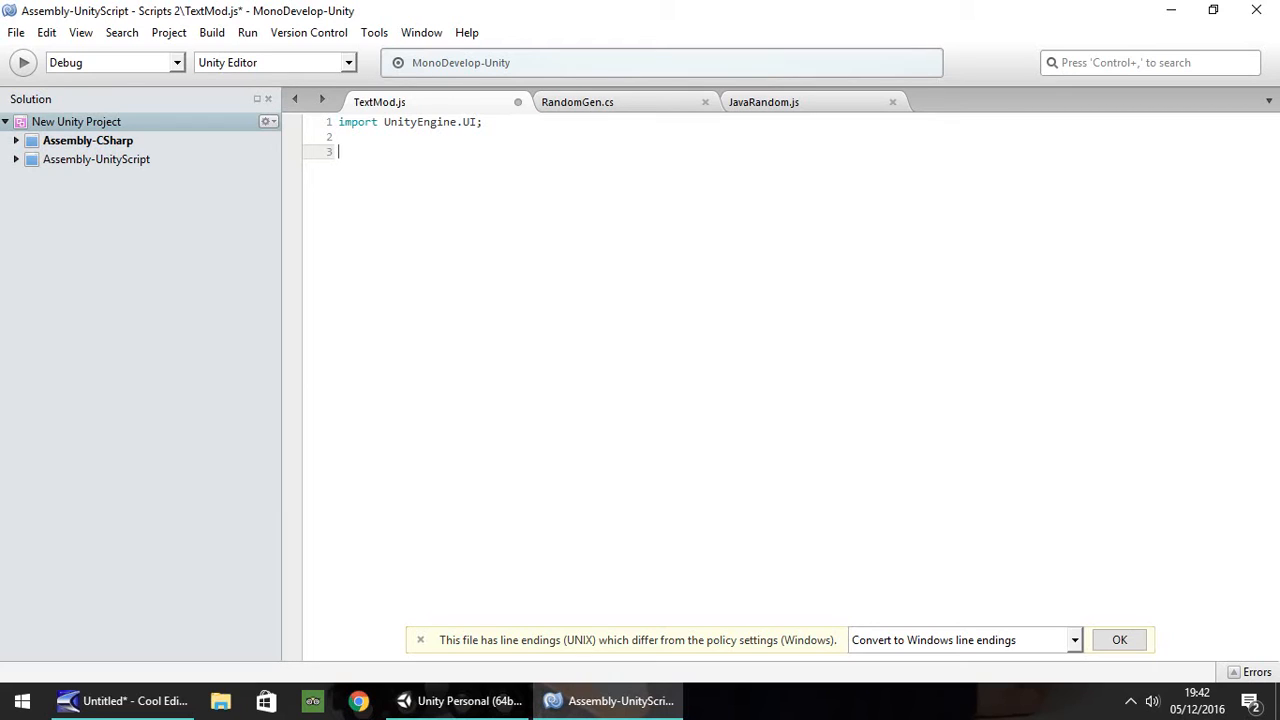
- Declare 'var TheTextBox : GameObject;' on the next line
{"action": "type", "text": "var"}
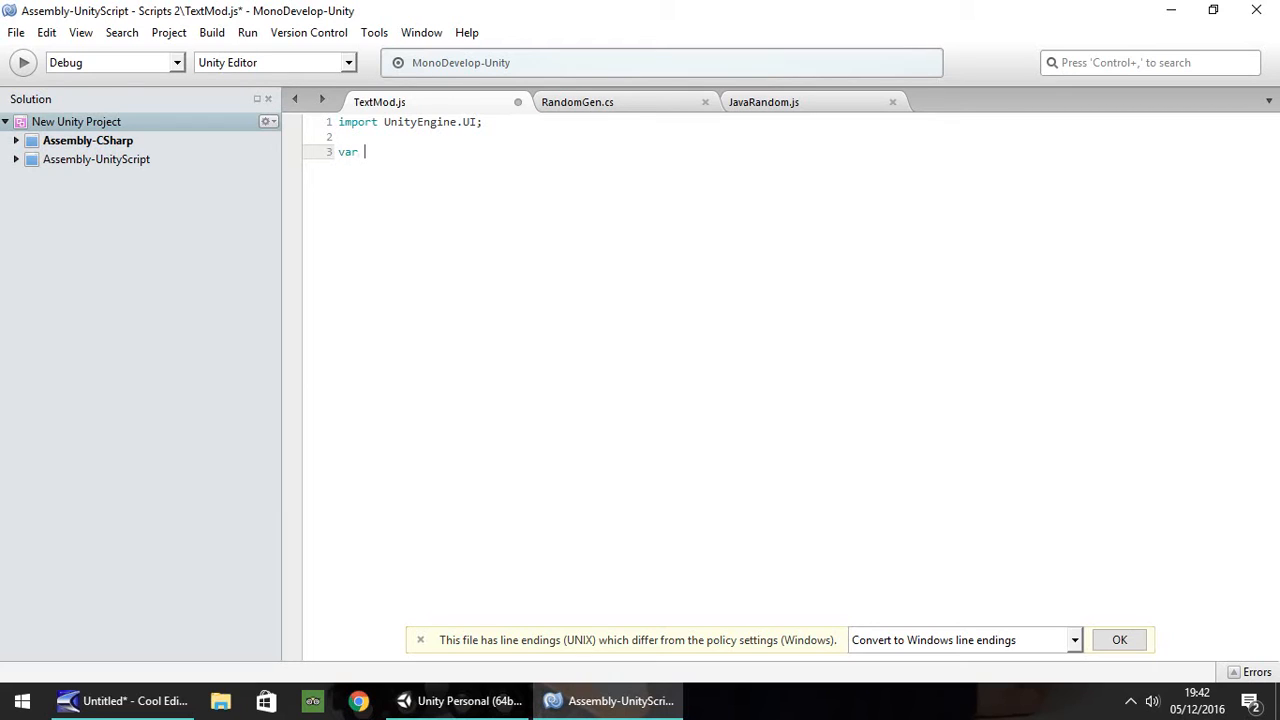
{"action": "type", "text": "TheT"}
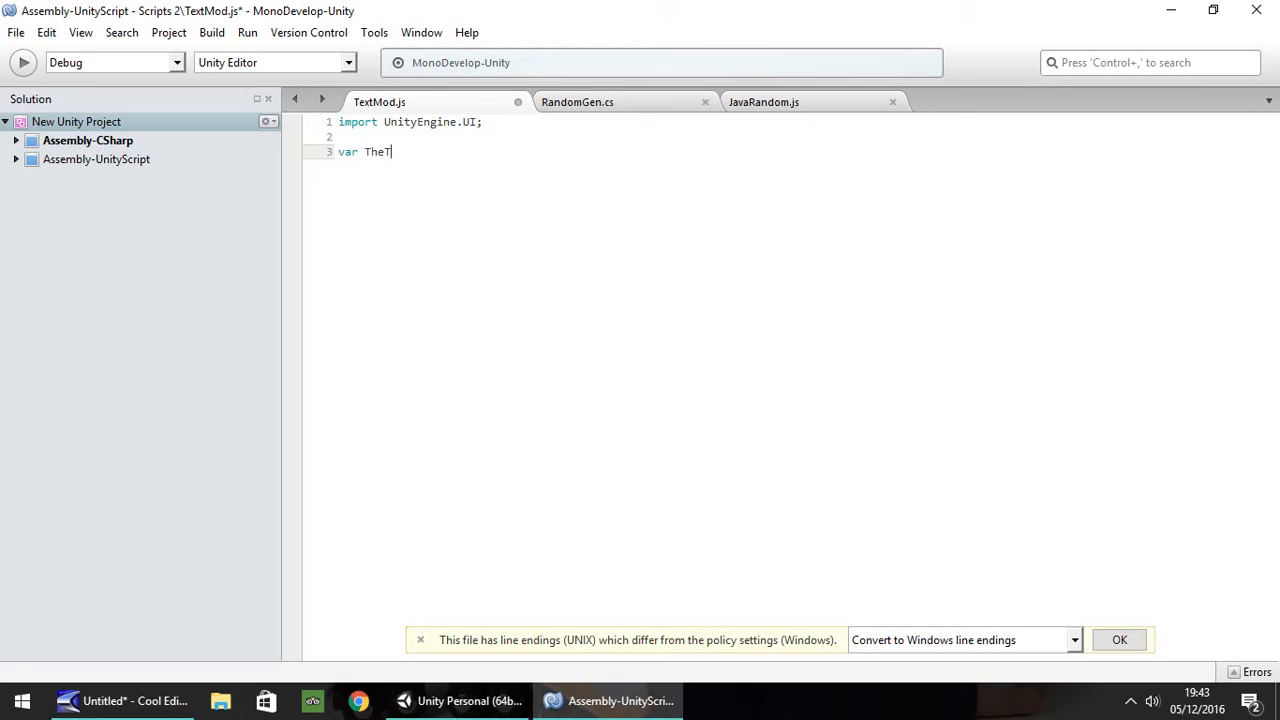
{"action": "type", "text": "extBo"}
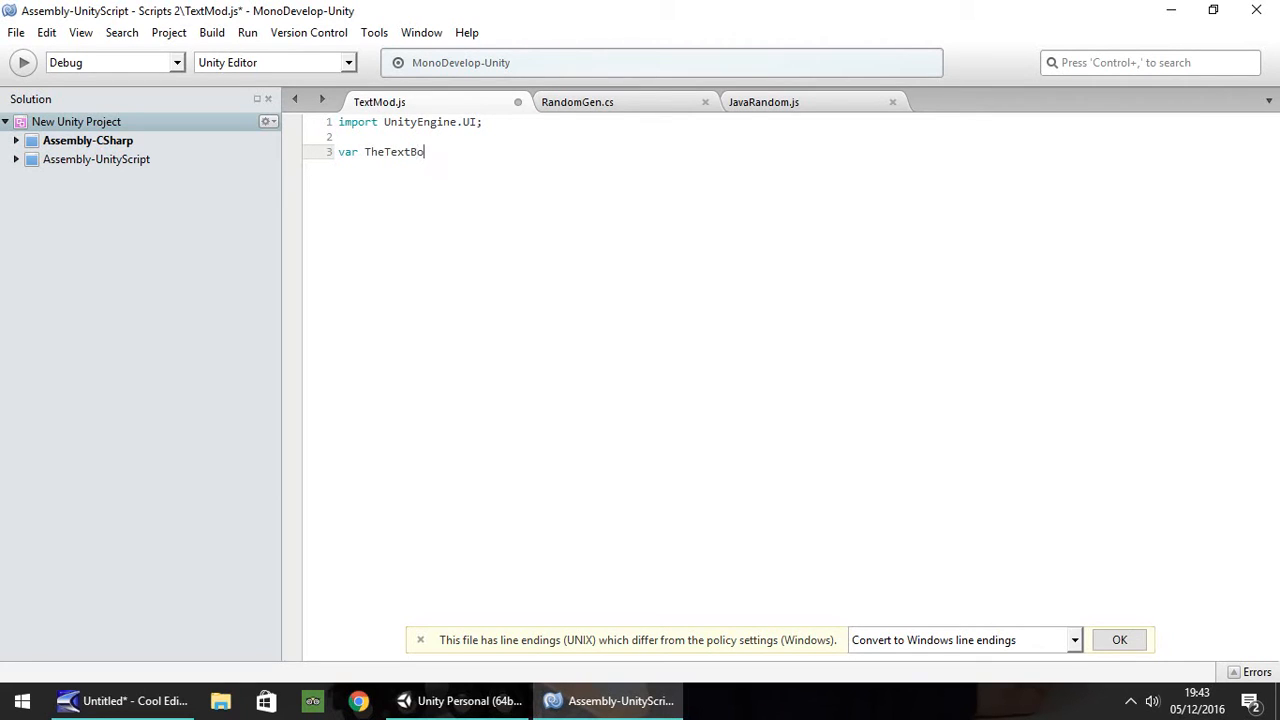
{"action": "type", "text": "x :"}
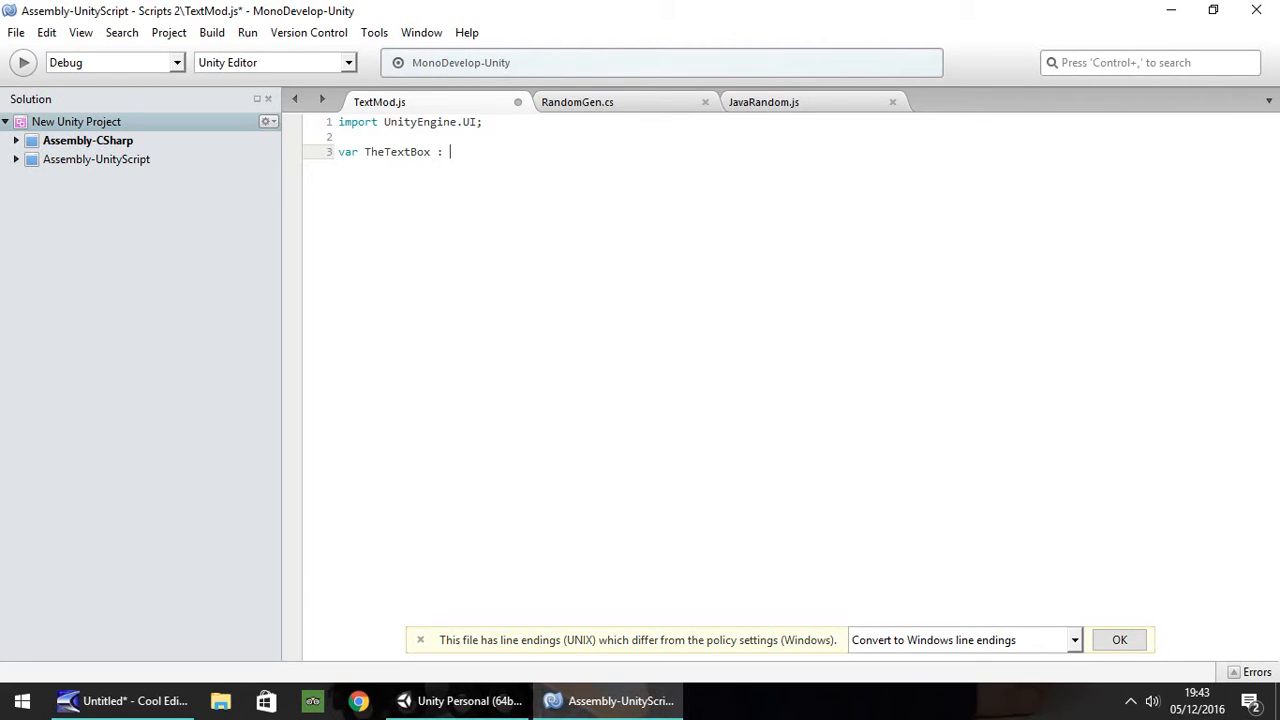
{"action": "type", "text": "Game"}
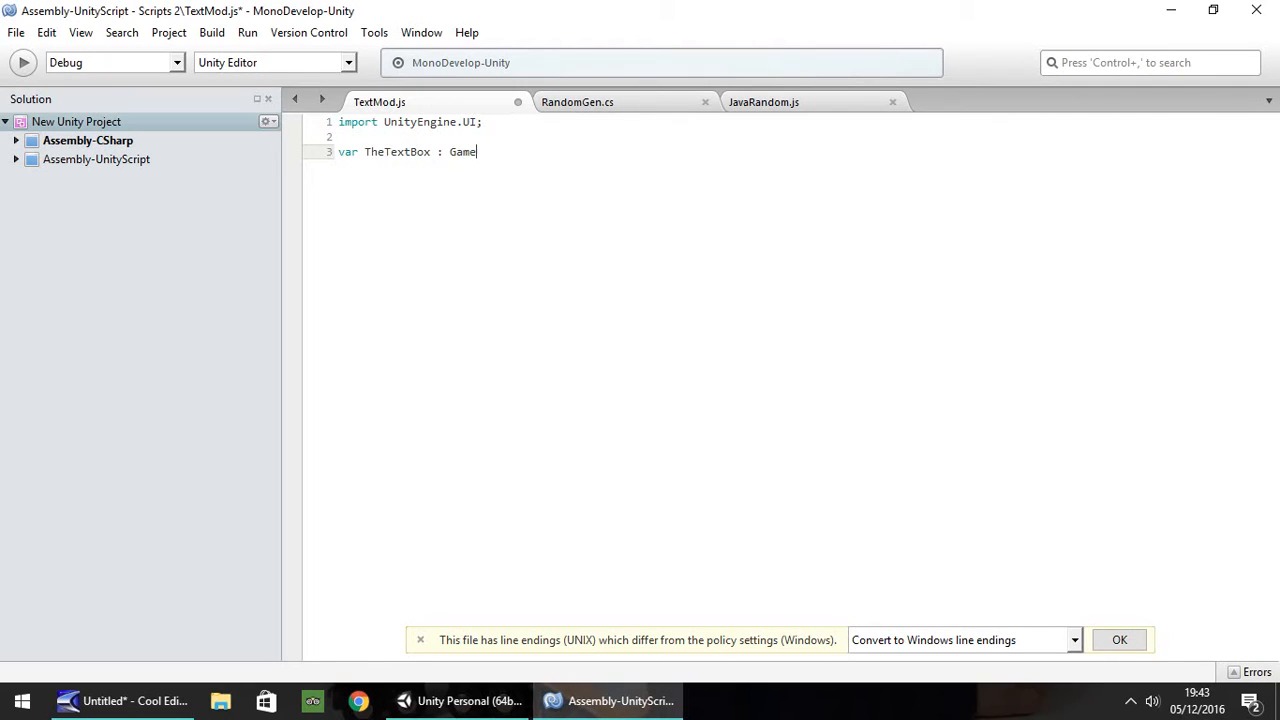
{"action": "type", "text": "Object"}
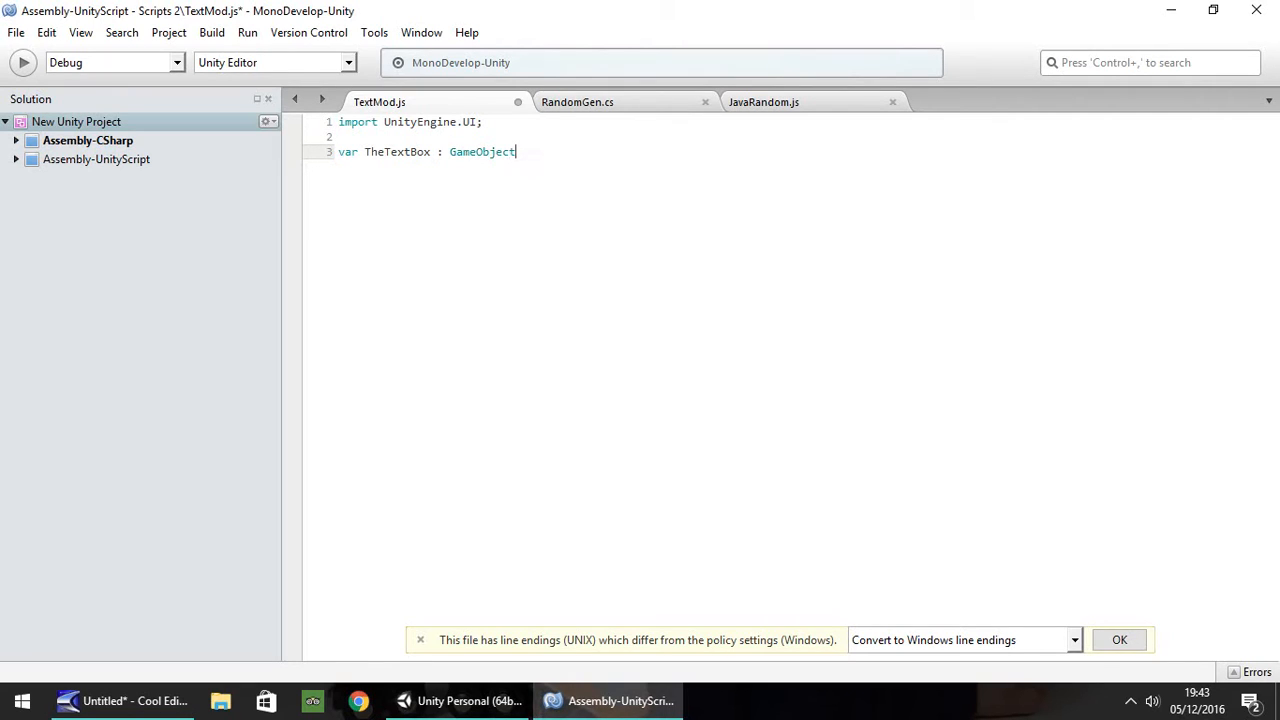
{"action": "type", "text": ";"}
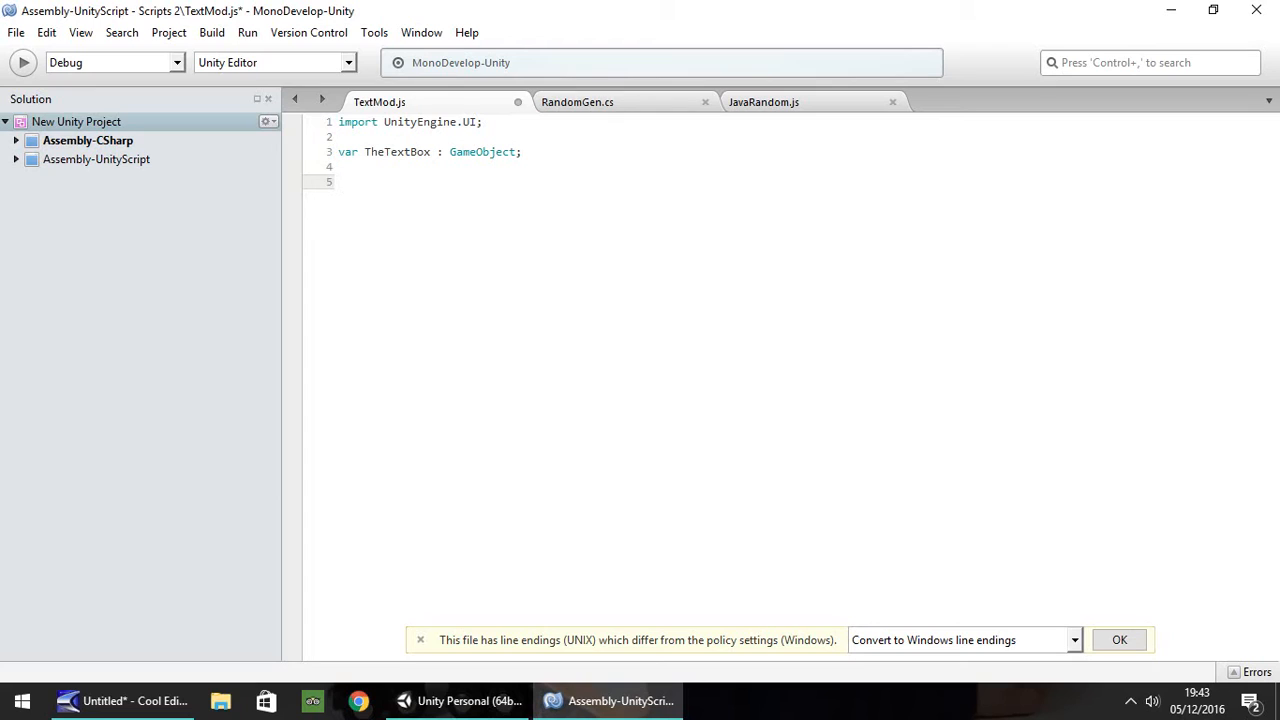
- Write a 'function Start ()' block in TextMod.js
{"action": "type", "text": "functio"}
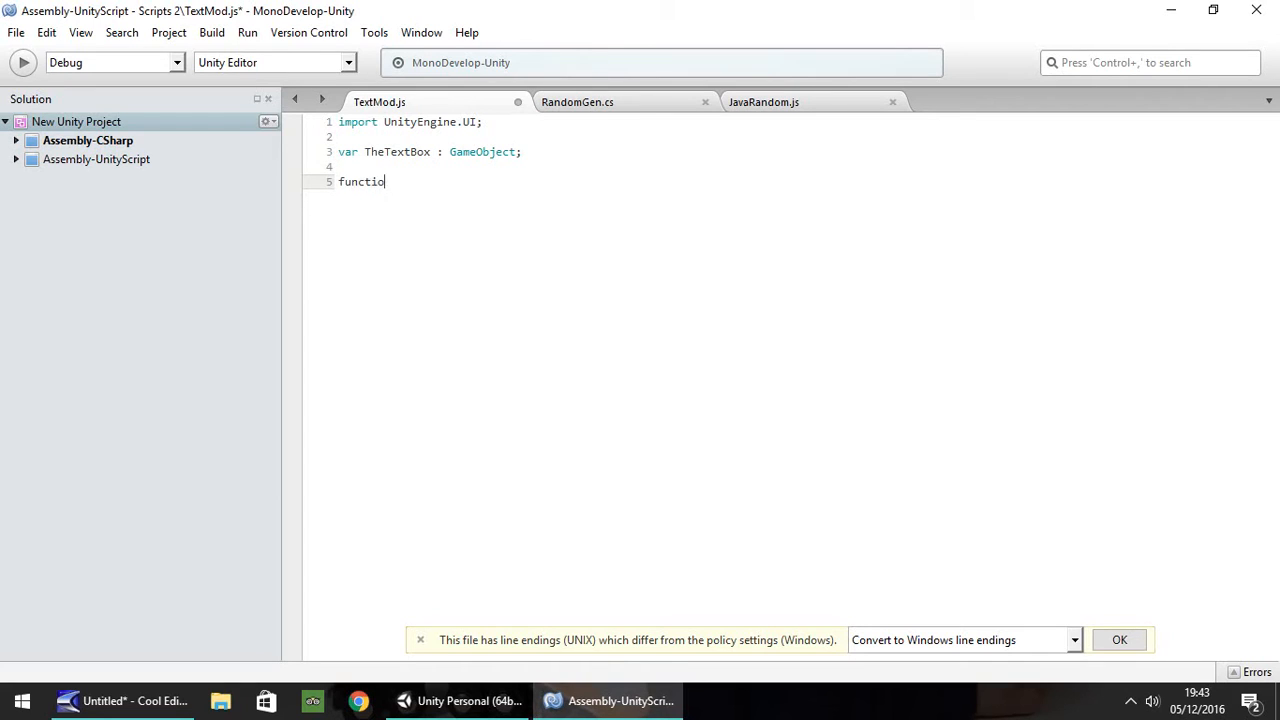
{"action": "type", "text": "n St"}
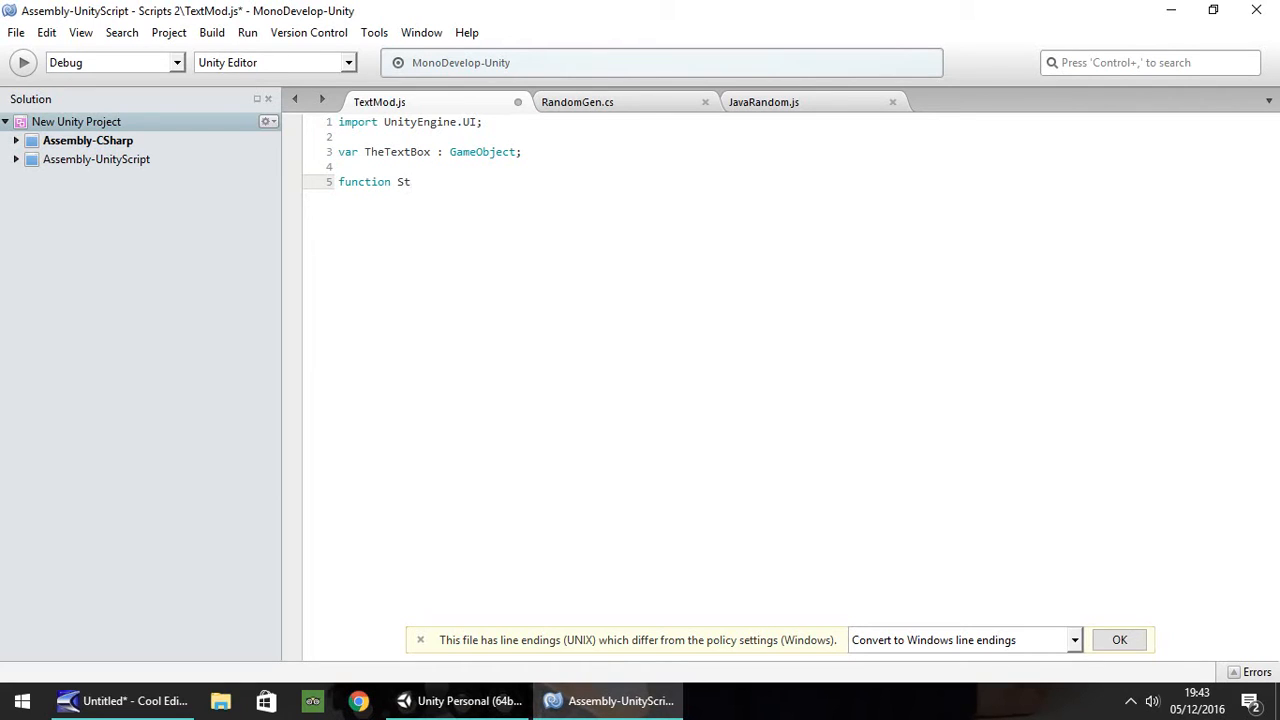
{"action": "type", "text": "art ()"}
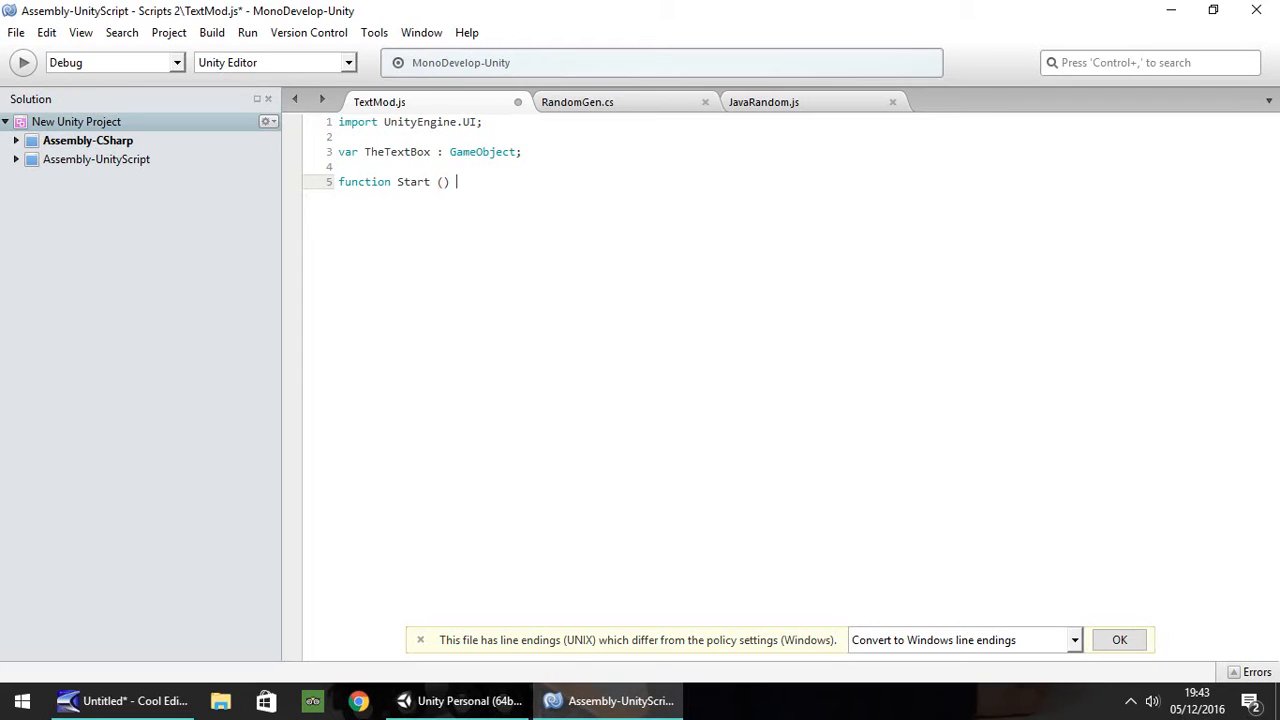
{"action": "type", "text": "{"}
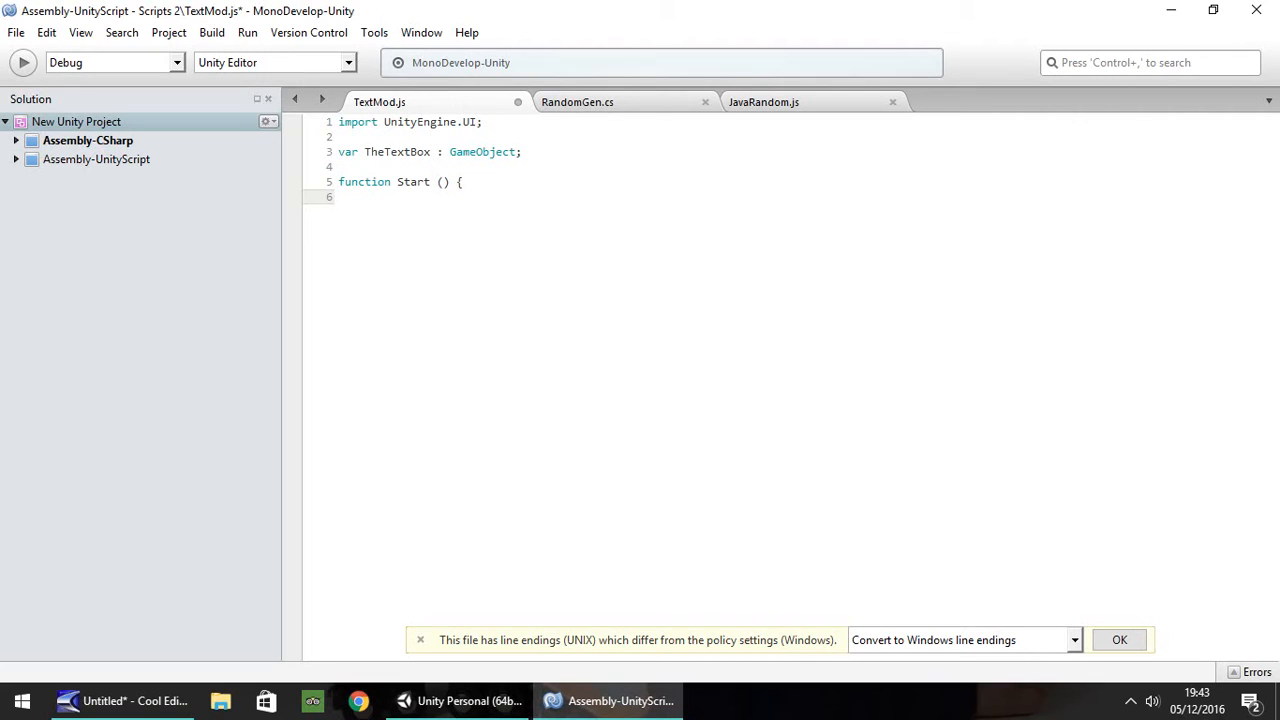
- Inside Start, set TheTextBox's Text component to "Hello, this is a text box"
{"action": "type", "text": "The"}
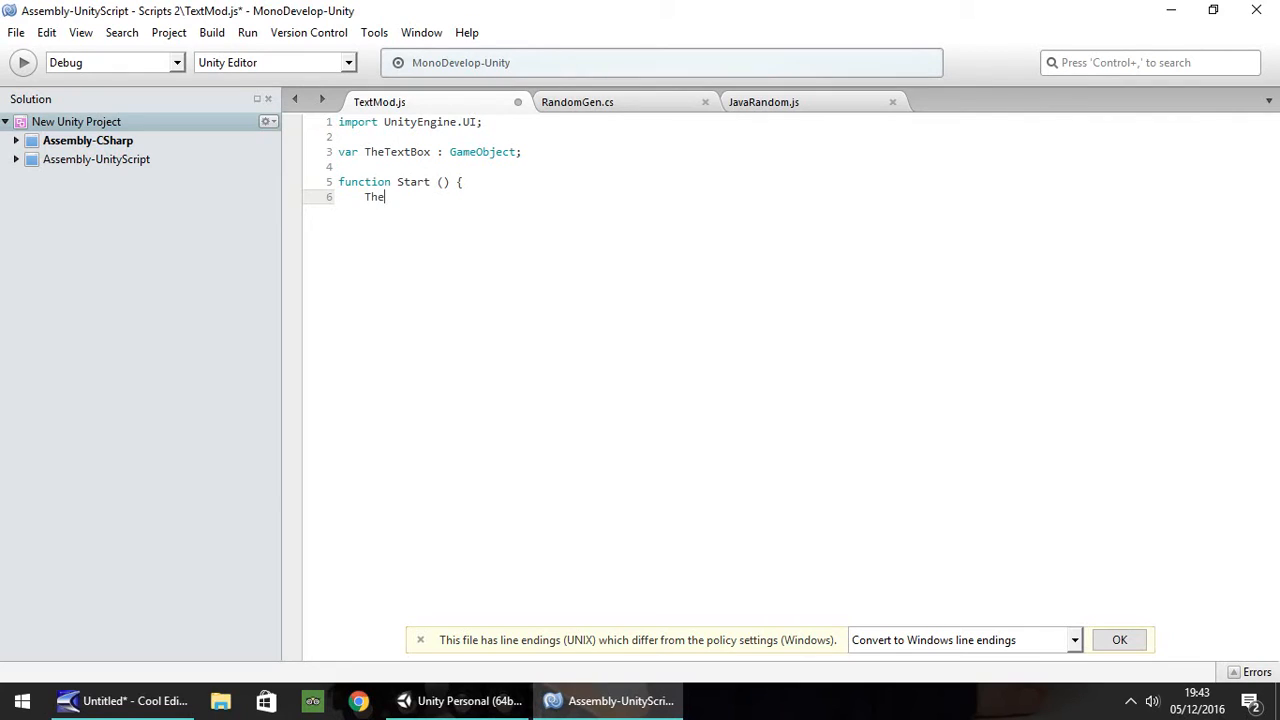
{"action": "type", "text": "Text"}
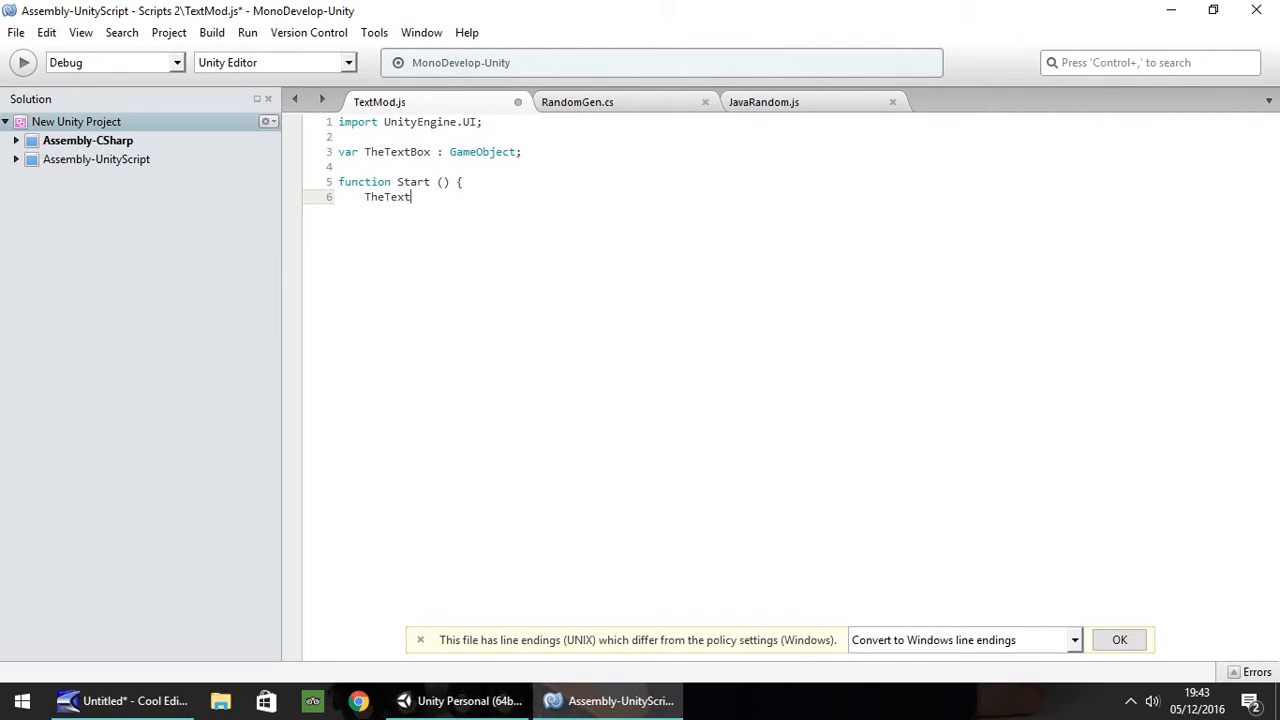
{"action": "type", "text": "Box."}
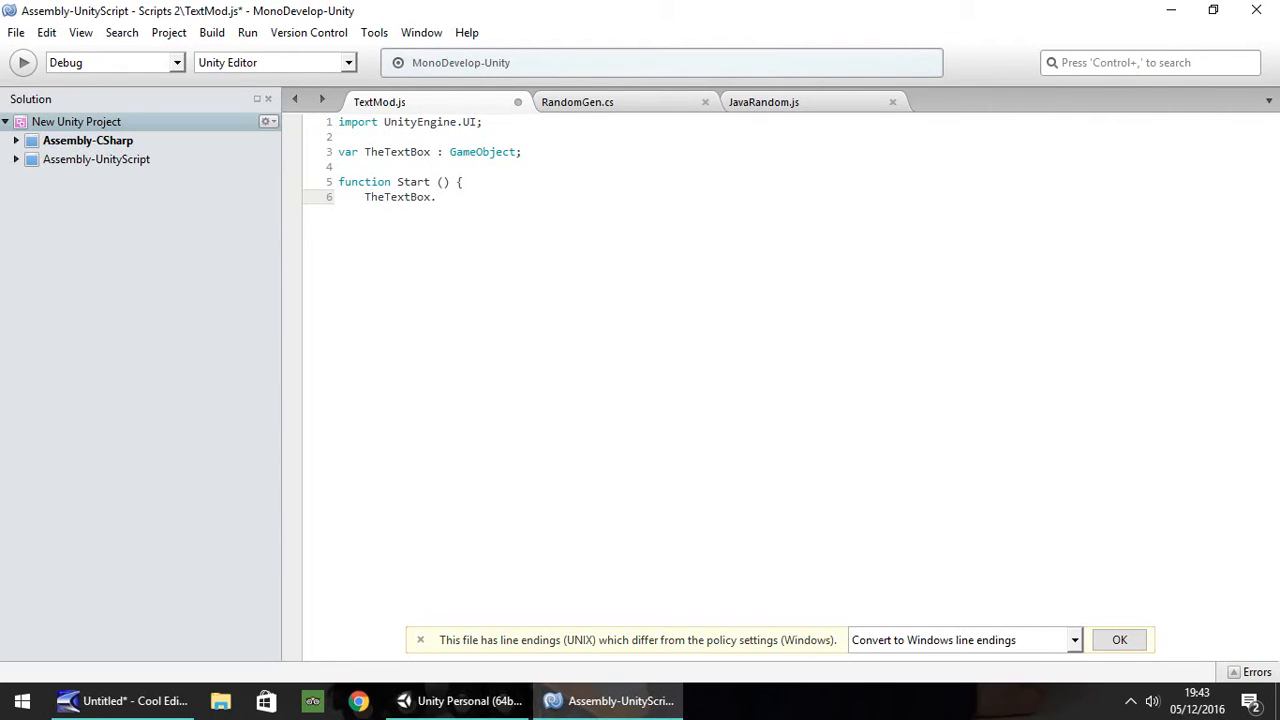
{"action": "type", "text": "Get"}
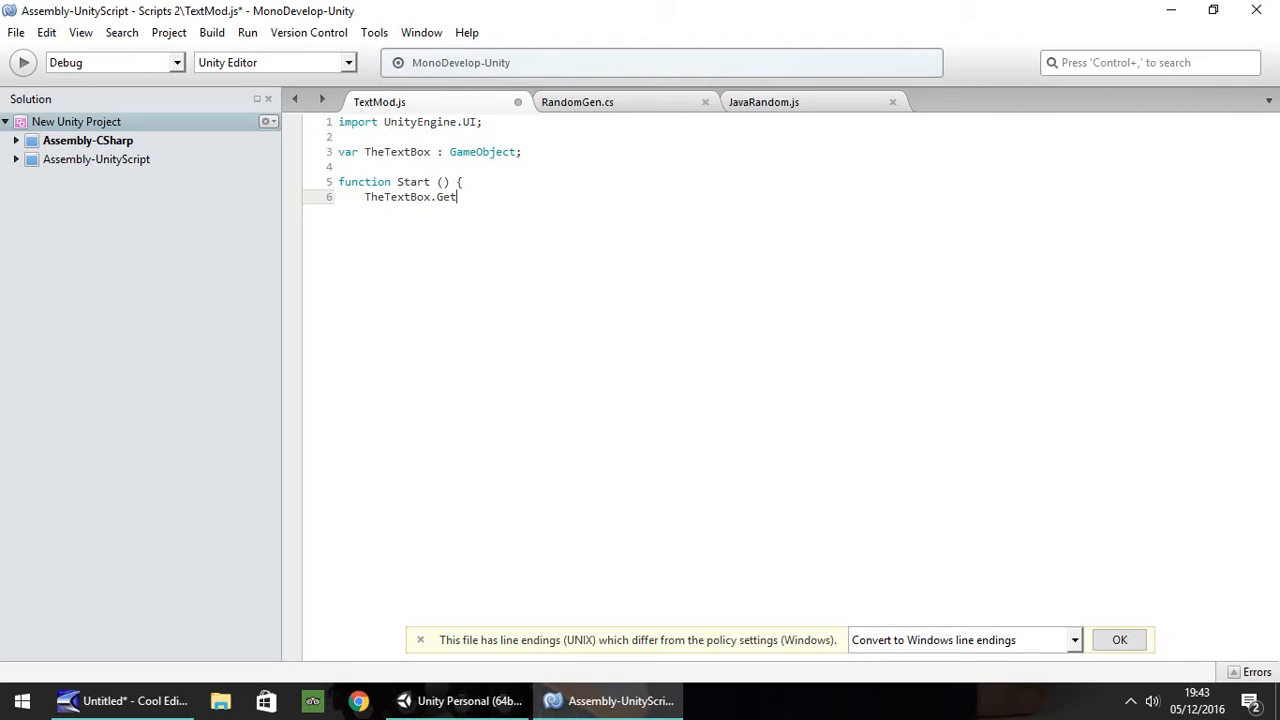
{"action": "type", "text": "Compone"}
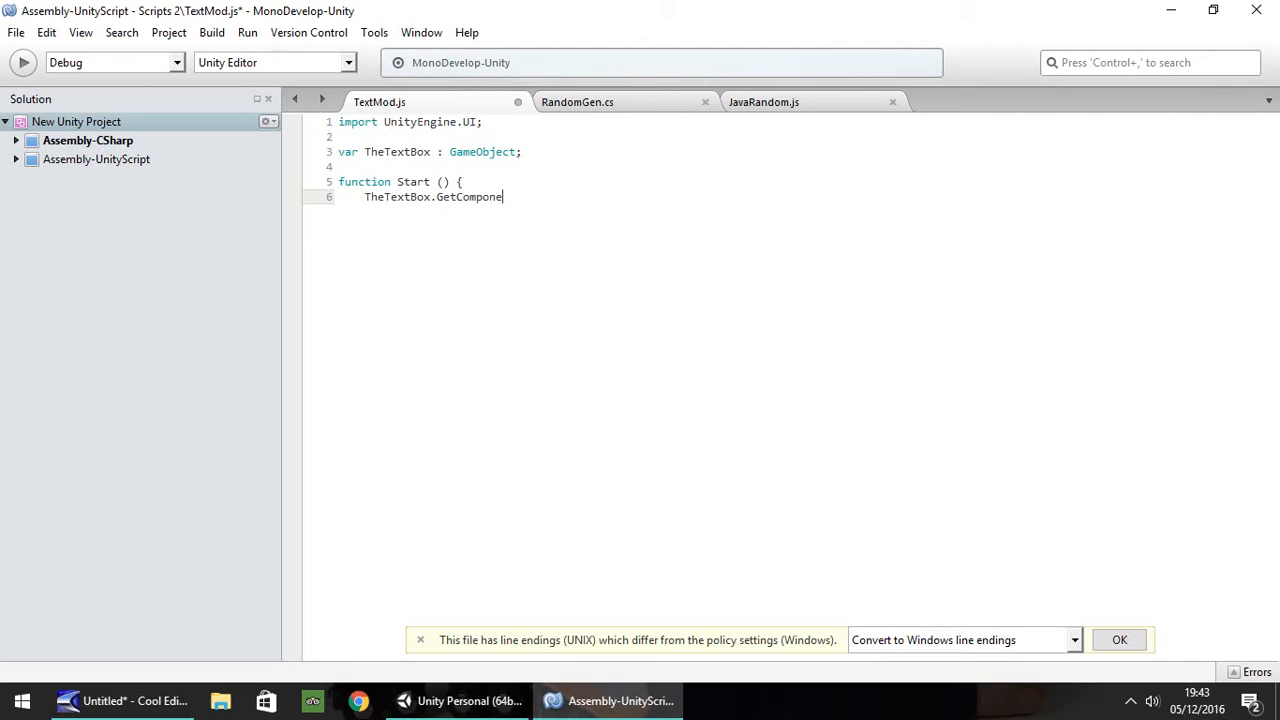
{"action": "type", "text": "nt."}
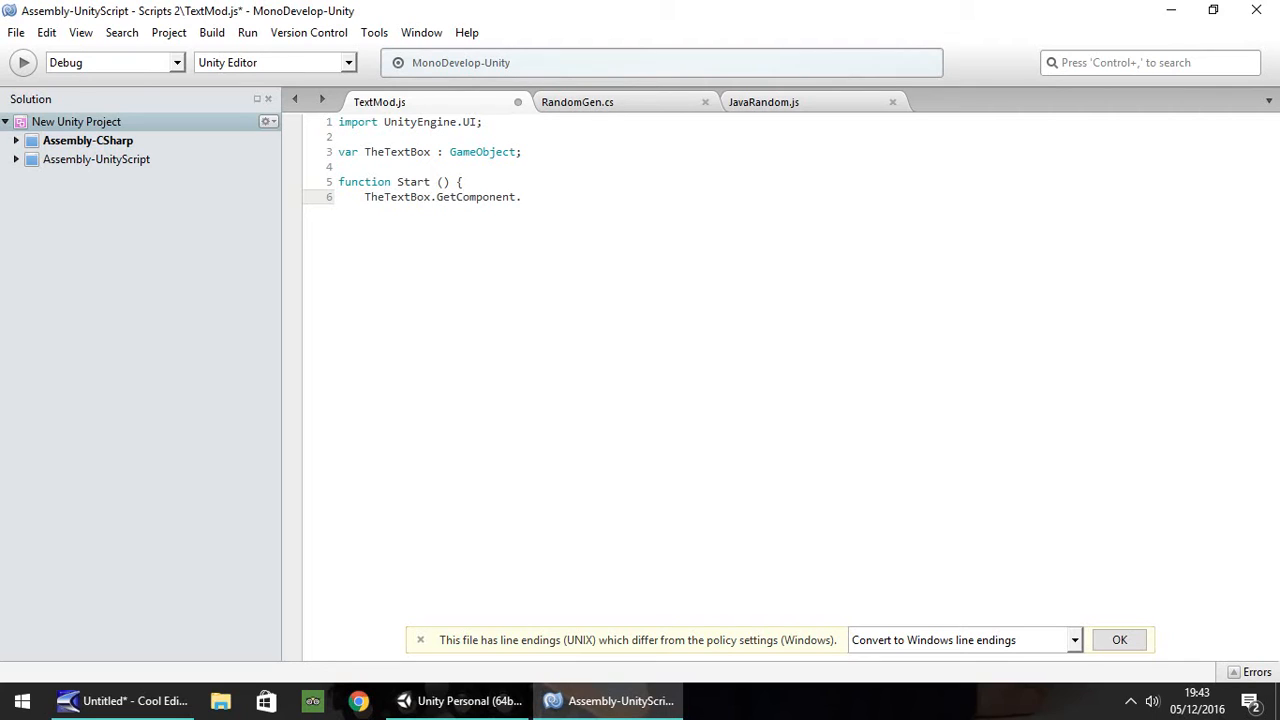
{"action": "type", "text": "<Te"}
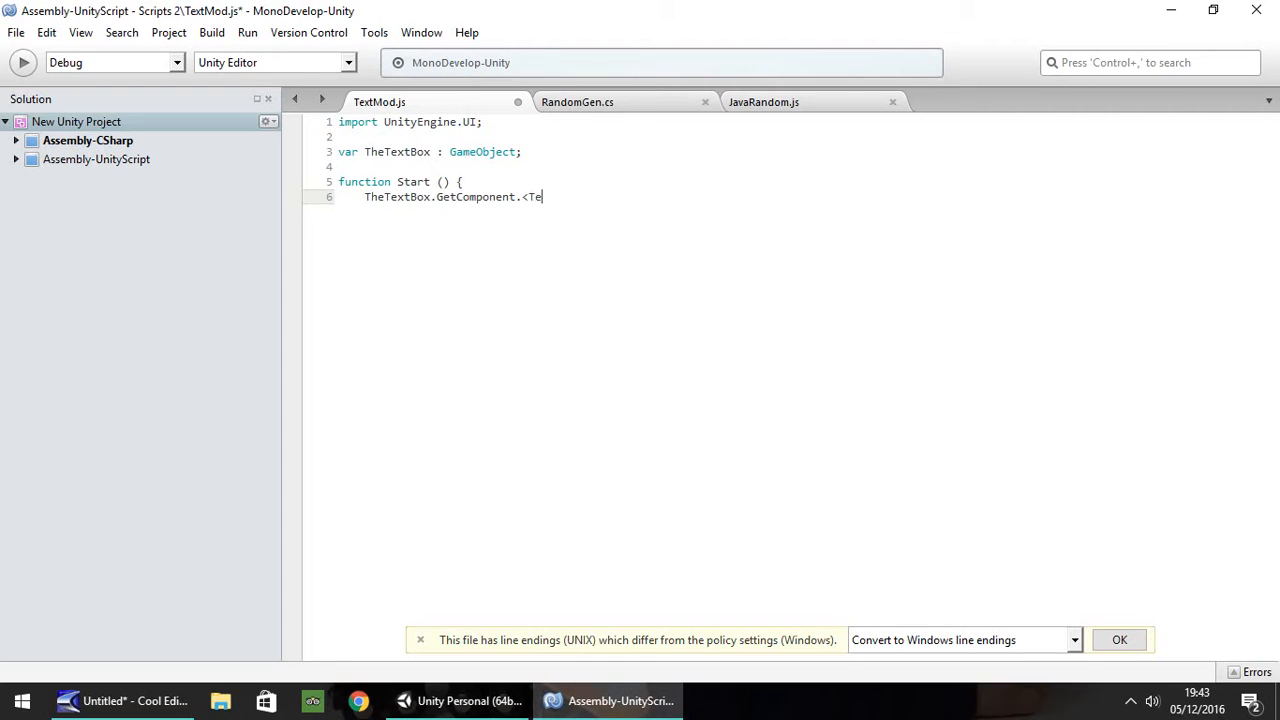
{"action": "type", "text": "xt>"}
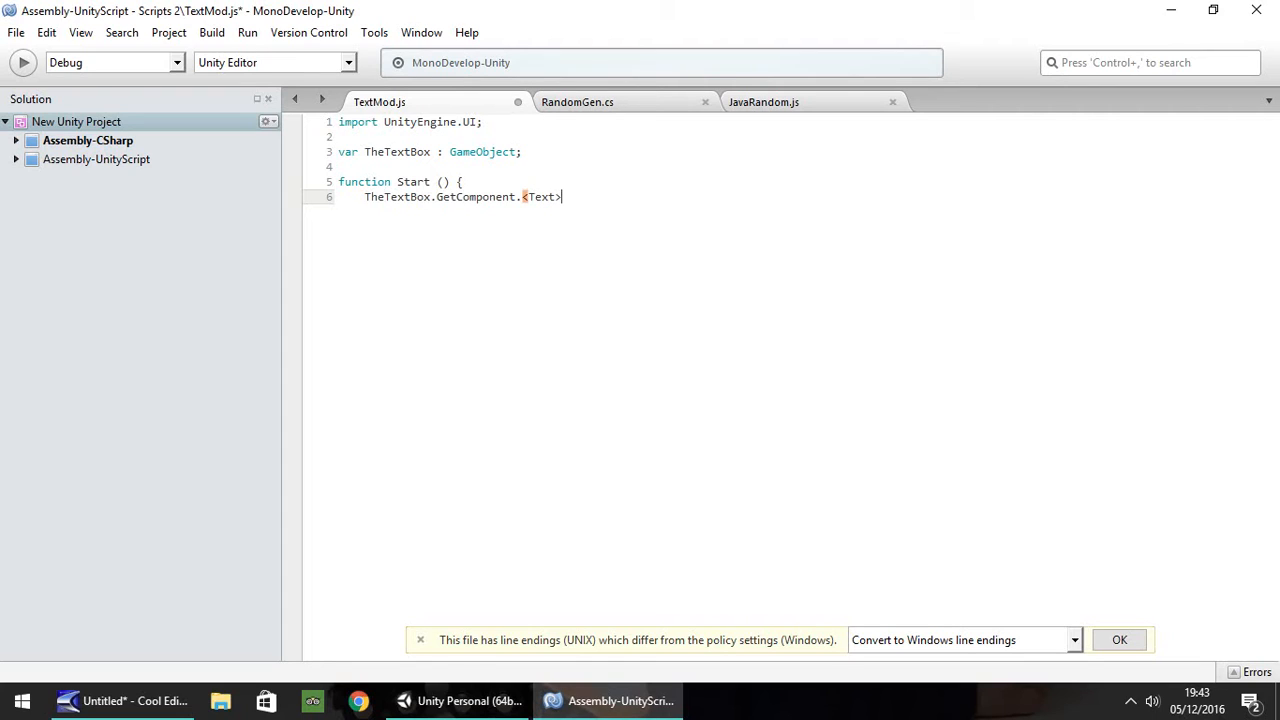
{"action": "type", "text": "()."}
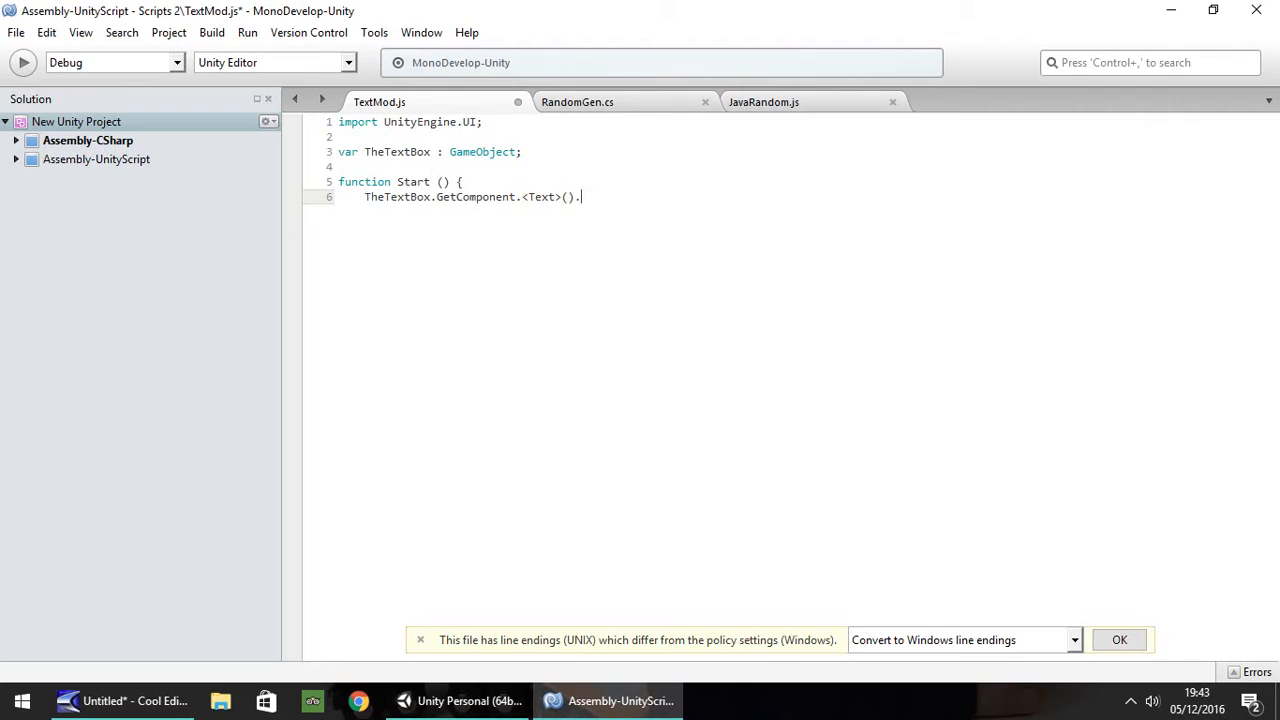
{"action": "type", "text": "text ="}
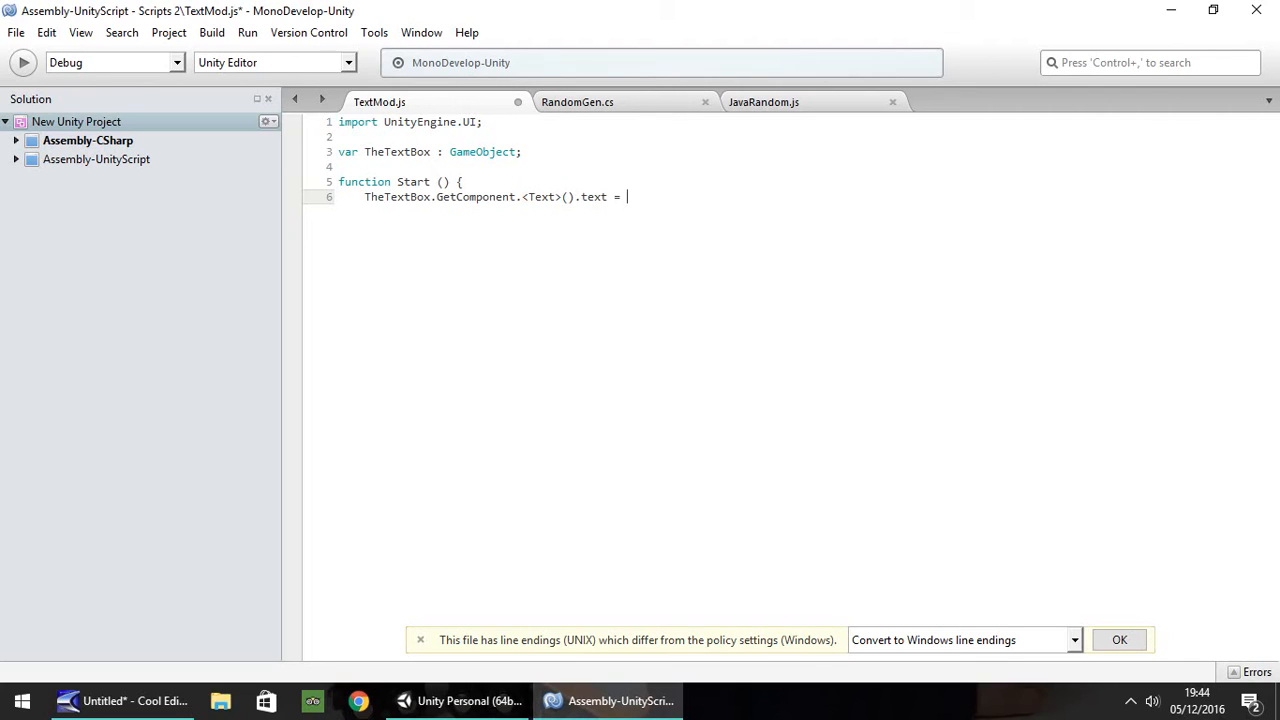
{"action": "type", "text": "\""}
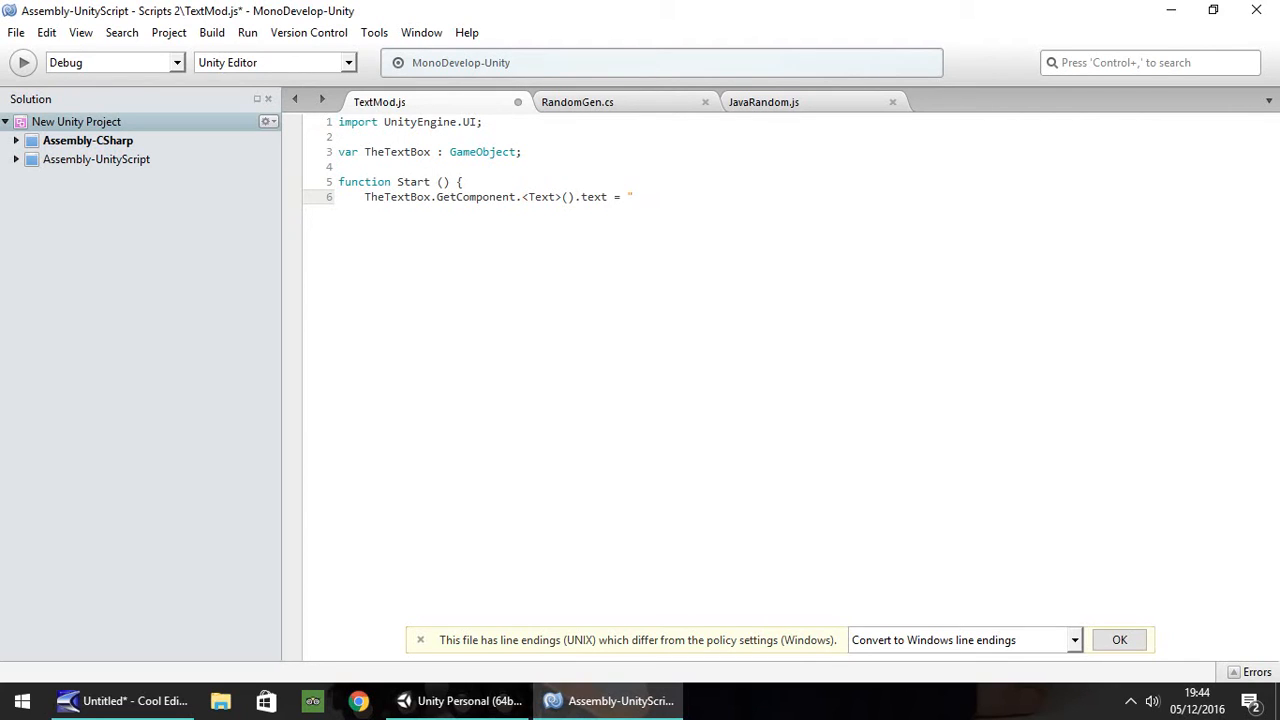
{"action": "type", "text": "He"}
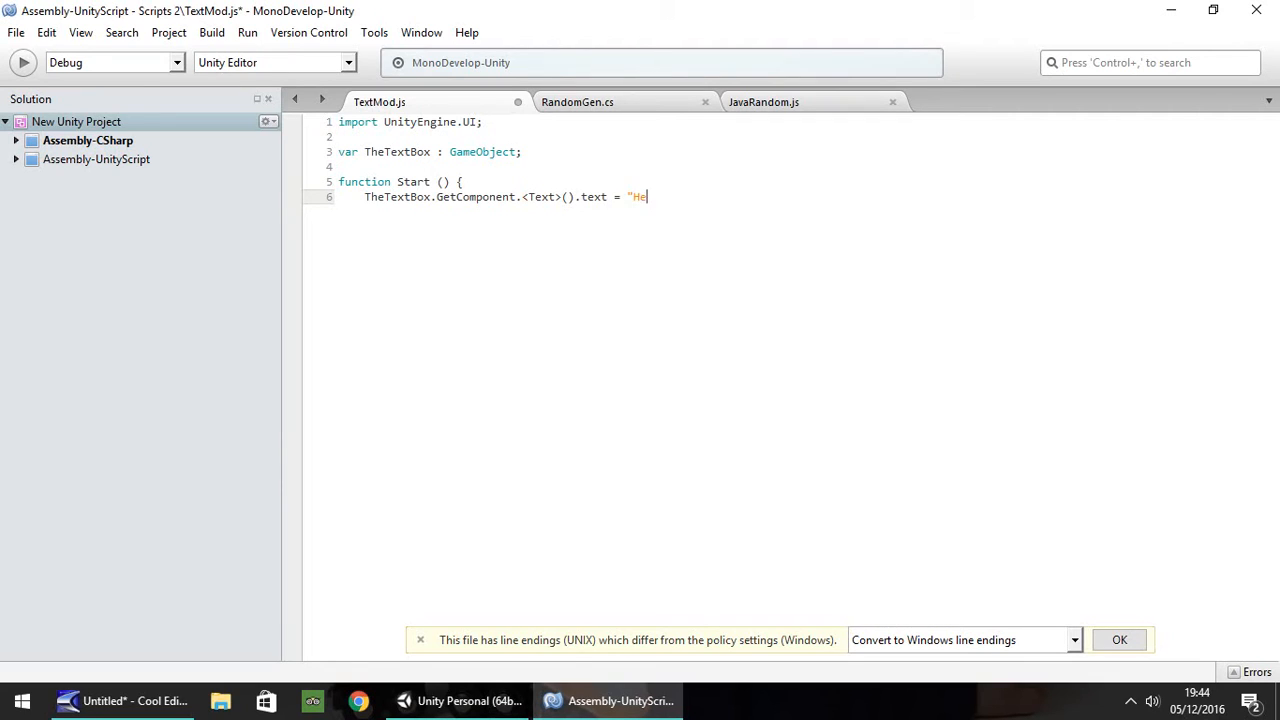
{"action": "type", "text": "llo, thisi"}
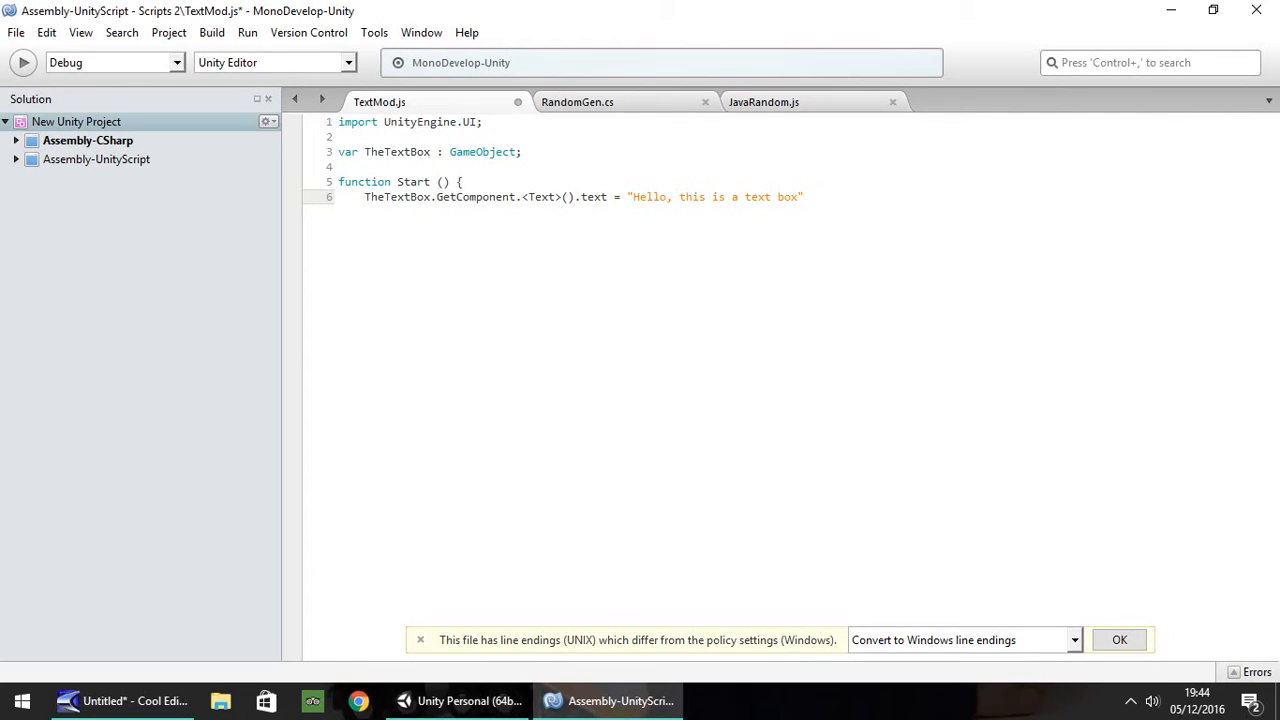
{"action": "type", "text": ";"}
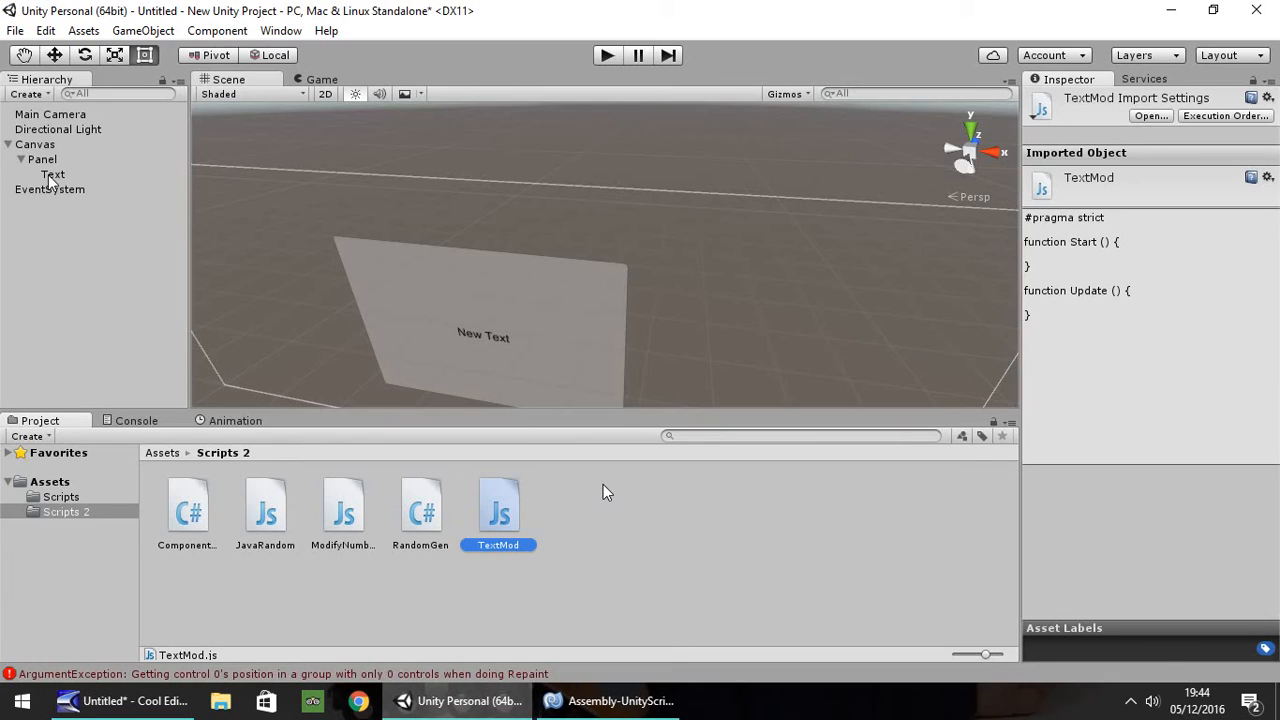
- Select the Text object under Panel to show its 'New Text' Text component
{"action": "left_click", "coordinate": [53, 174]}
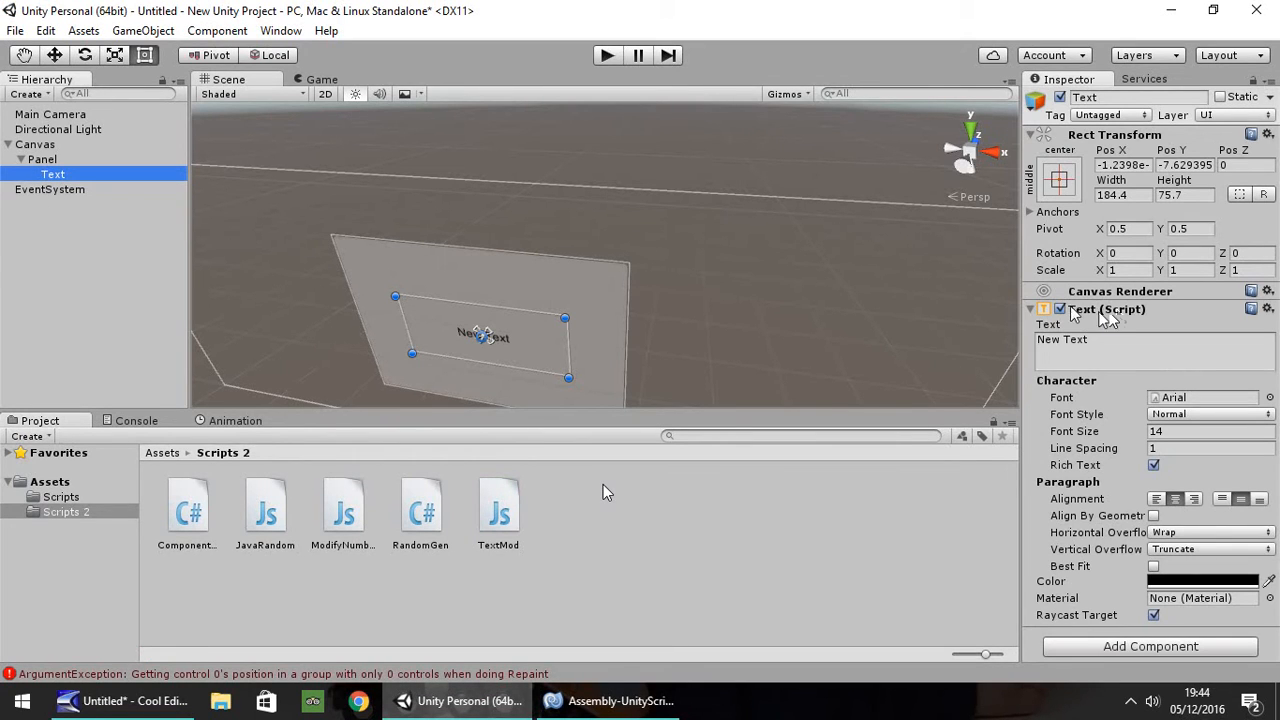
{"action": "left_click", "coordinate": [613, 701]}
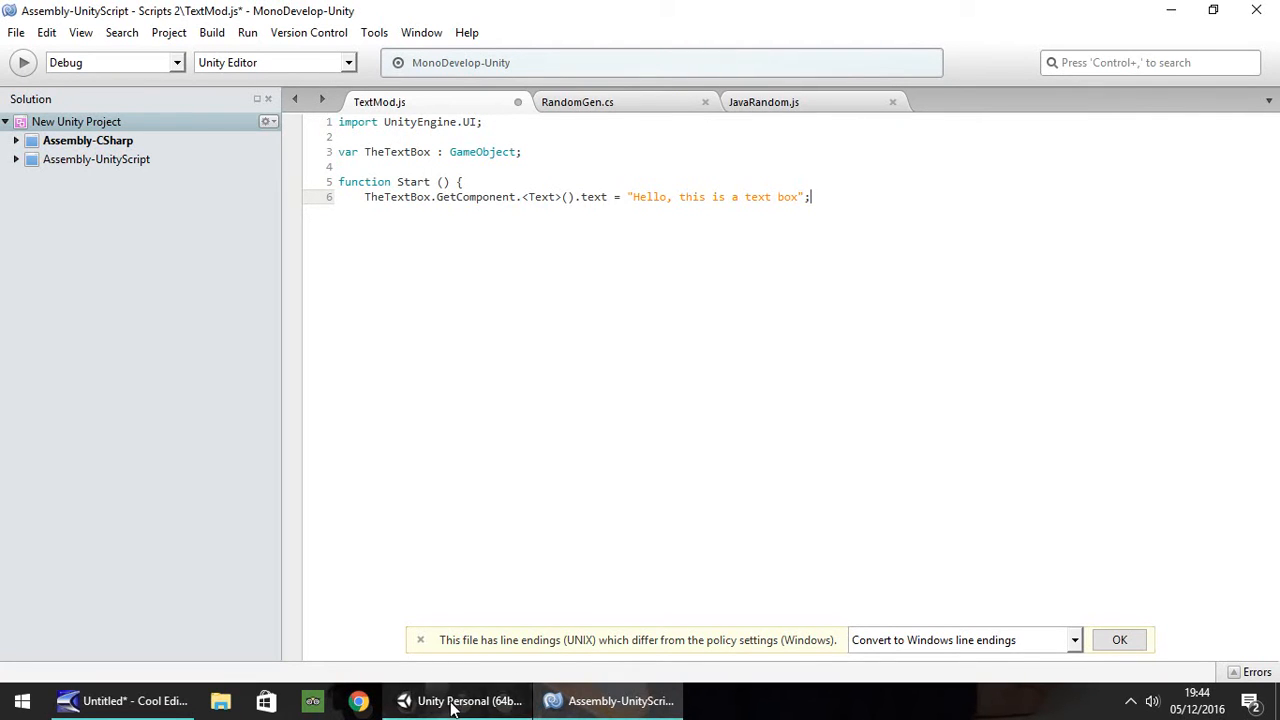
- Clear TheTextBox's text to an empty string, then yield WaitForSeconds(1)
{"action": "left_click", "coordinate": [453, 700]}
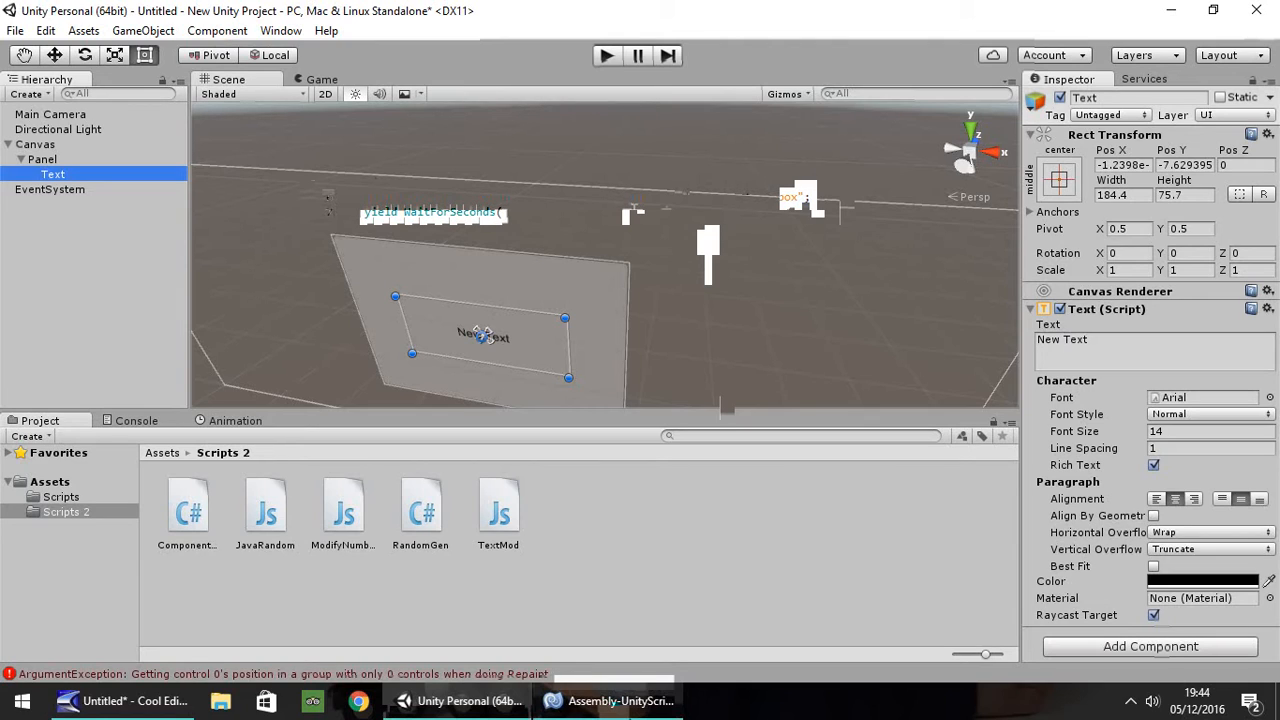
{"action": "left_click", "coordinate": [608, 700]}
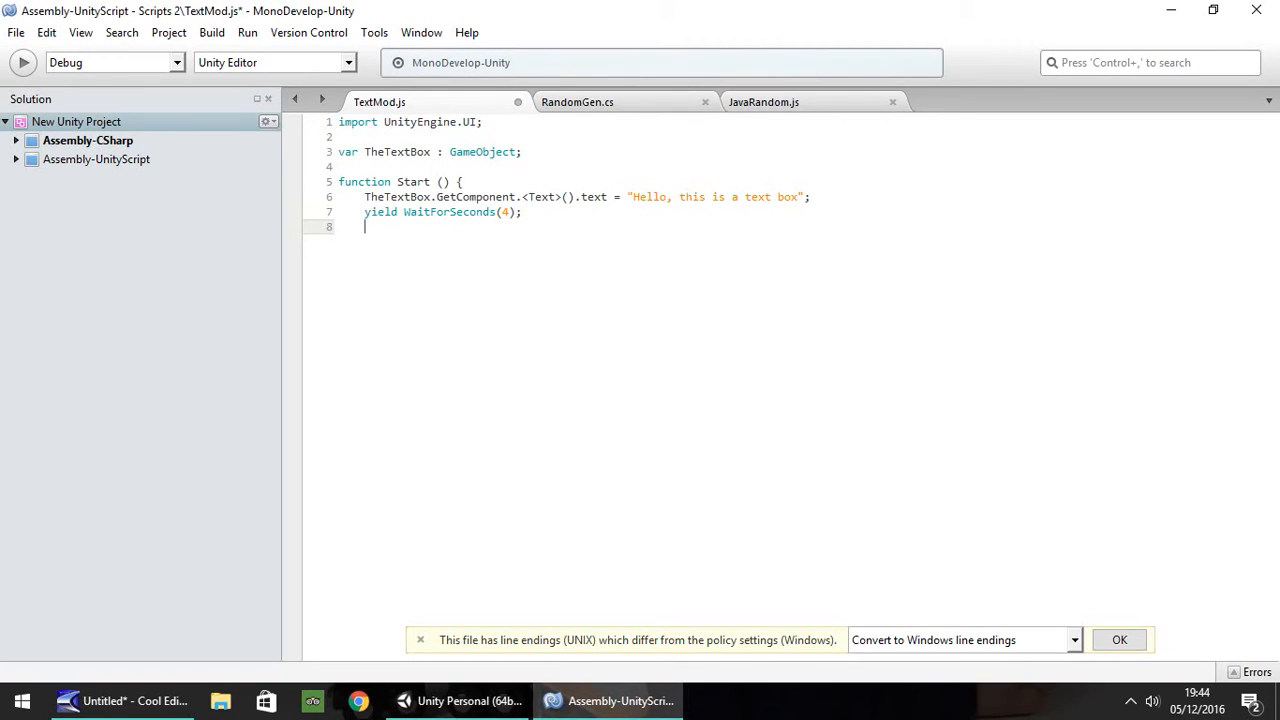
{"action": "type", "text": "Th"}
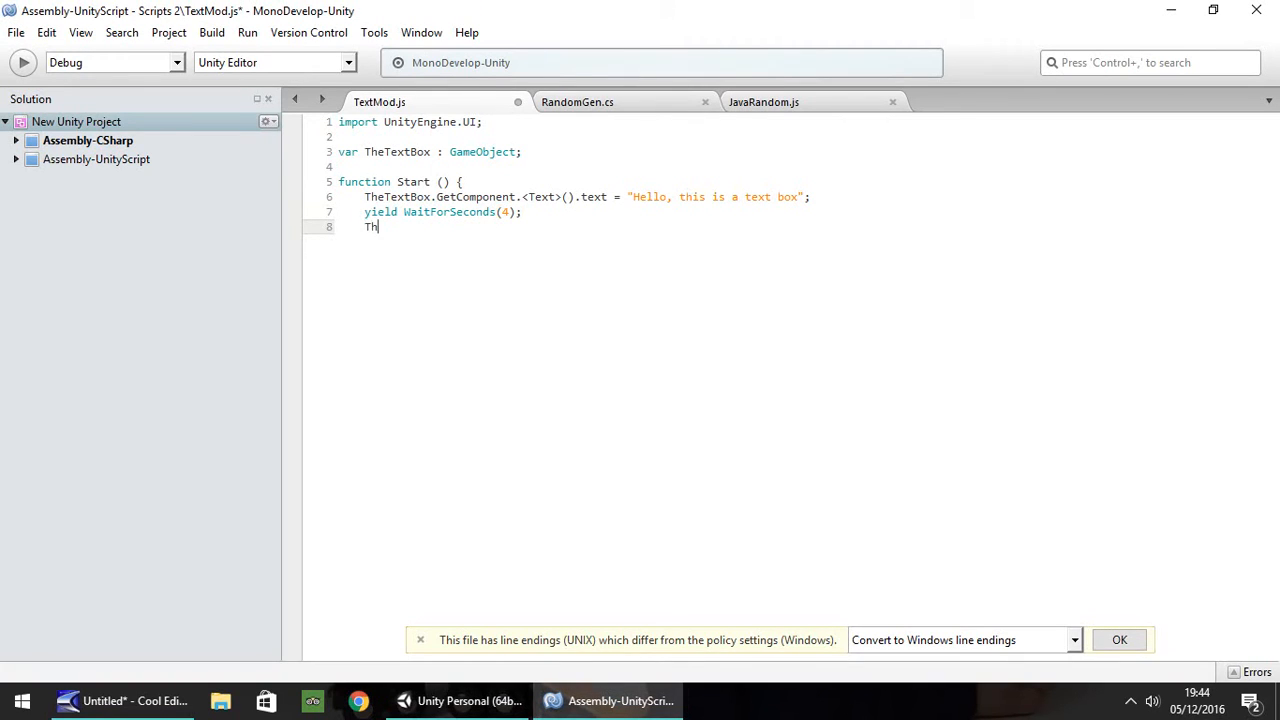
{"action": "type", "text": "eTextB"}
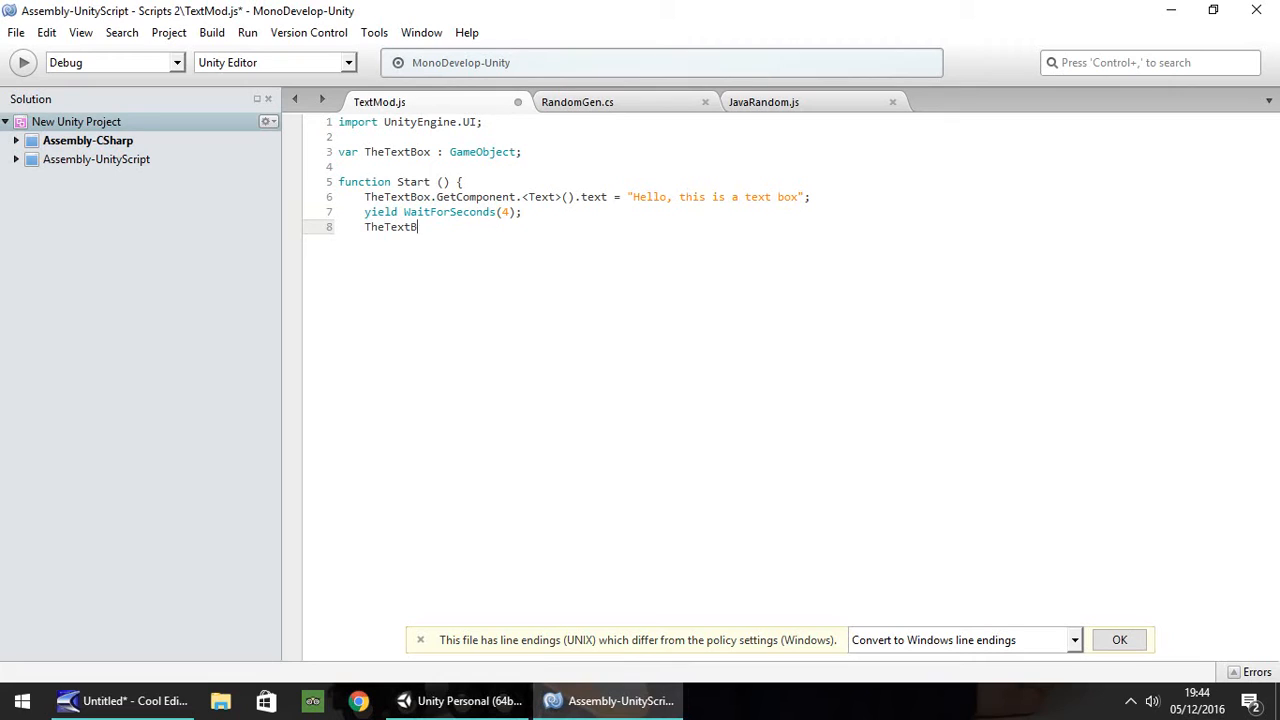
{"action": "type", "text": "ox.GetComponent."}
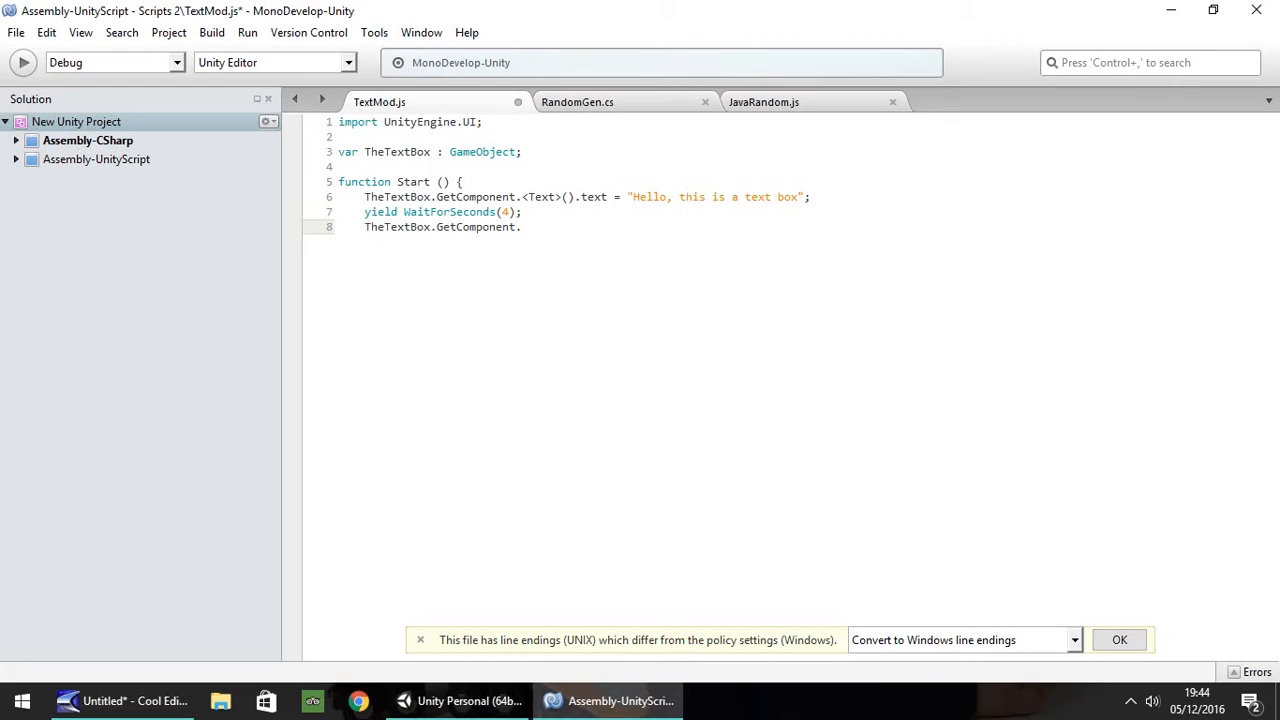
{"action": "type", "text": "<Text>().text"}
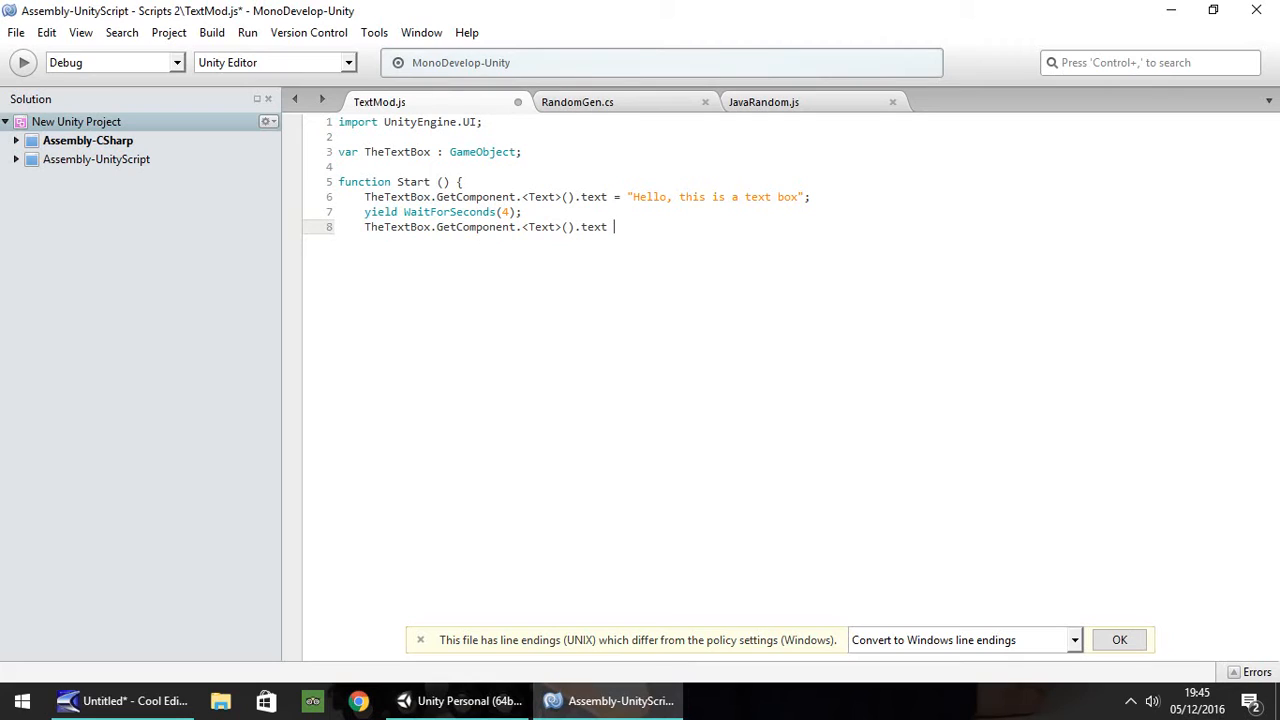
{"action": "type", "text": "= \"\""}
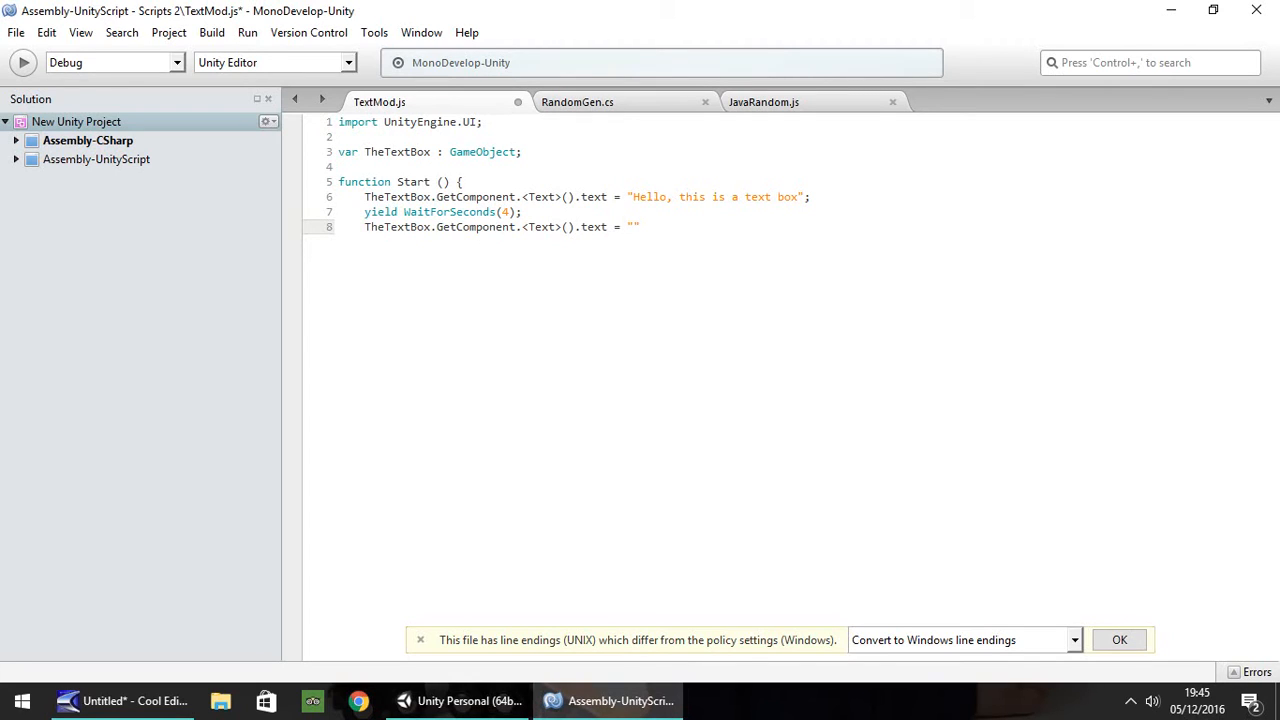
{"action": "type", "text": ";"}
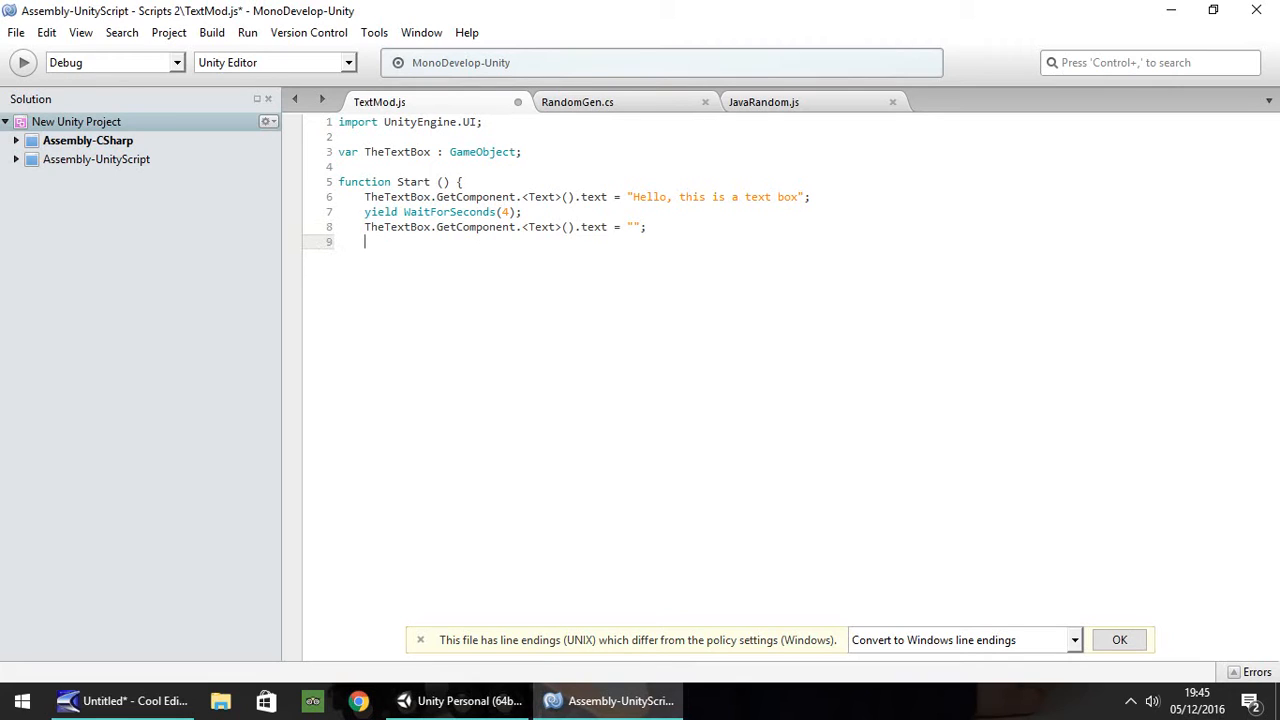
{"action": "type", "text": "yield"}
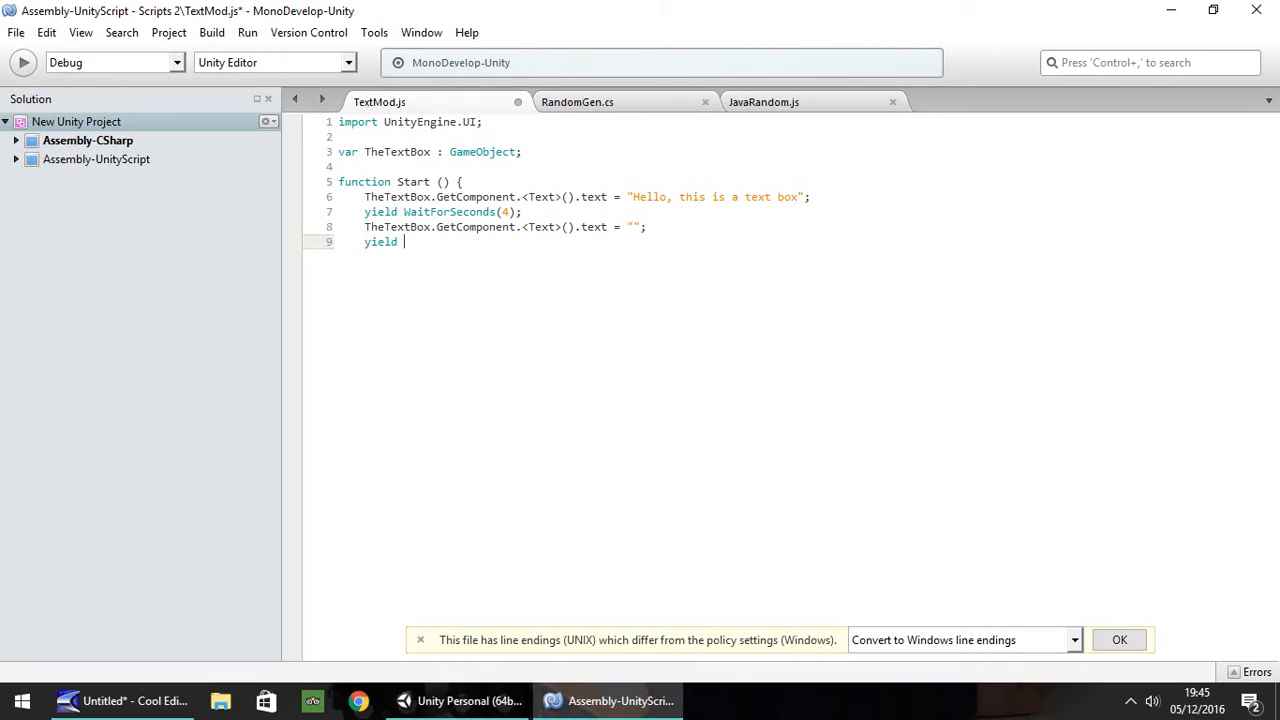
{"action": "type", "text": "WaitForSeconds ("}
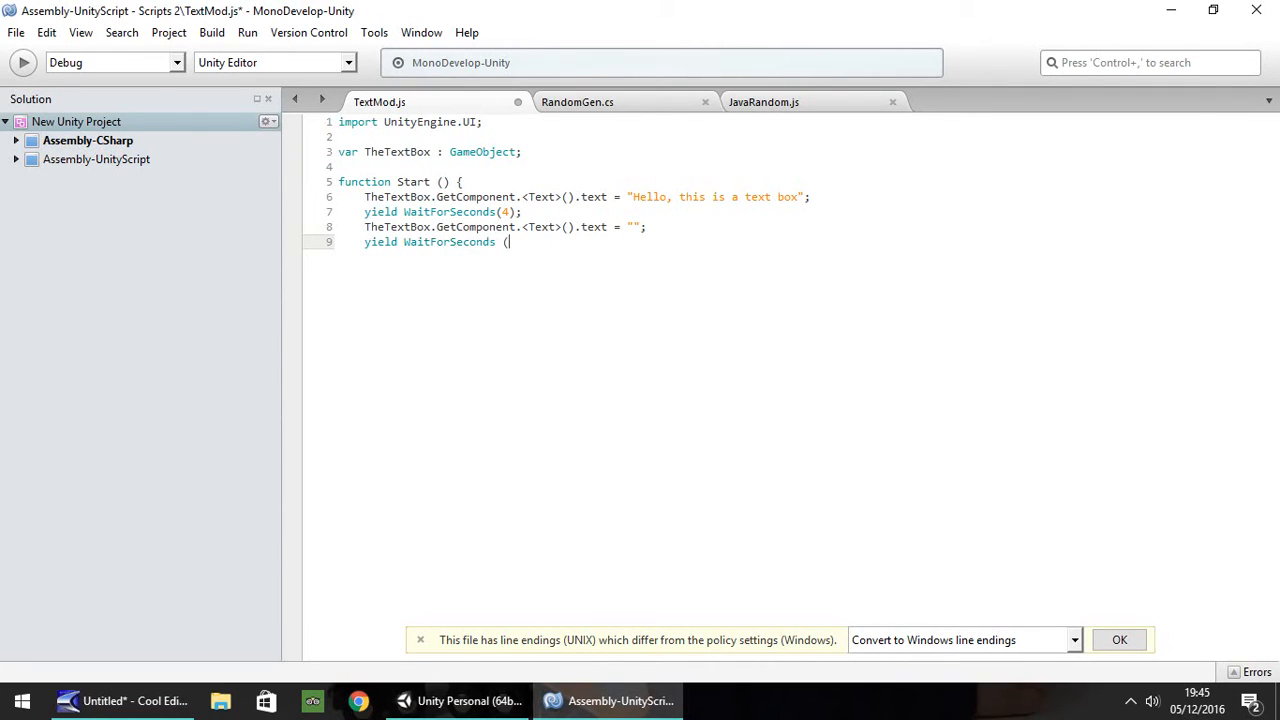
{"action": "type", "text": "1);"}
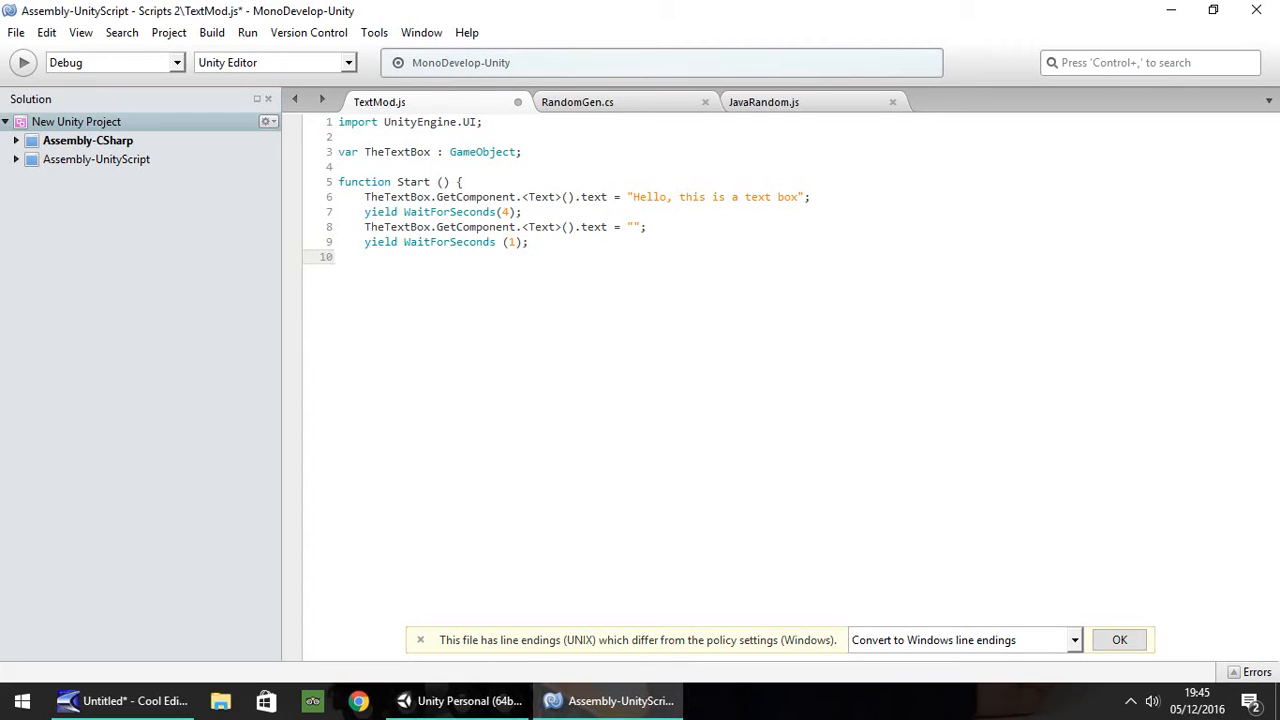
- Set TheTextBox's text to "This is some more text." and close the function
{"action": "type", "text": "TheTex"}
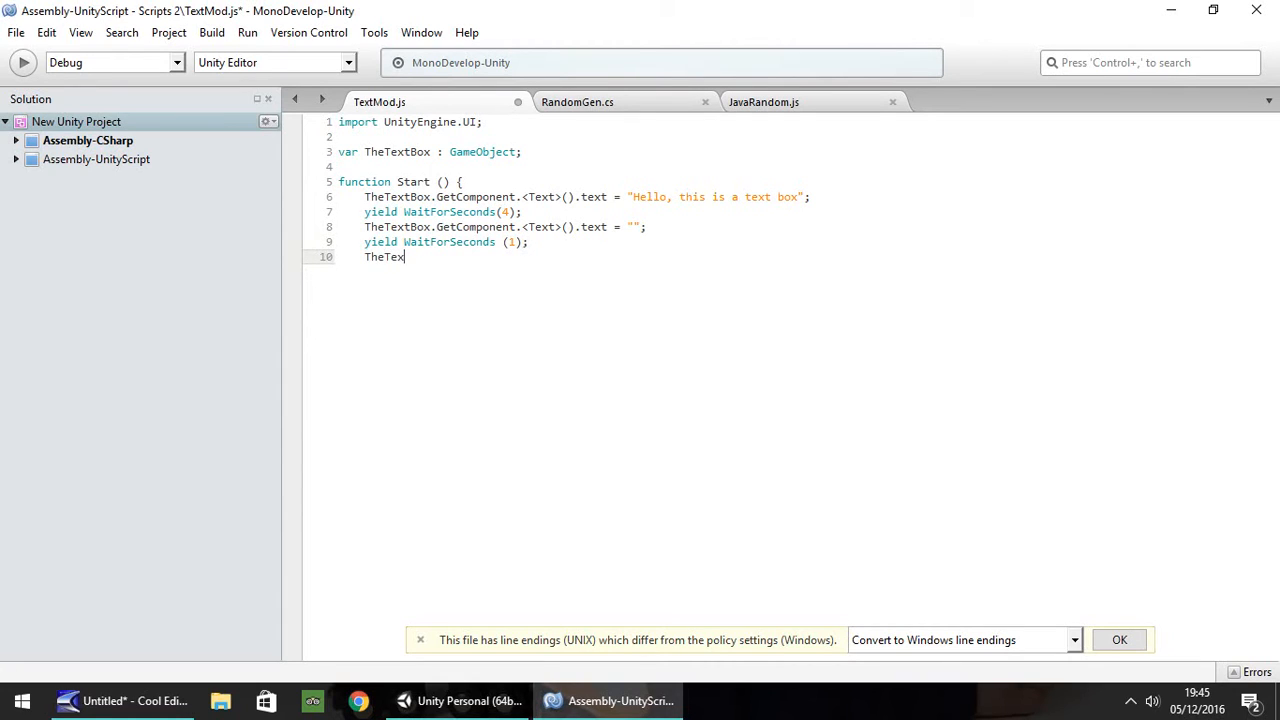
{"action": "type", "text": "tBox."}
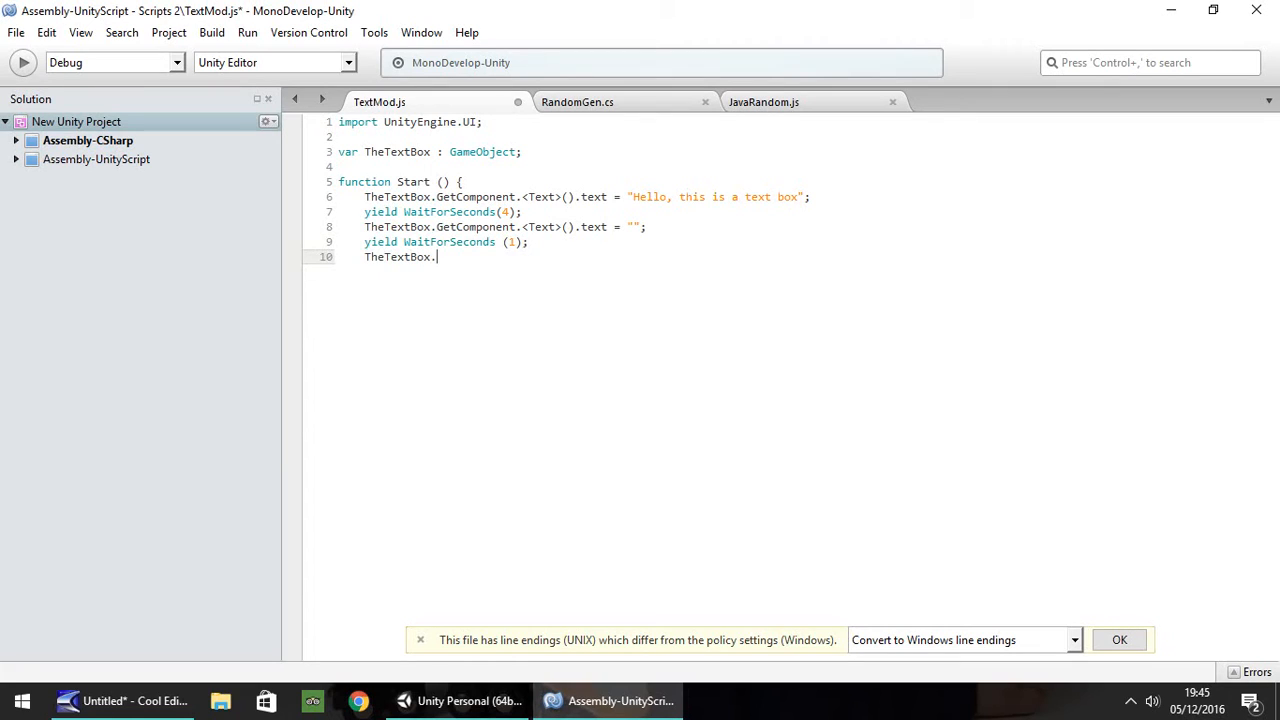
{"action": "type", "text": "GetComponn"}
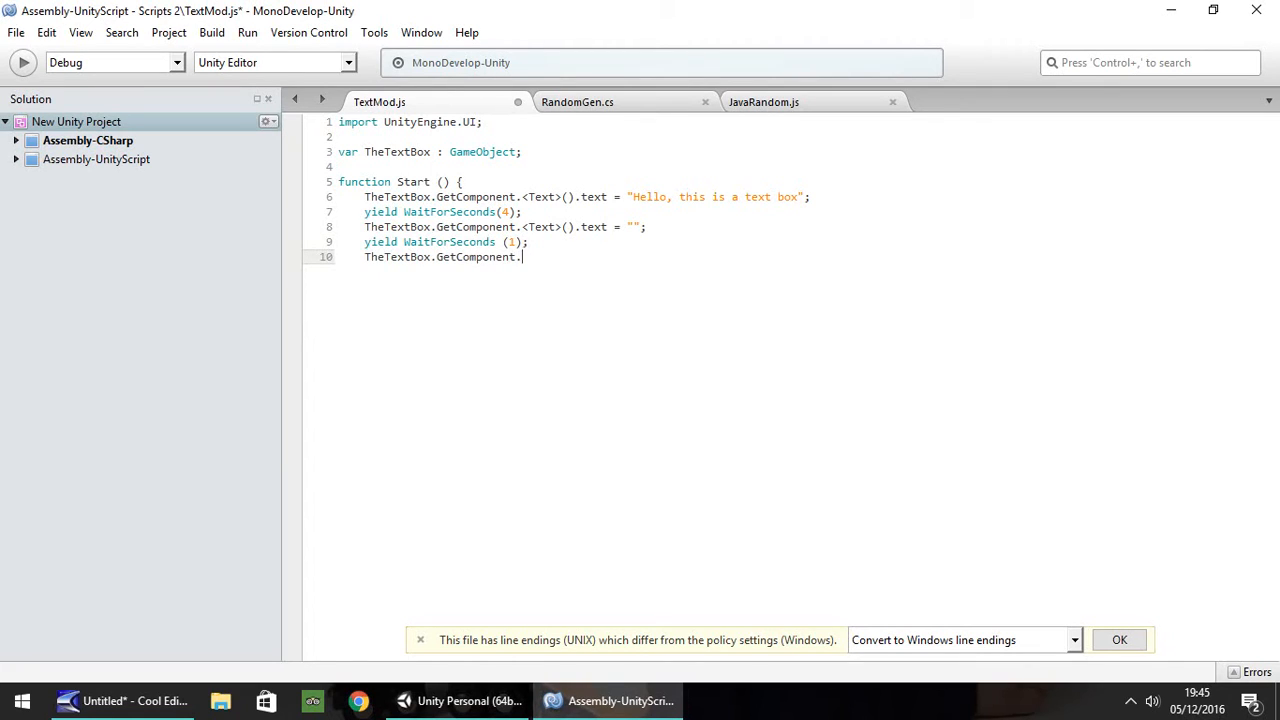
{"action": "type", "text": "<Text"}
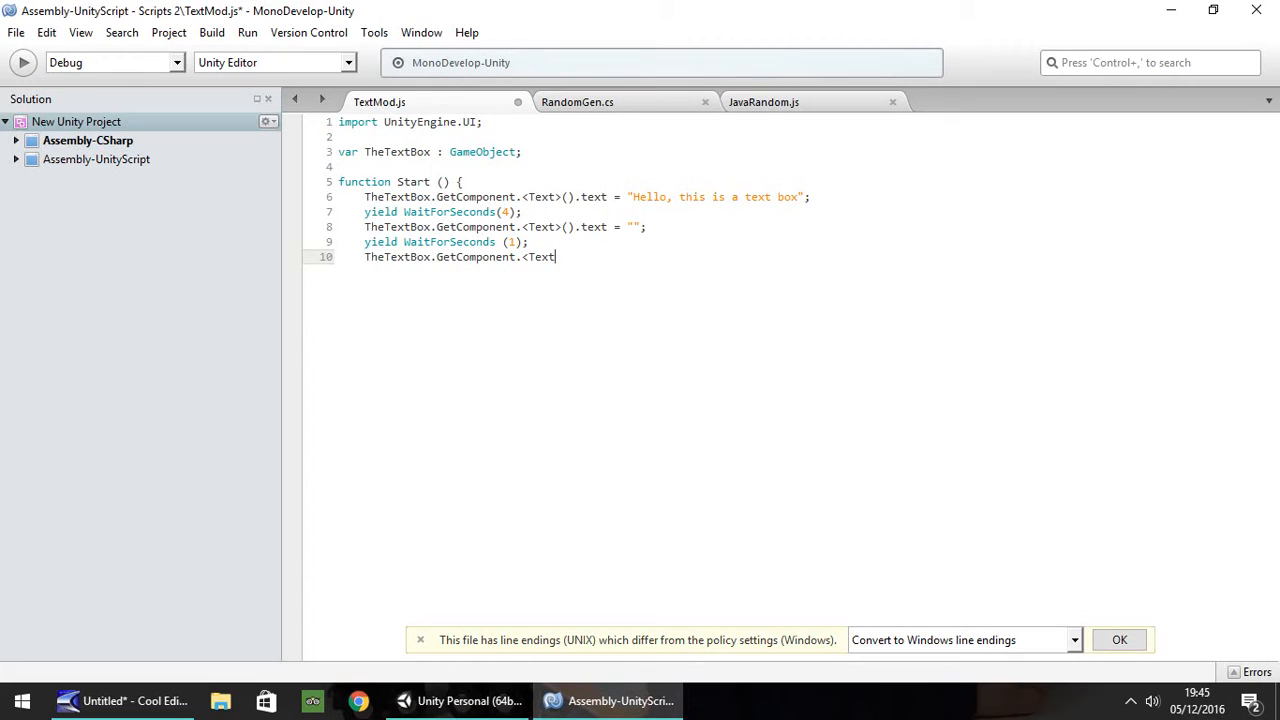
{"action": "type", "text": ">().text ="}
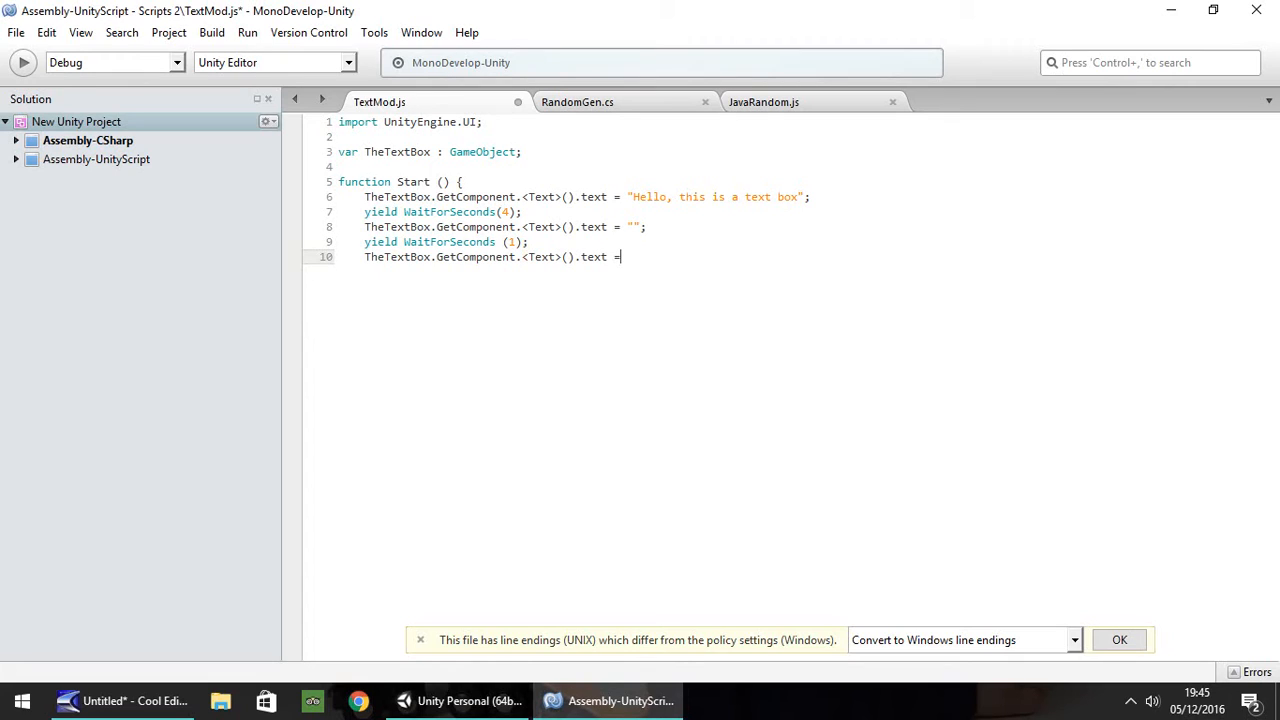
{"action": "type", "text": "\""}
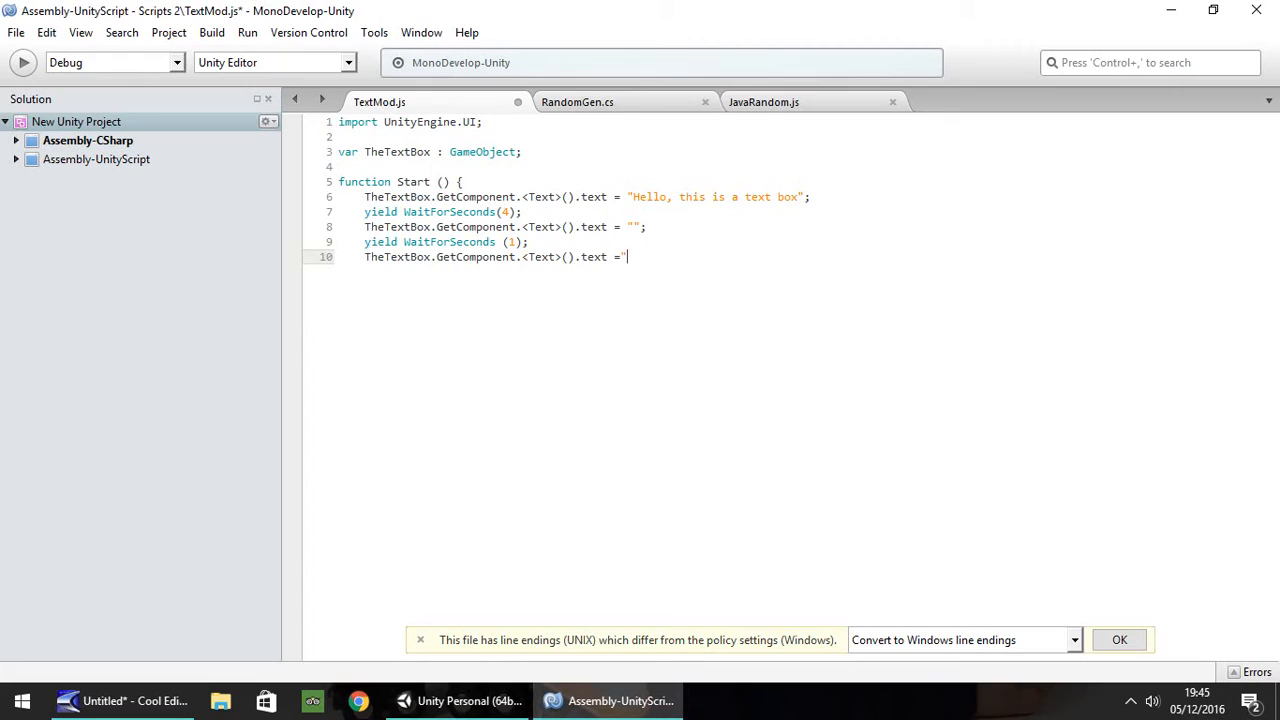
{"action": "type", "text": "This is some more"}
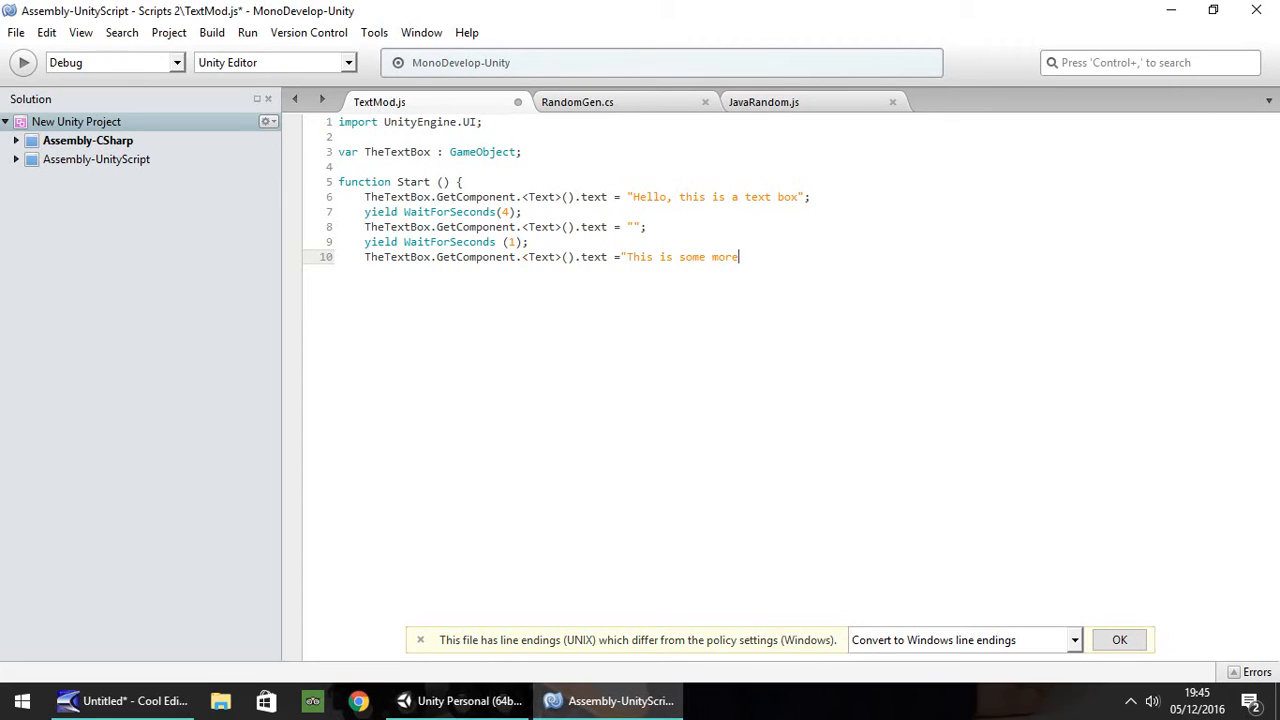
{"action": "type", "text": "text.\";"}
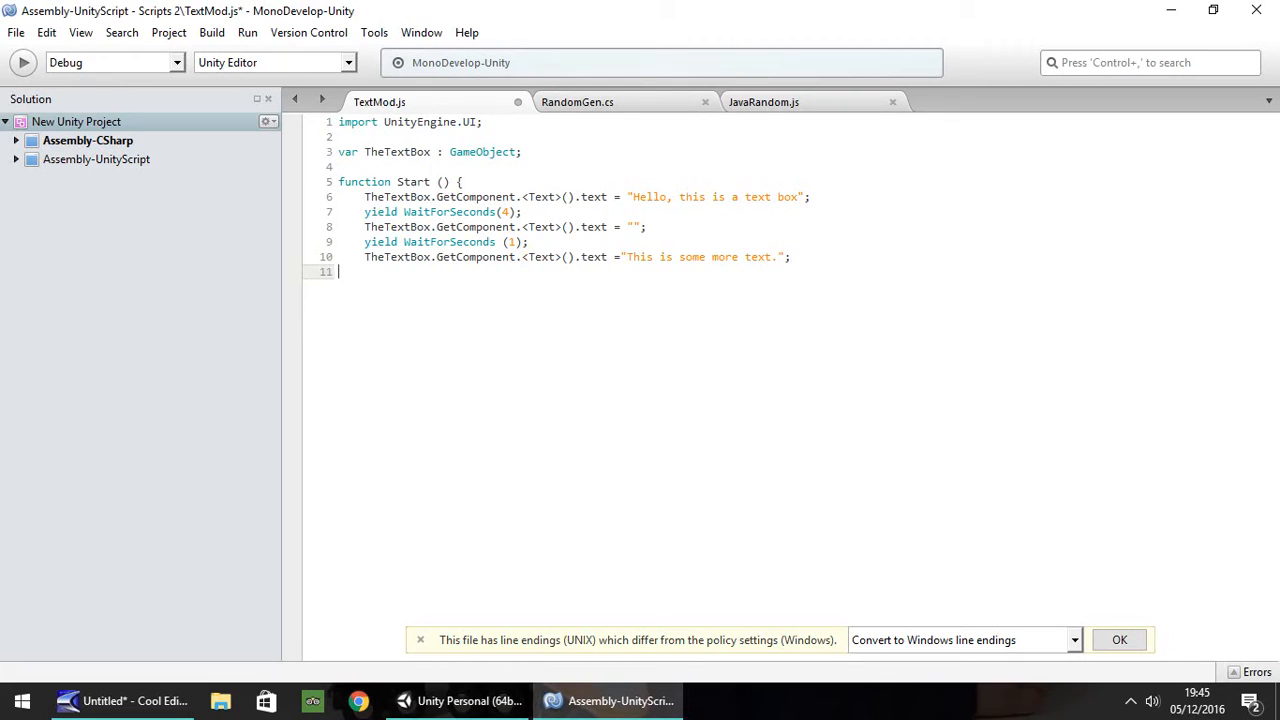
{"action": "type", "text": "}"}
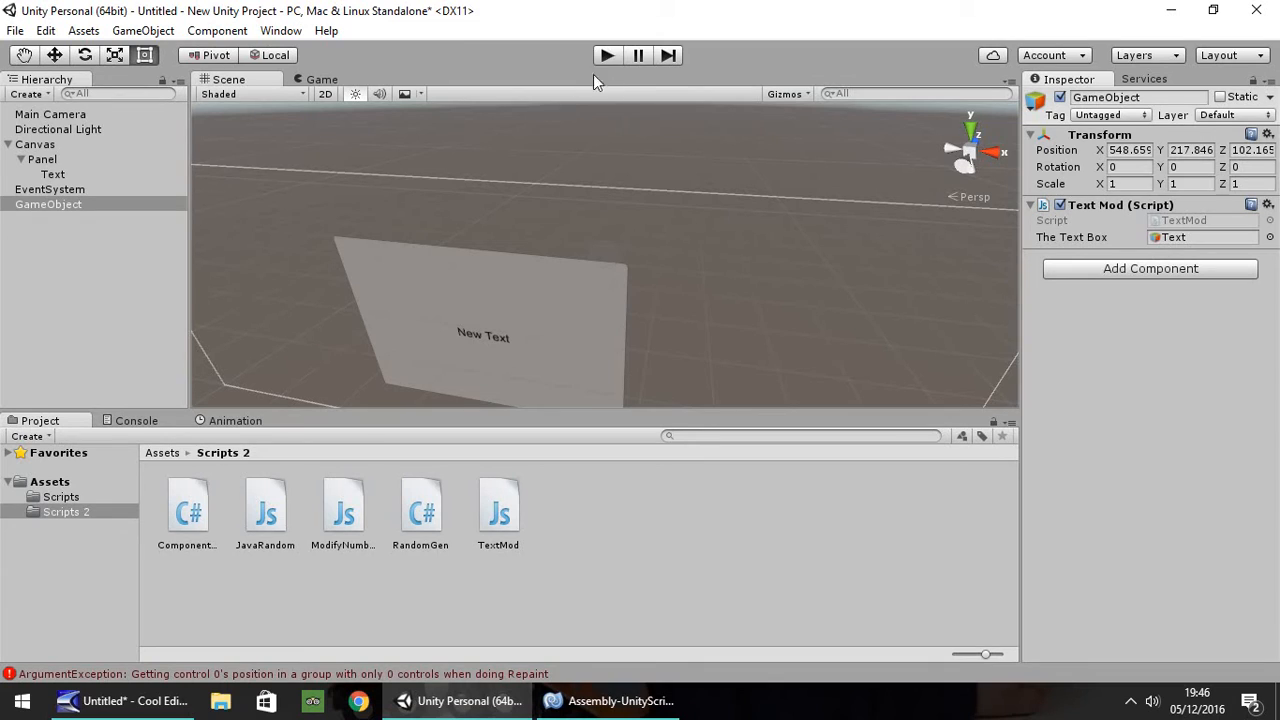
{"action": "mouse_move", "coordinate": [472, 323]}
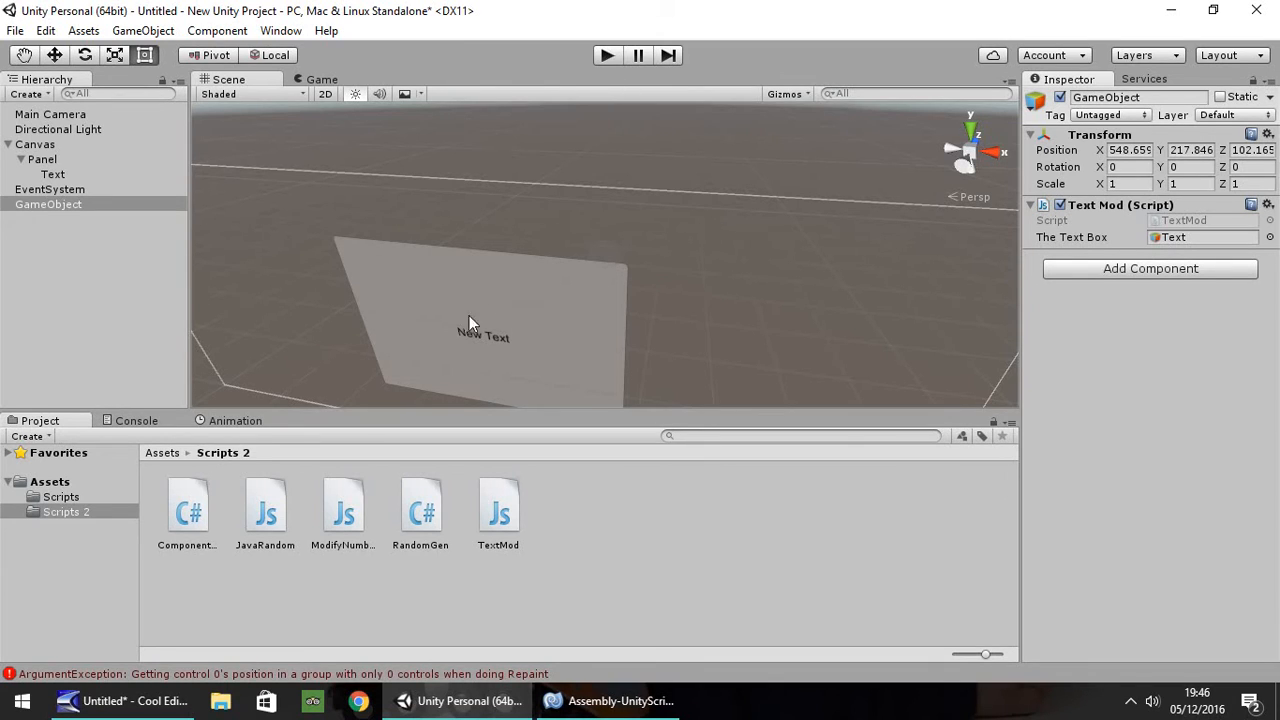
{"action": "mouse_move", "coordinate": [530, 380]}
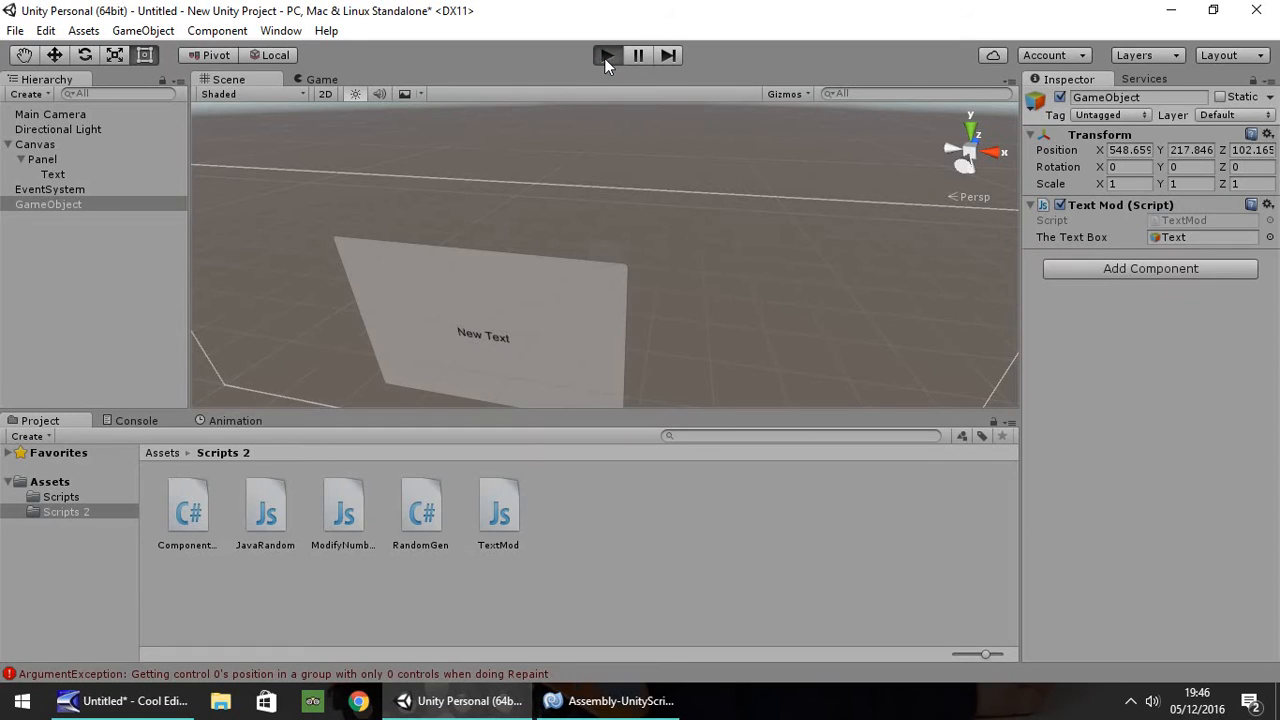
- Play the scene, watch the text change to 'This is some more text.', then stop
{"action": "left_click", "coordinate": [605, 55]}
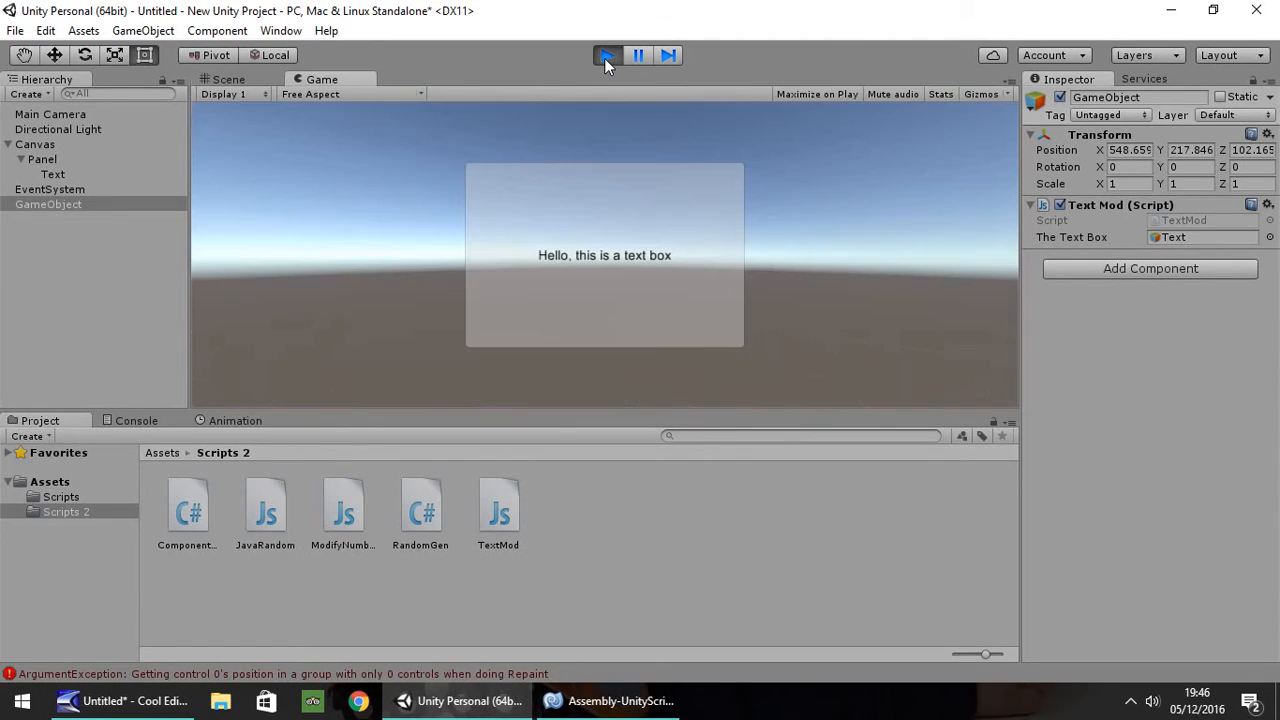
{"action": "left_click", "coordinate": [602, 56]}
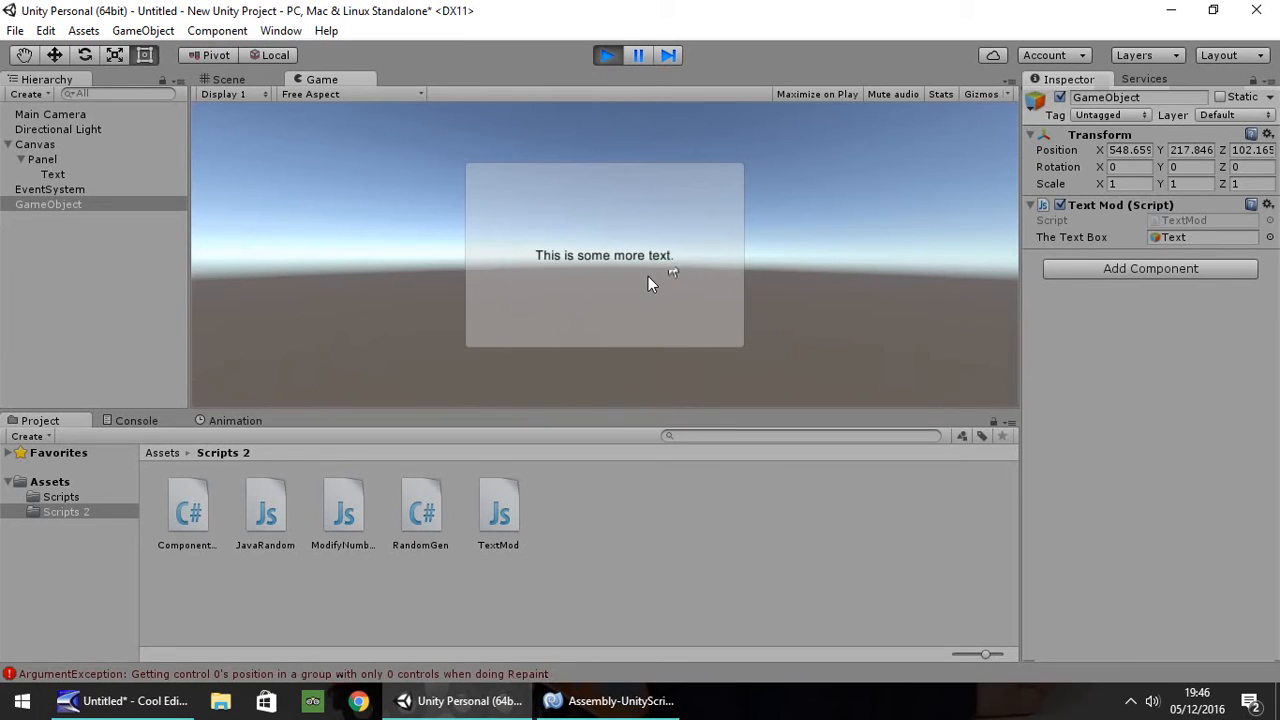
{"action": "left_click", "coordinate": [229, 79]}
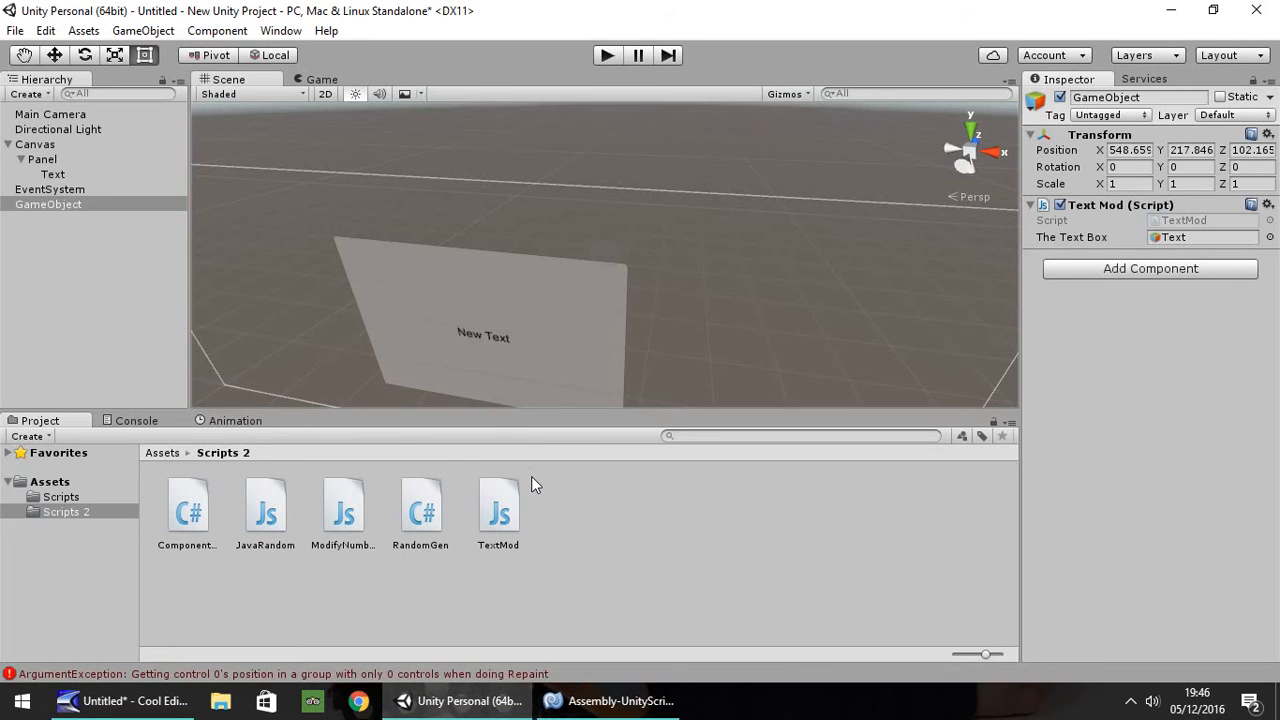
- Create a C# script named TextModTwo in the Scripts 2 folder
{"action": "left_click", "coordinate": [48, 204]}
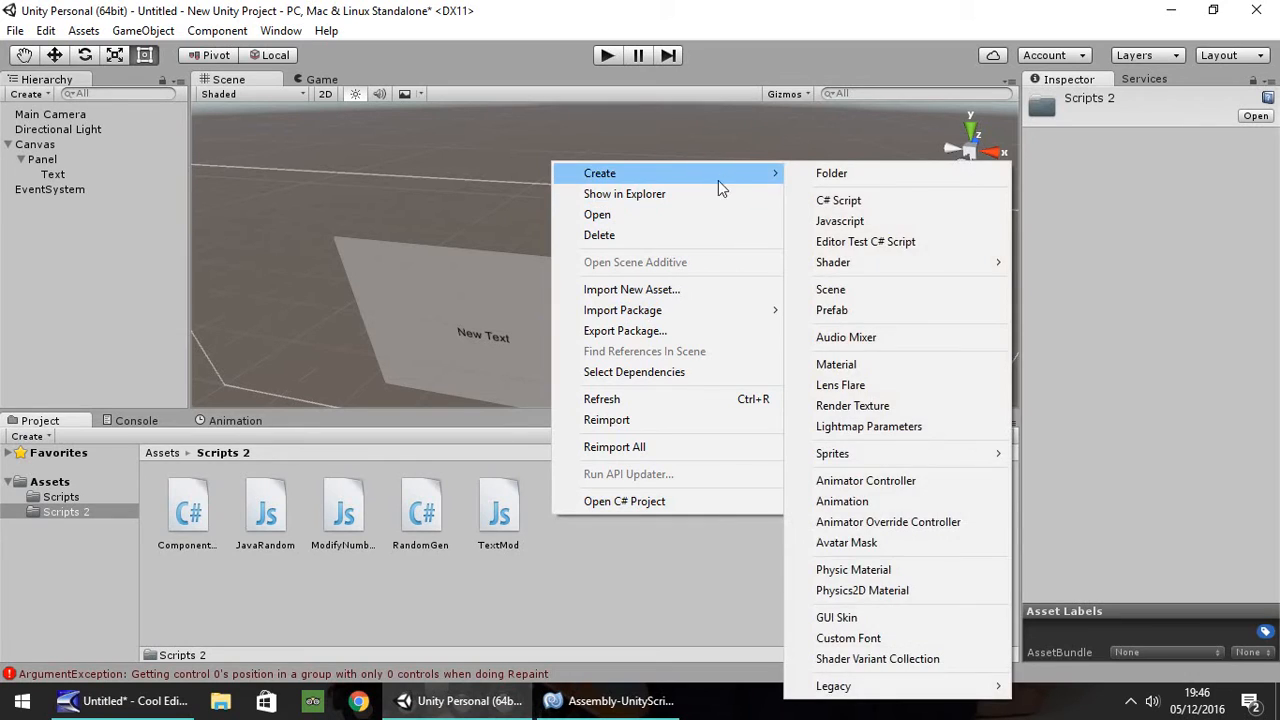
{"action": "left_click", "coordinate": [838, 199]}
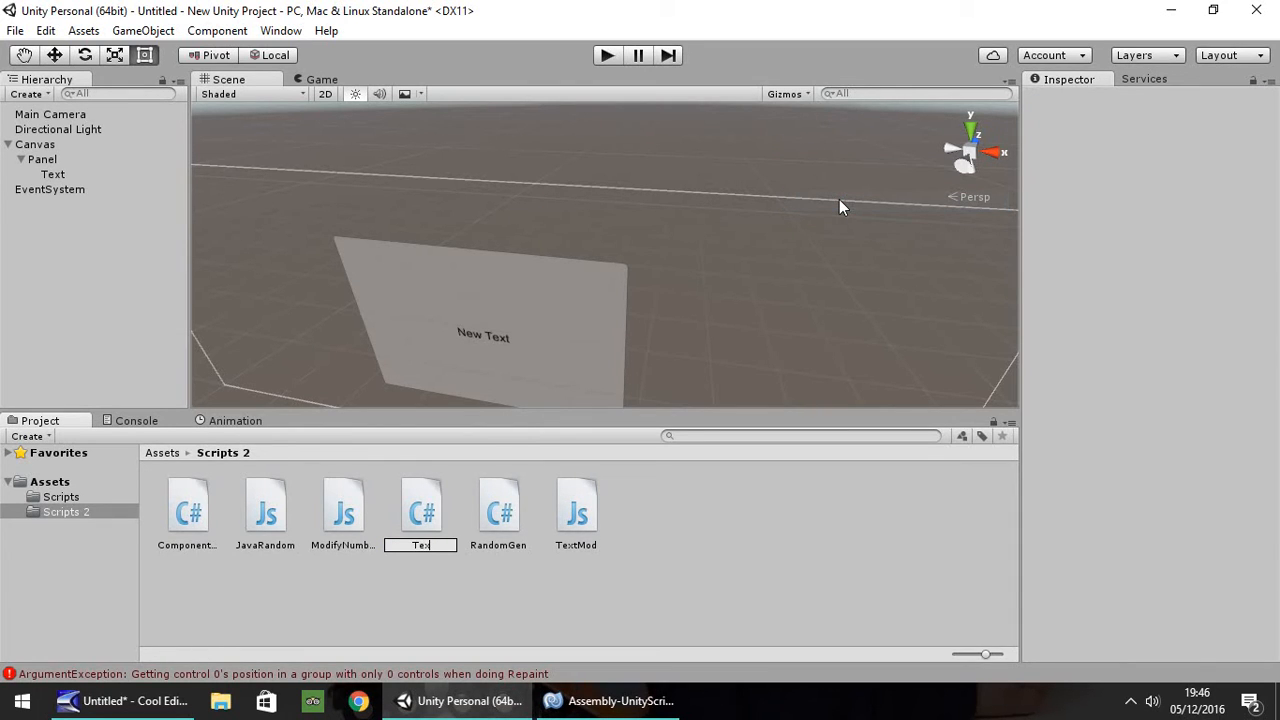
{"action": "type", "text": "TextModTw"}
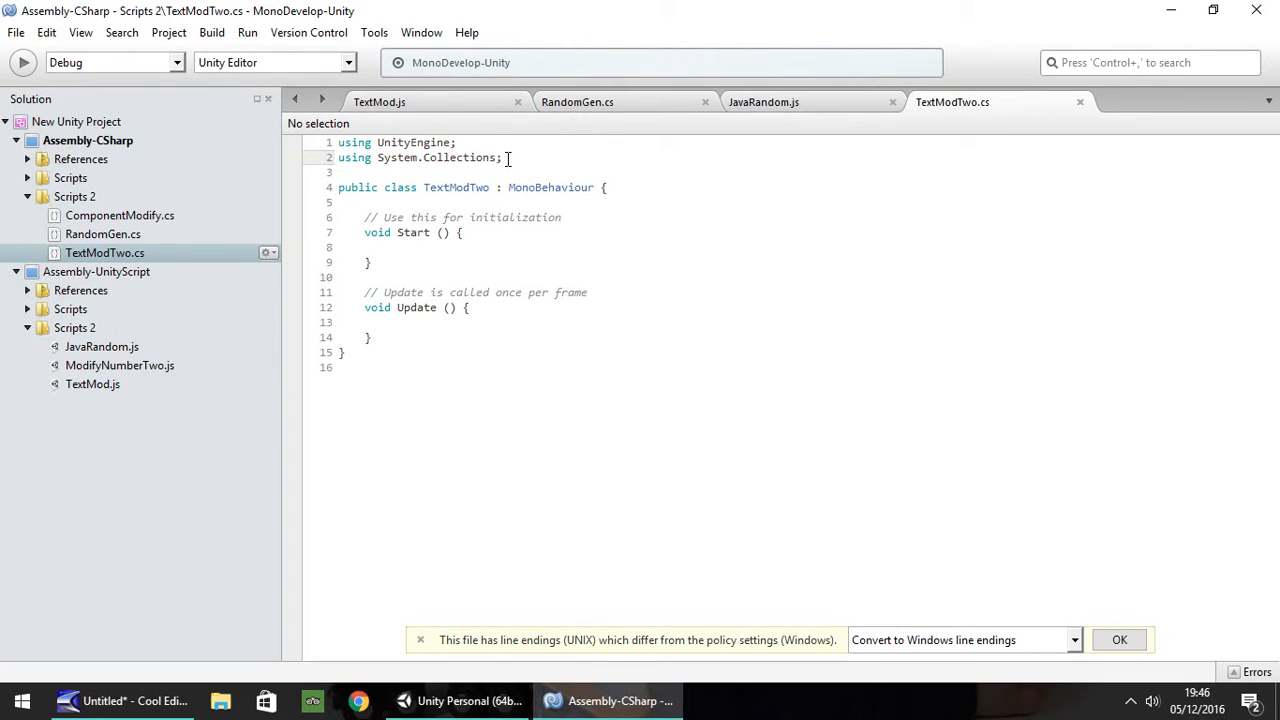
- Add 'using UnityEngine.UI;' to TextModTwo.cs
{"action": "type", "text": "u"}
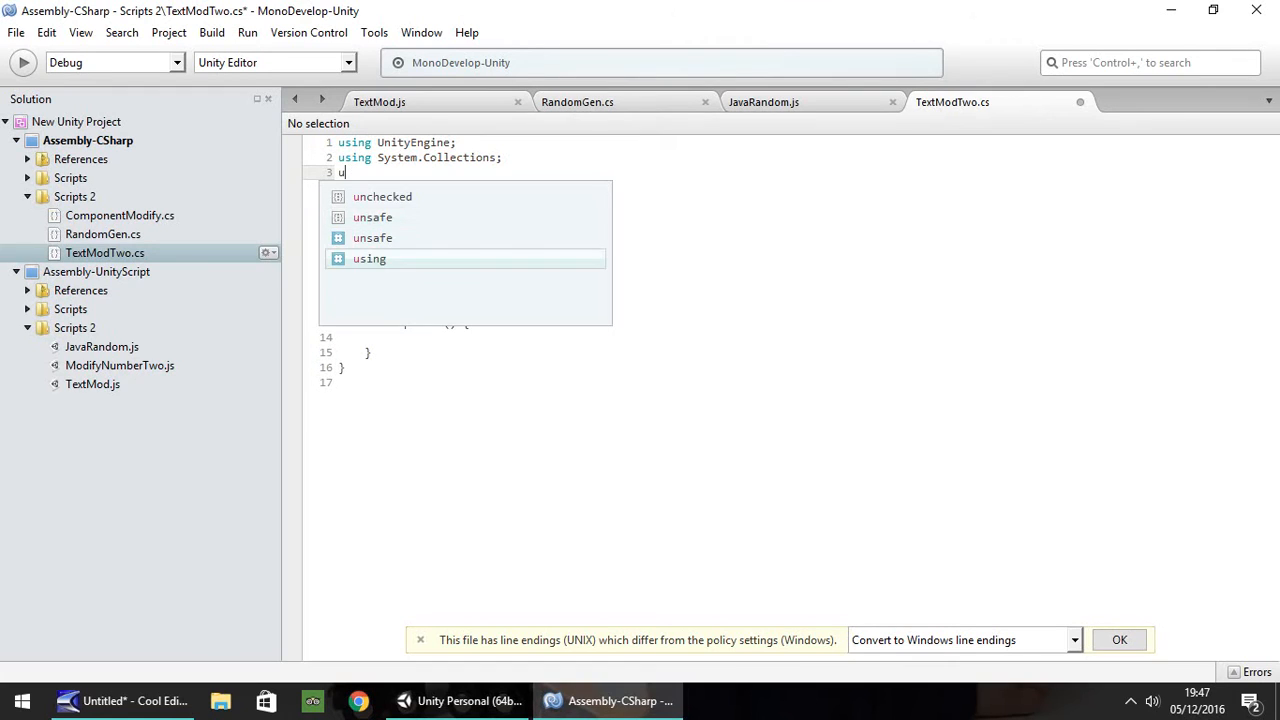
{"action": "type", "text": "sing"}
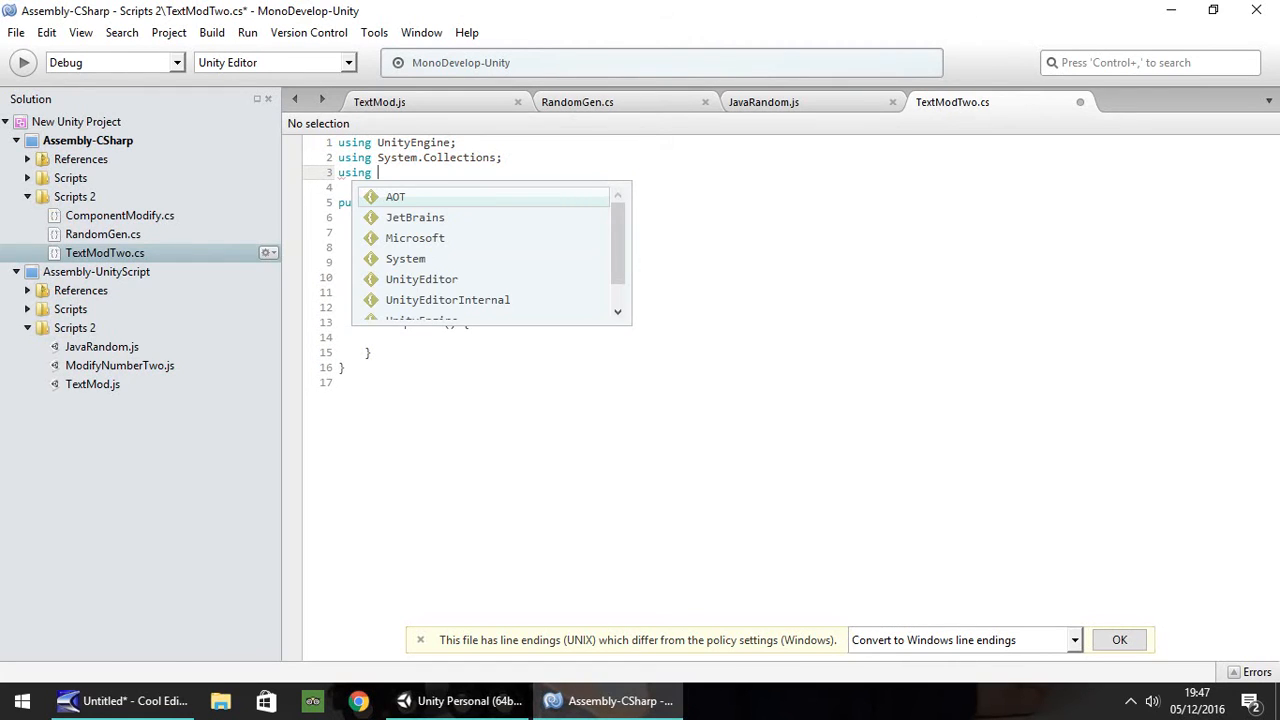
{"action": "type", "text": "UnityEngine.UI;"}
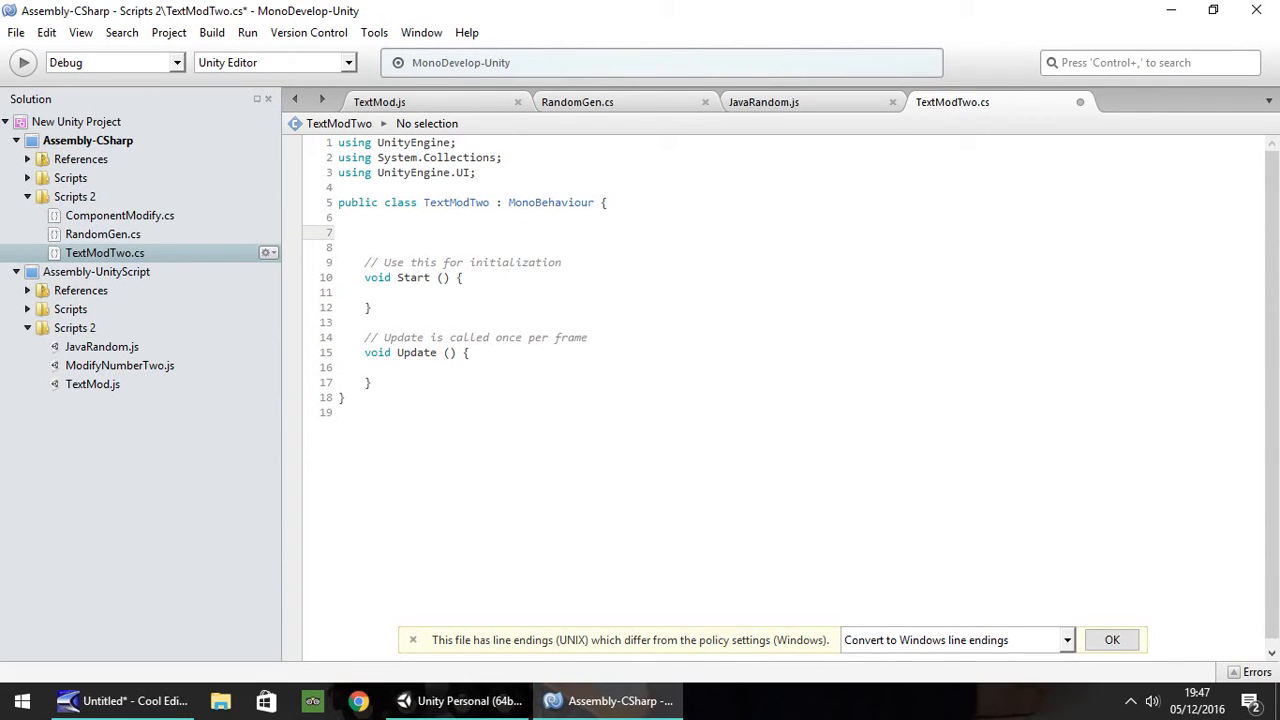
- Declare 'public GameObject TheTextBox;' inside the TextModTwo class
{"action": "left_click", "coordinate": [367, 232]}
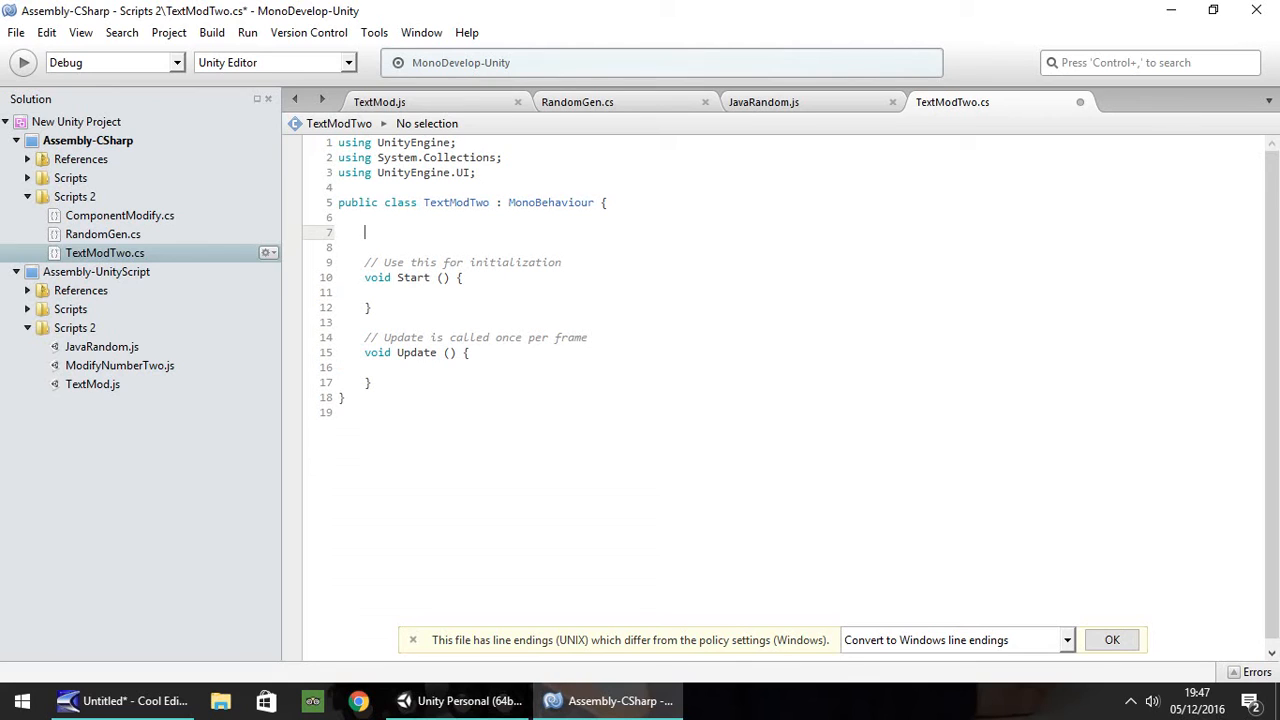
{"action": "type", "text": "public"}
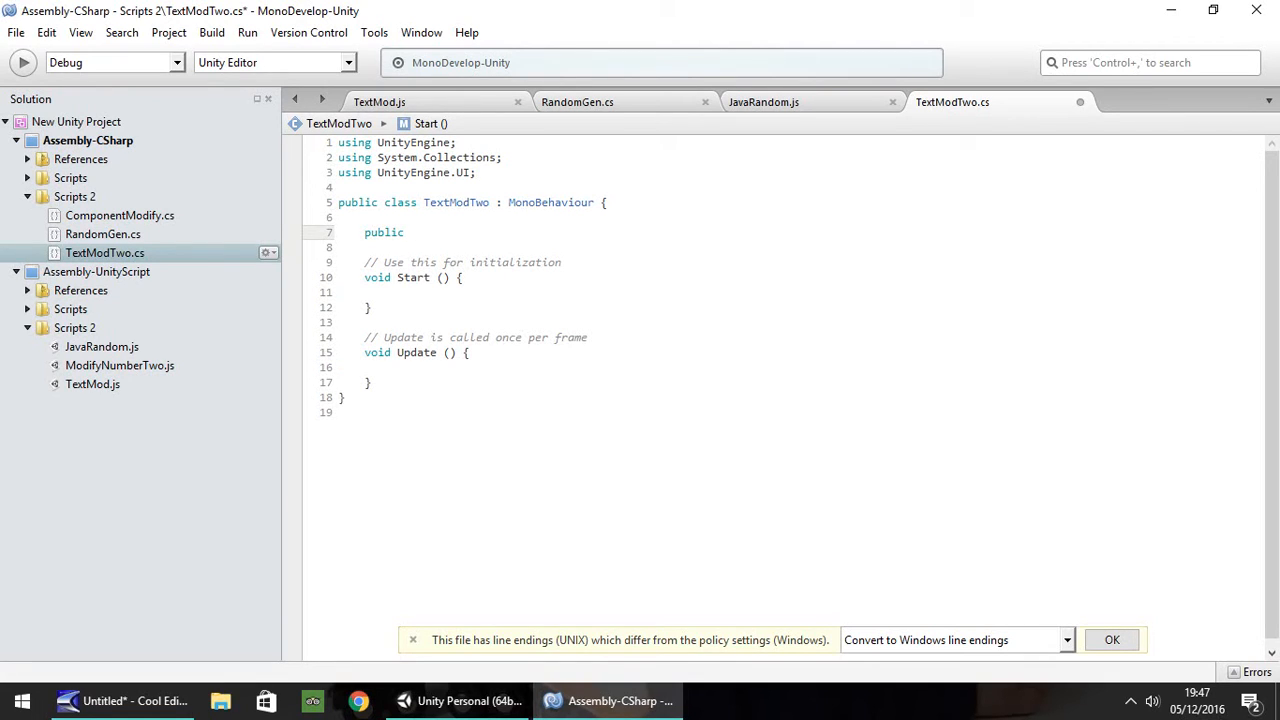
{"action": "type", "text": "Gam"}
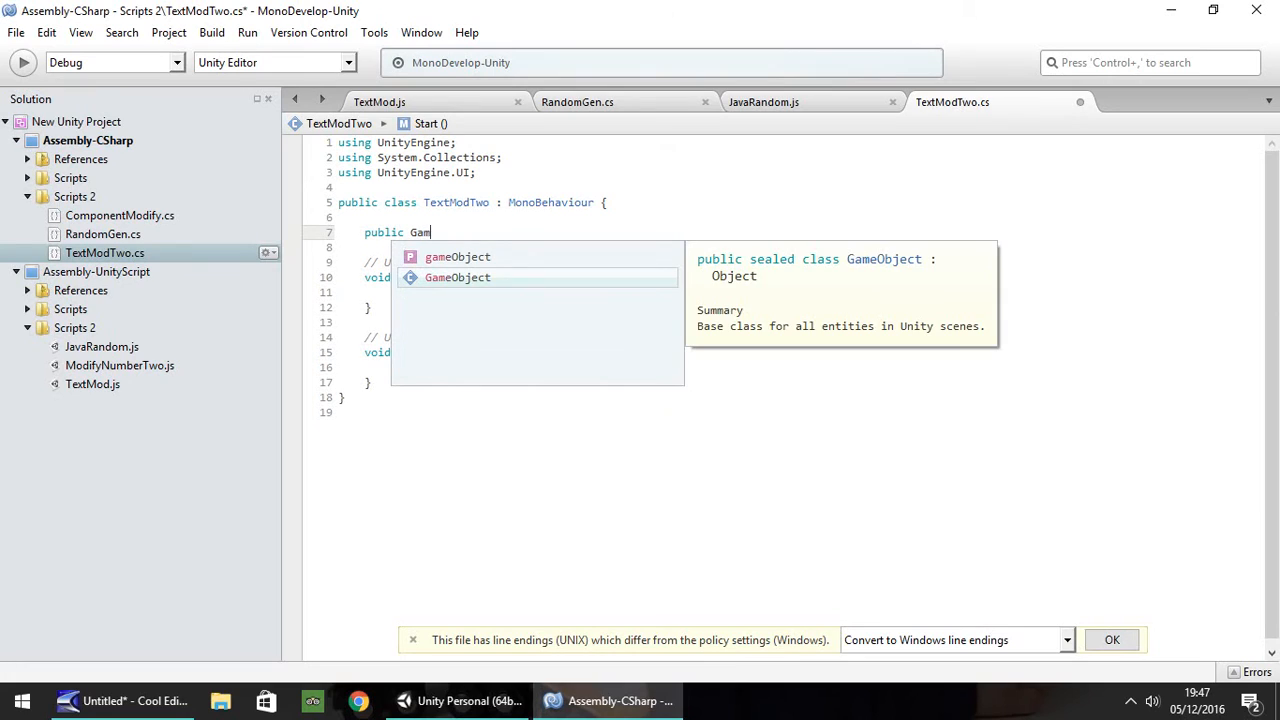
{"action": "key", "text": "Tab"}
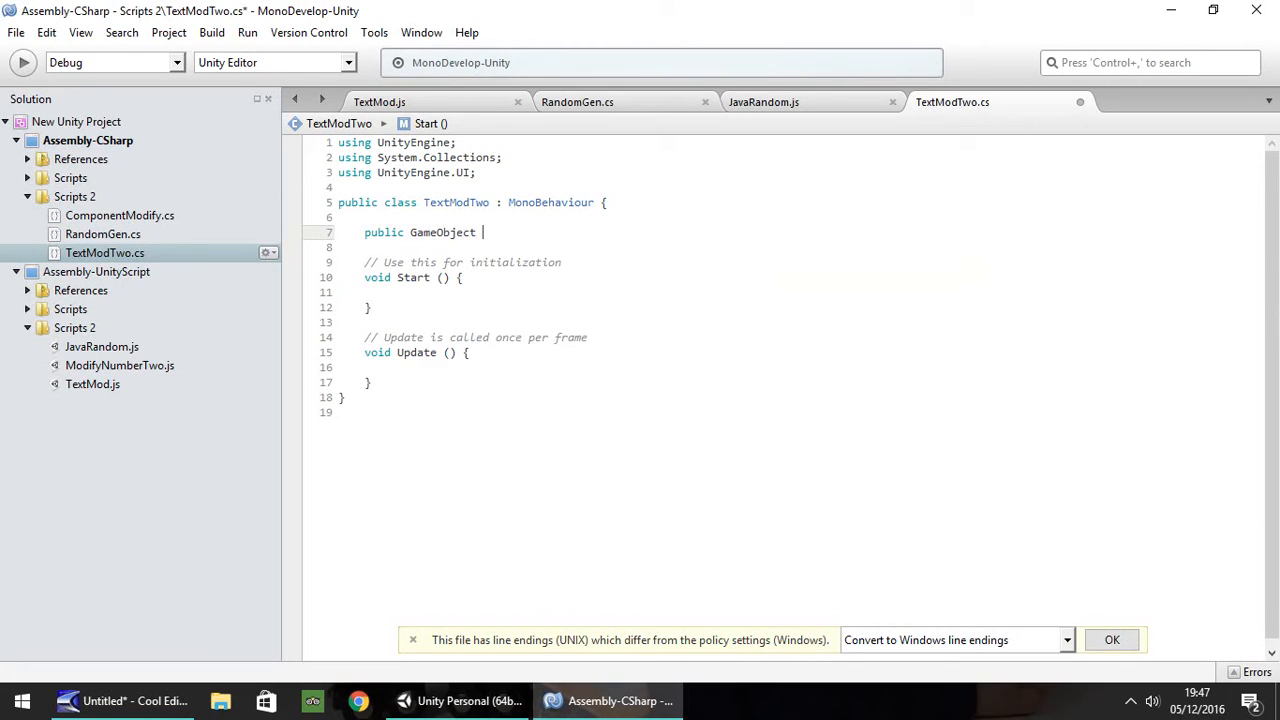
{"action": "type", "text": "The"}
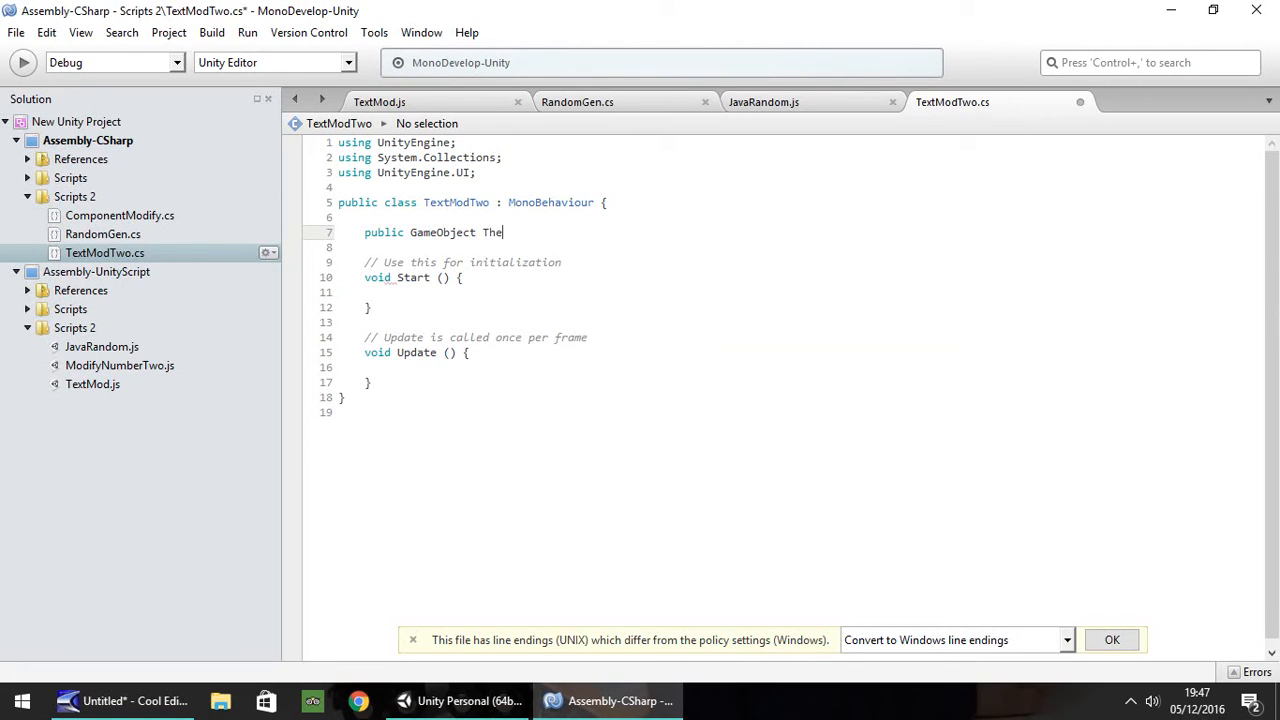
{"action": "type", "text": "TextBox"}
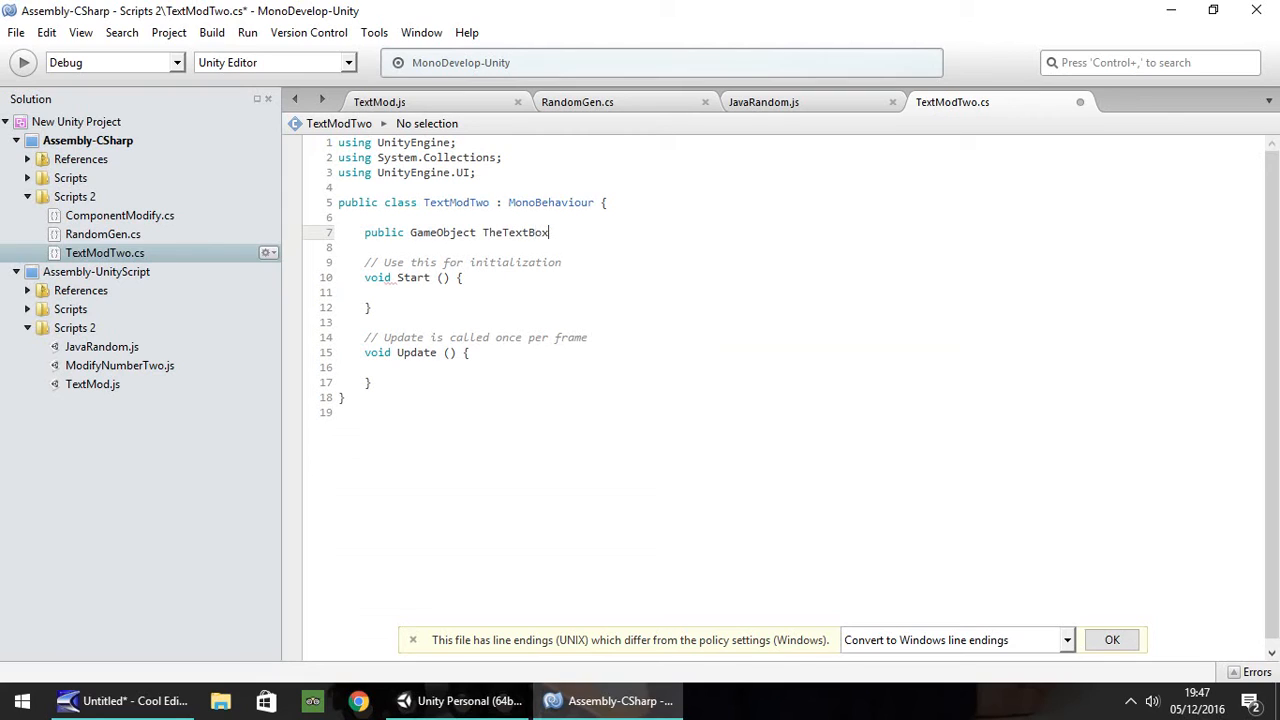
{"action": "type", "text": ";"}
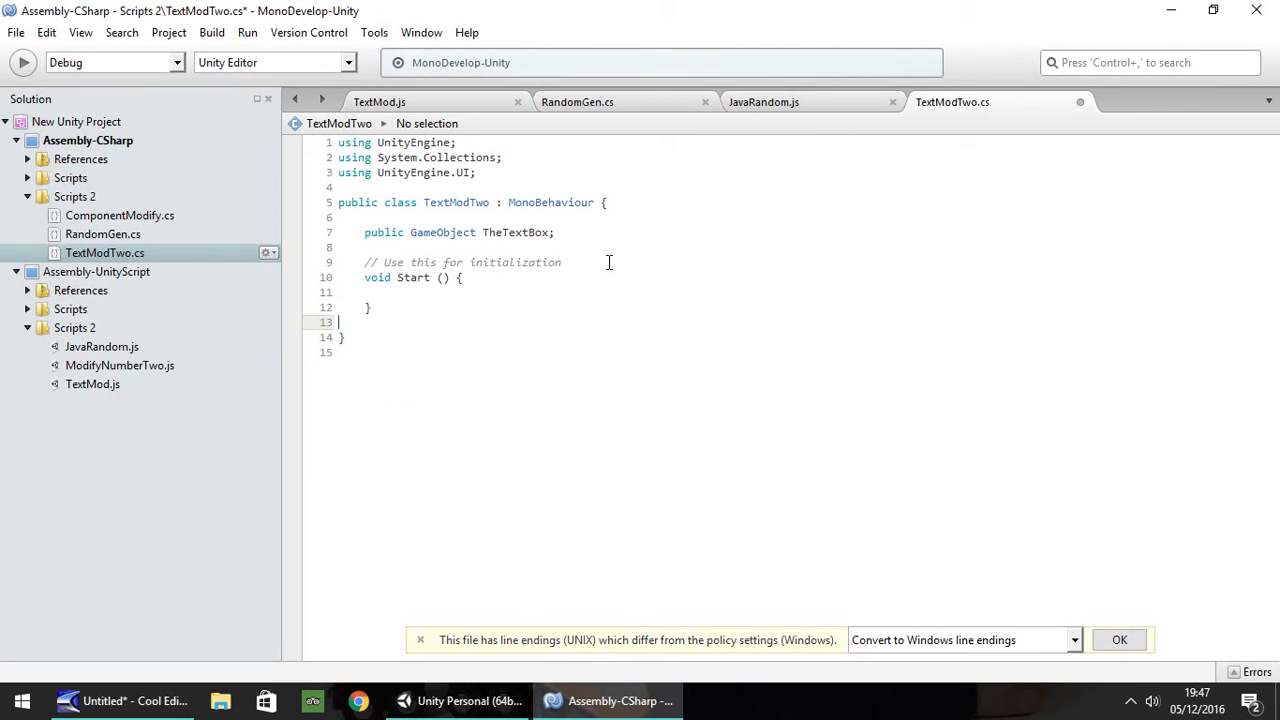
- Change Start's return type in TextModTwo.cs from void to IEnumerator
{"action": "left_click", "coordinate": [404, 101]}
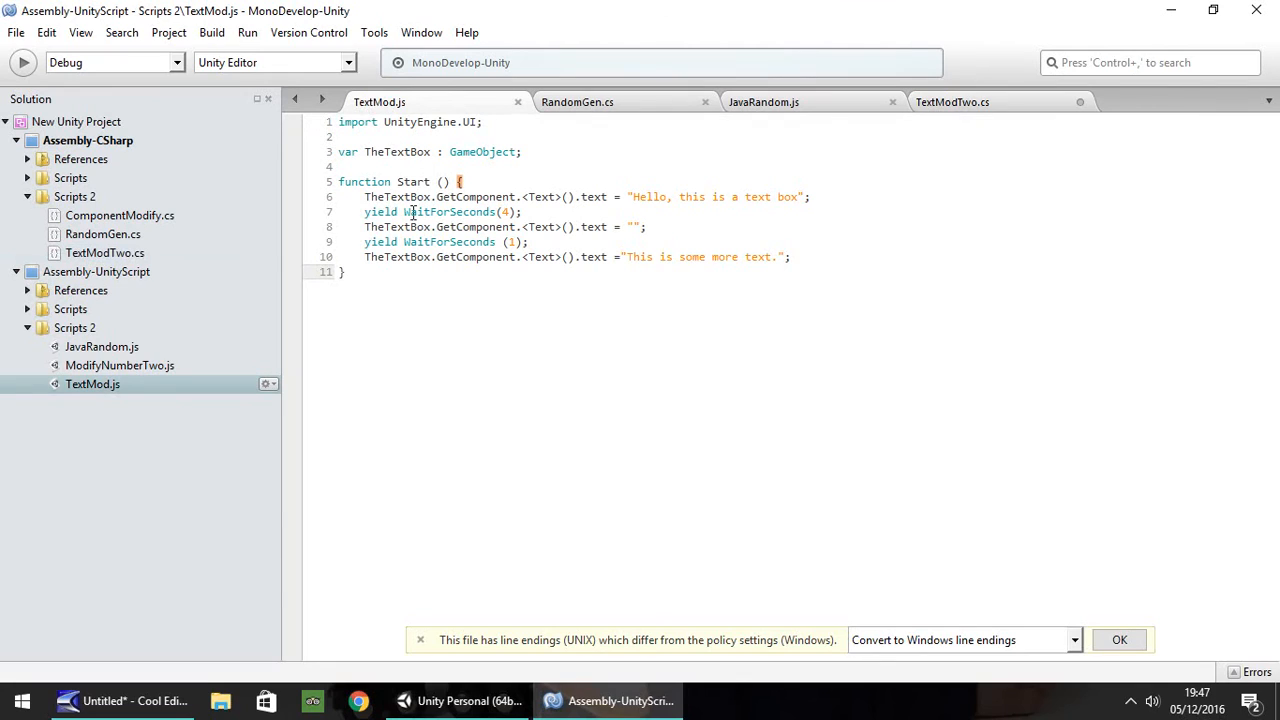
{"action": "left_click", "coordinate": [956, 102]}
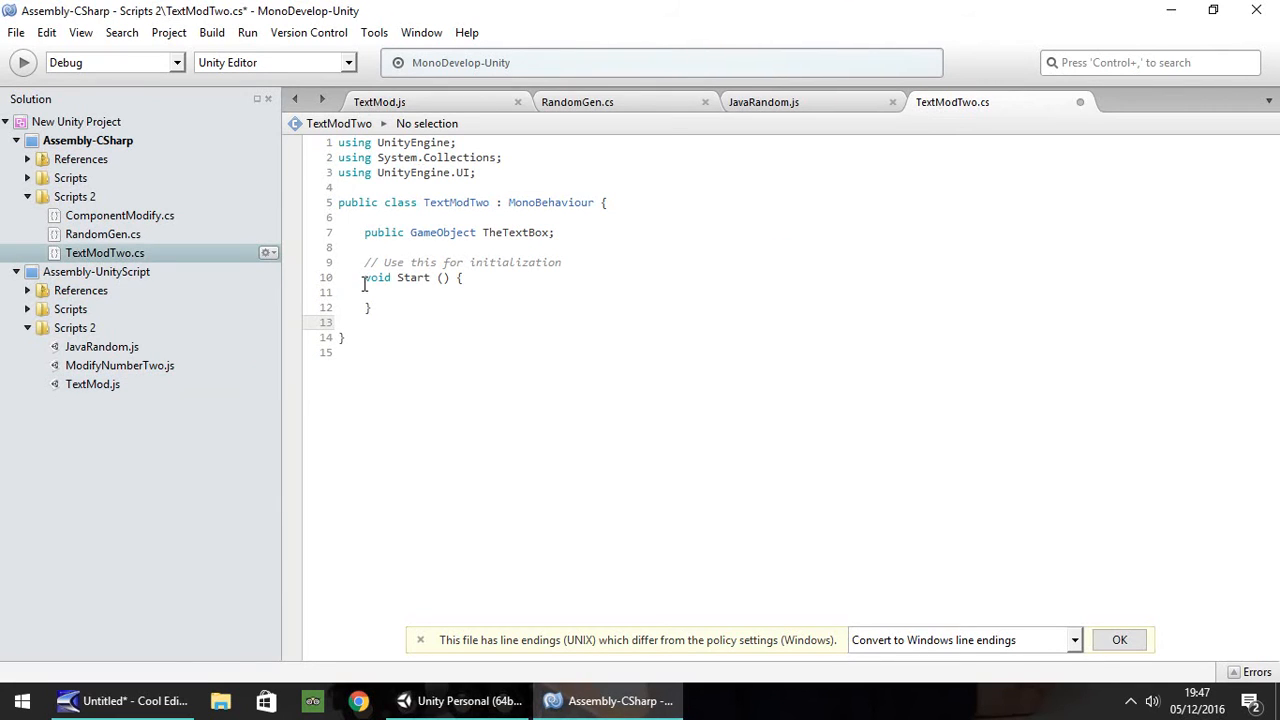
{"action": "double_click", "coordinate": [377, 277]}
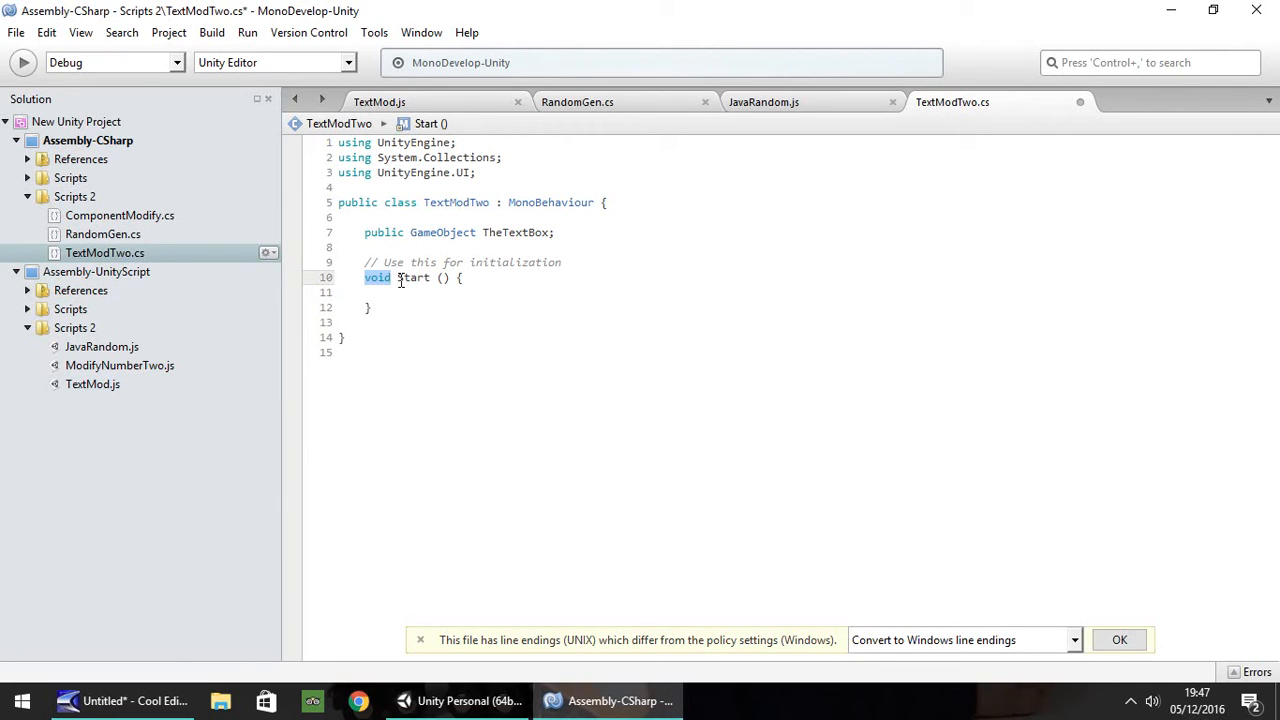
{"action": "type", "text": "IEn"}
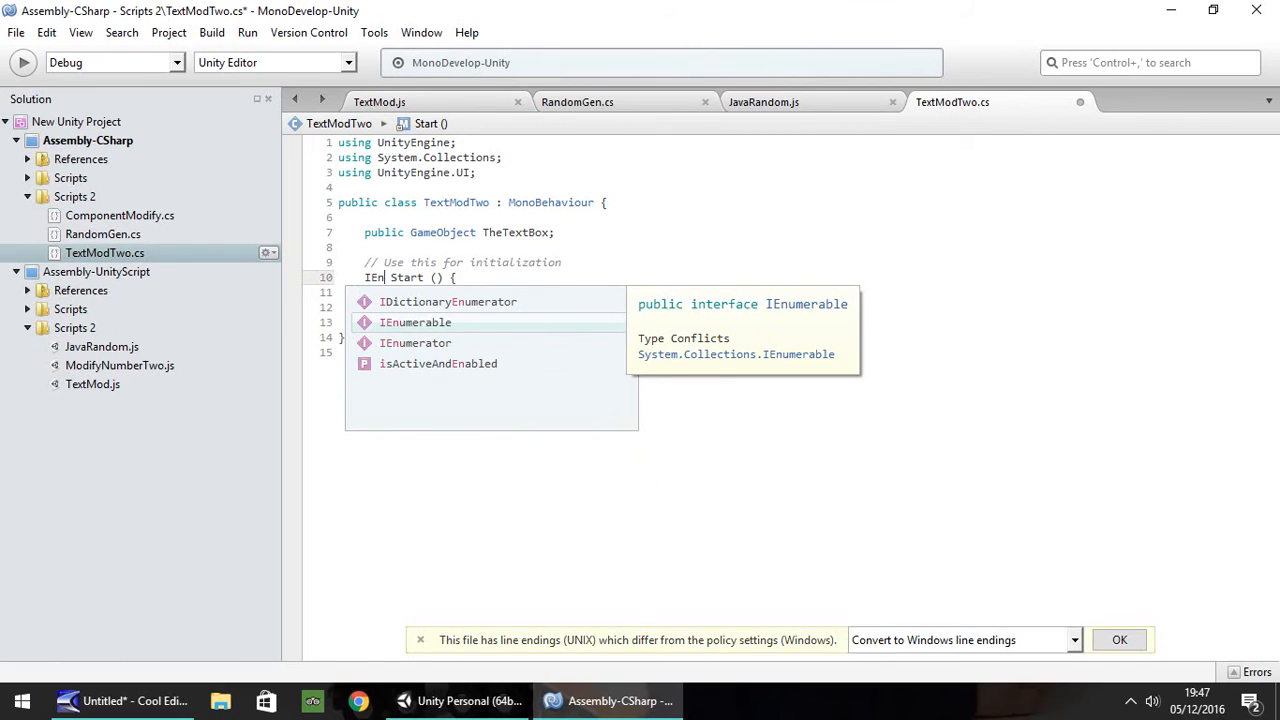
{"action": "type", "text": "umerator"}
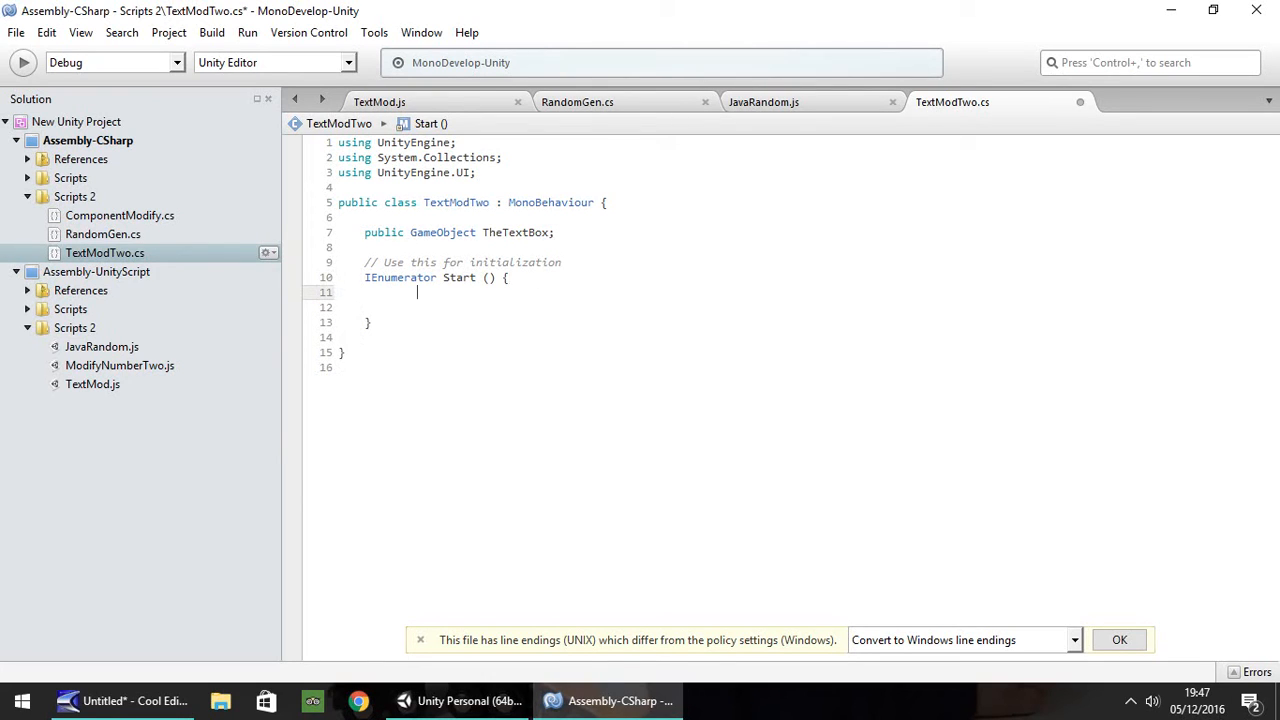
- Set the text to "Hello, this is a text box", then yield WaitForSeconds(4)
{"action": "left_click", "coordinate": [390, 100]}
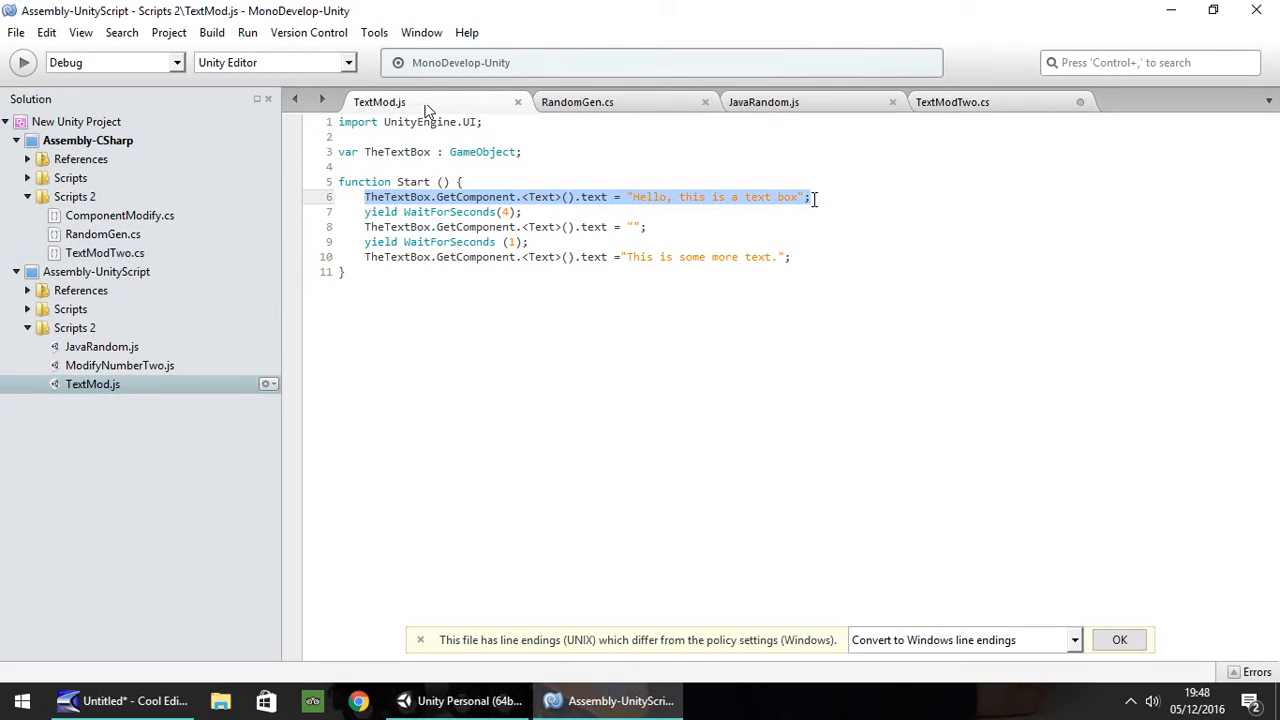
{"action": "left_click", "coordinate": [962, 101]}
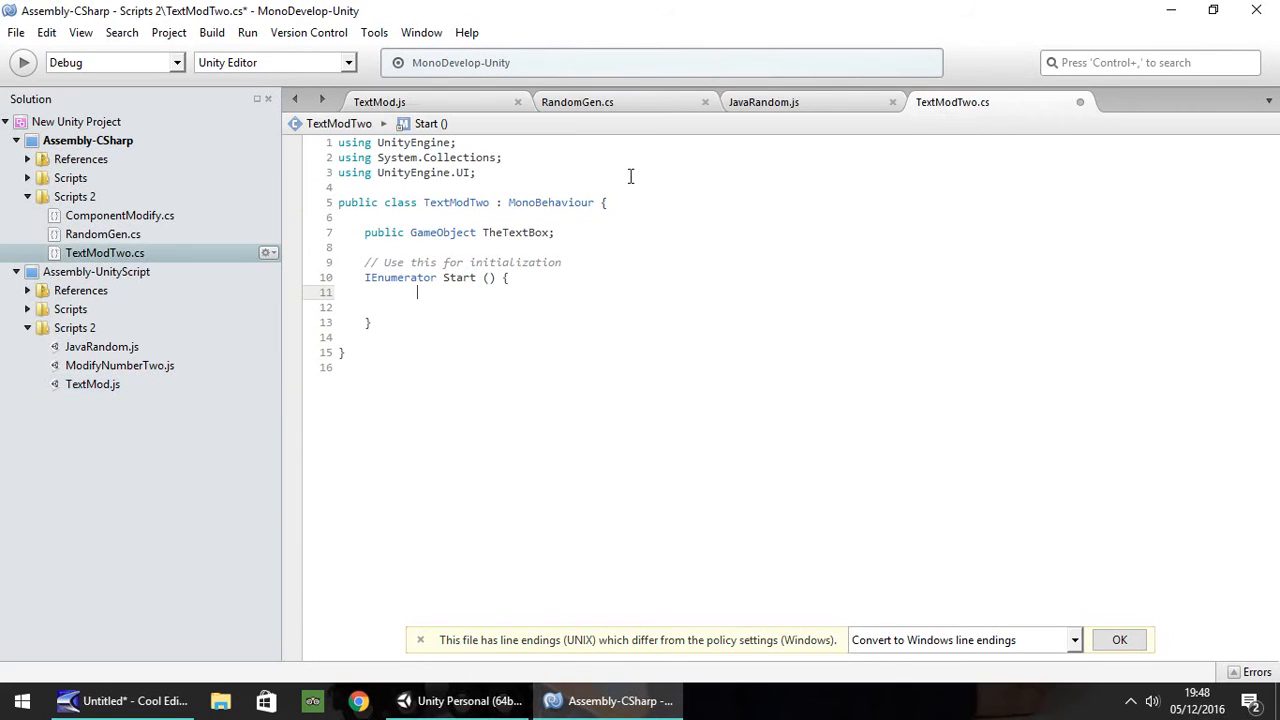
{"action": "type", "text": "TheTextBox.GetComponent<Text>().text = \"Hello, this is a text box\";"}
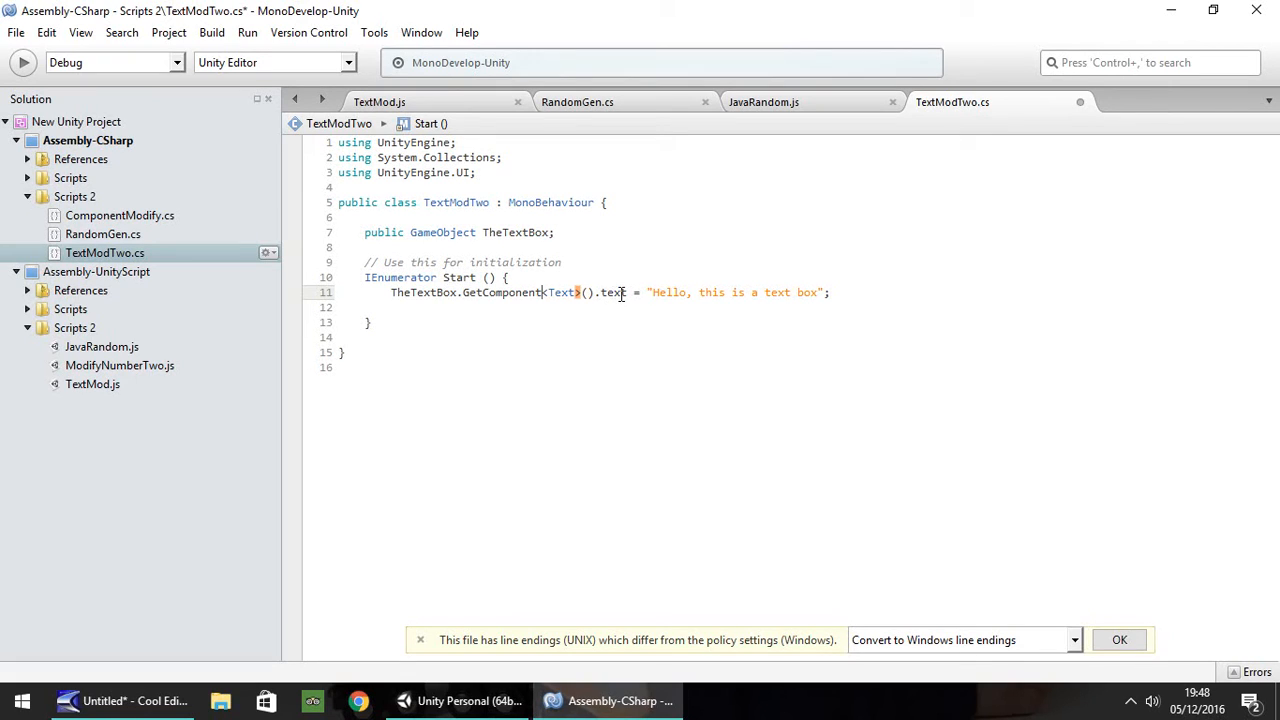
{"action": "left_click", "coordinate": [830, 292]}
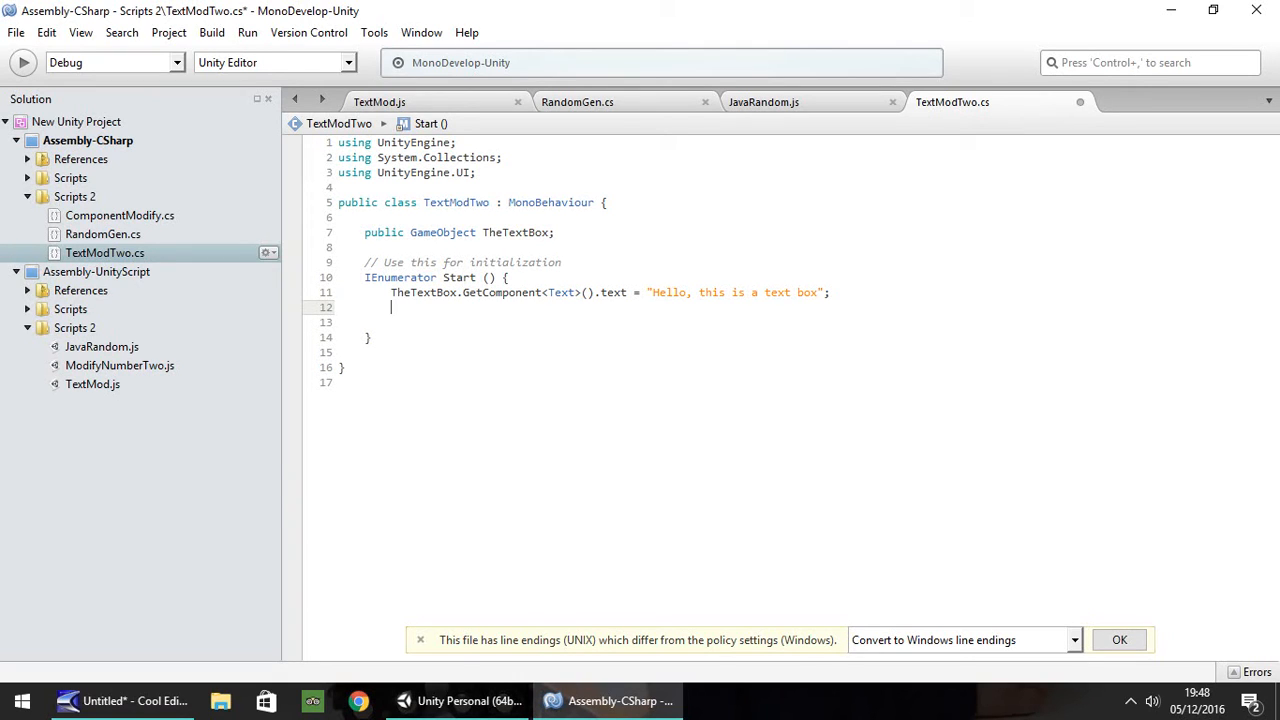
{"action": "type", "text": "yield return new Wa"}
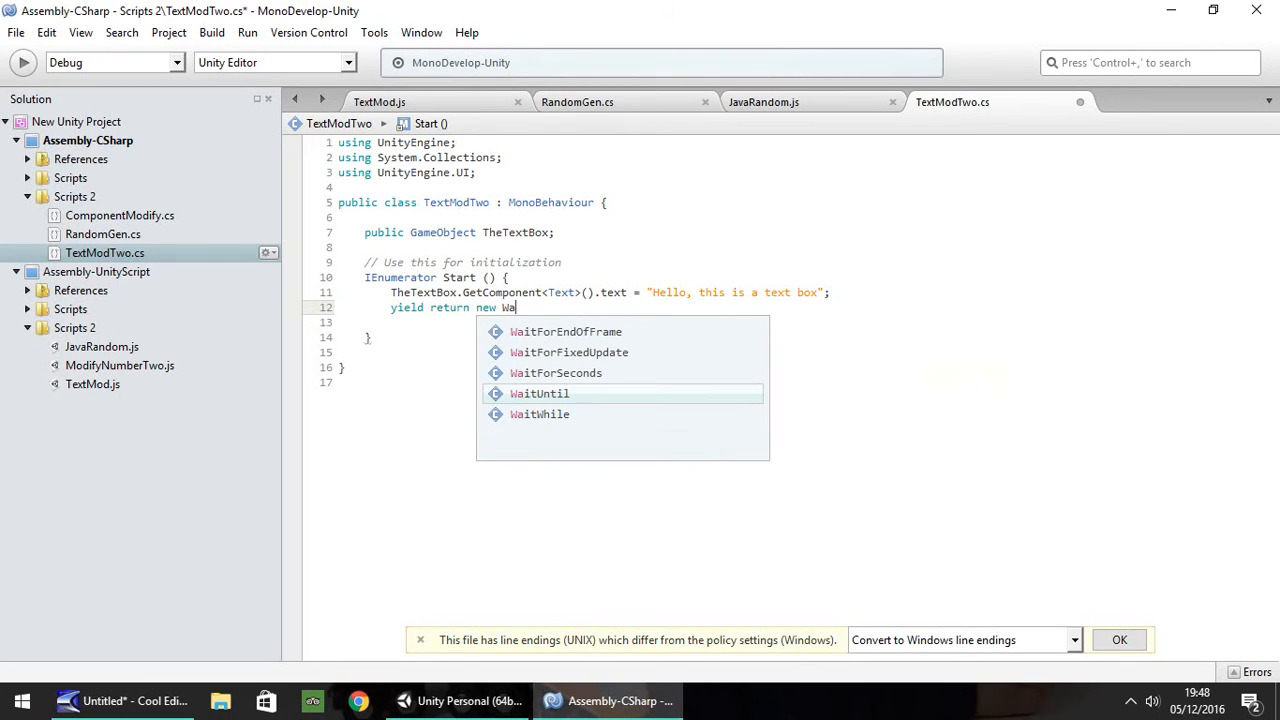
{"action": "type", "text": "itForSeconds ("}
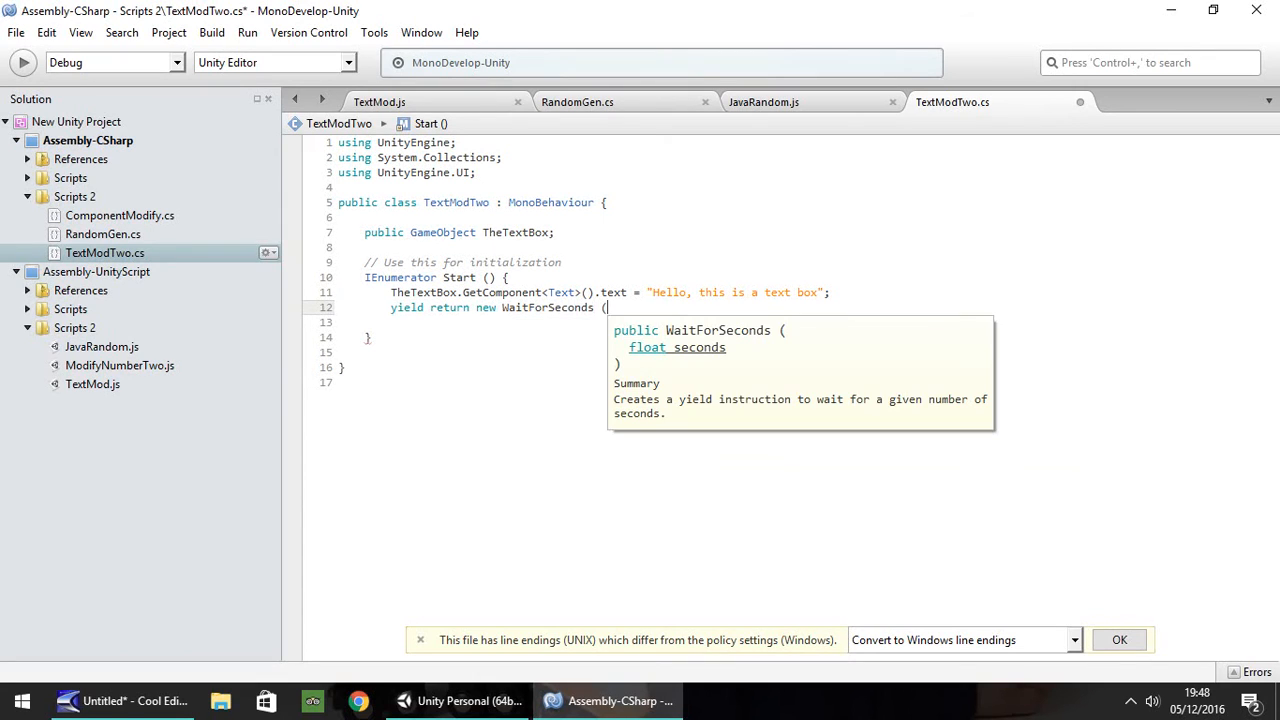
{"action": "type", "text": "4);"}
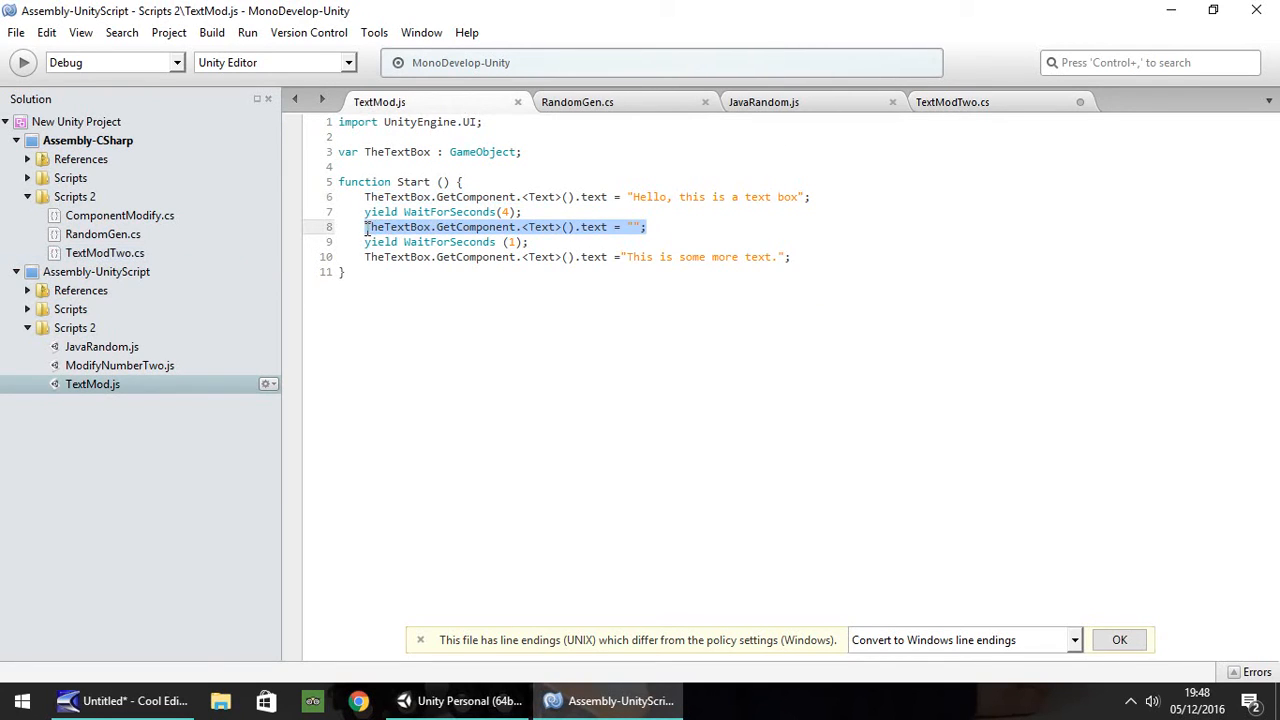
- In TextModTwo, add a four-second wait and a line setting the text to 'This is some more text.'
{"action": "left_click", "coordinate": [963, 101]}
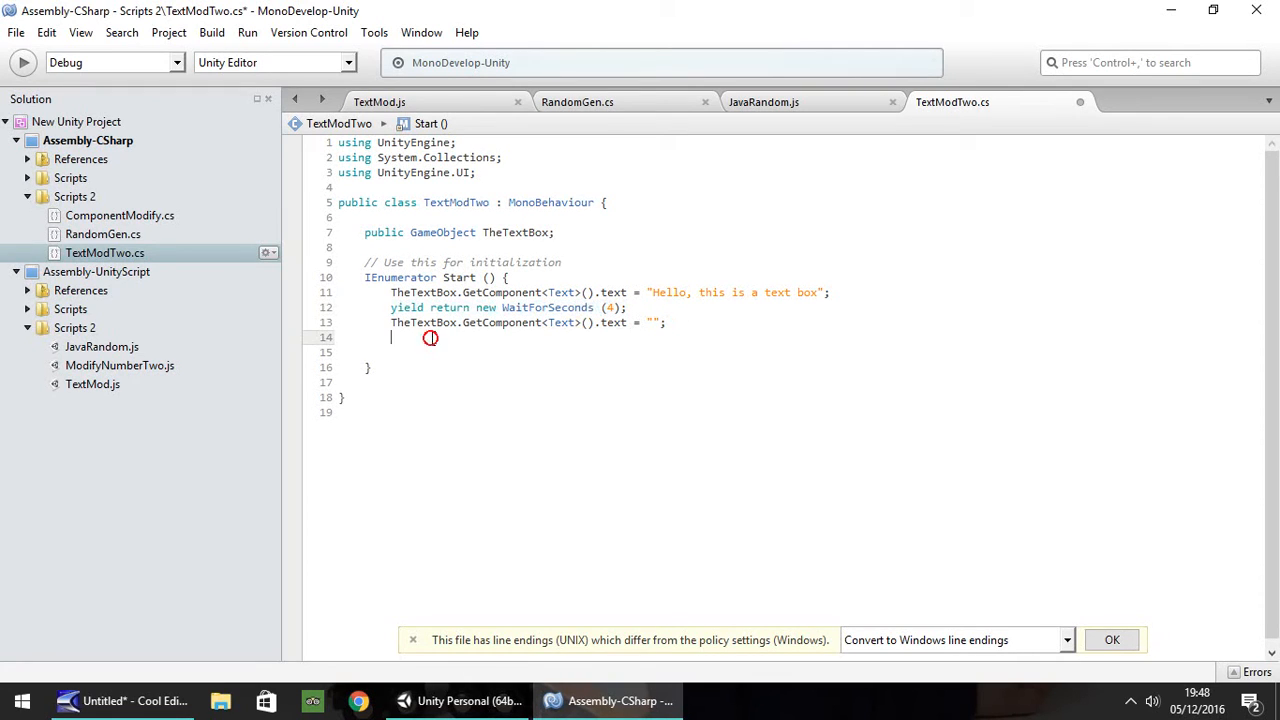
{"action": "type", "text": "yield return new WaitForSeconds (4);"}
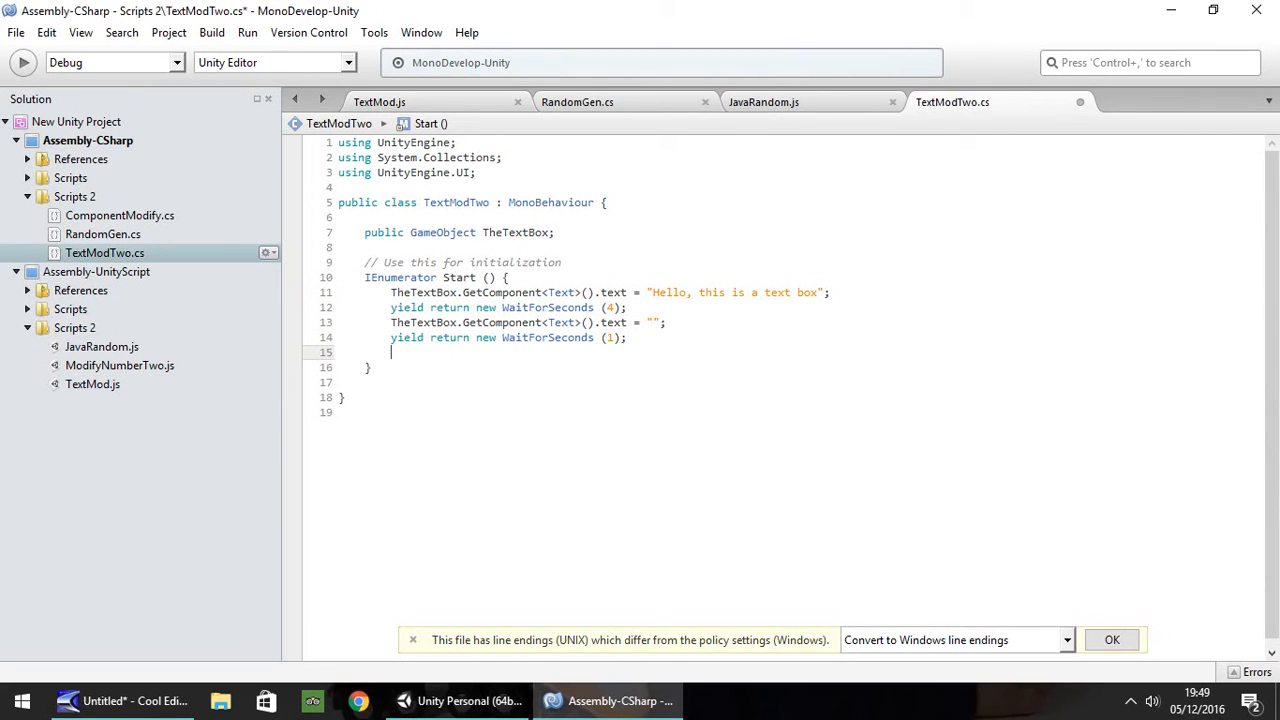
{"action": "type", "text": "TheTextBox.GetComponent<Text>().text =\"This is some more text.\";"}
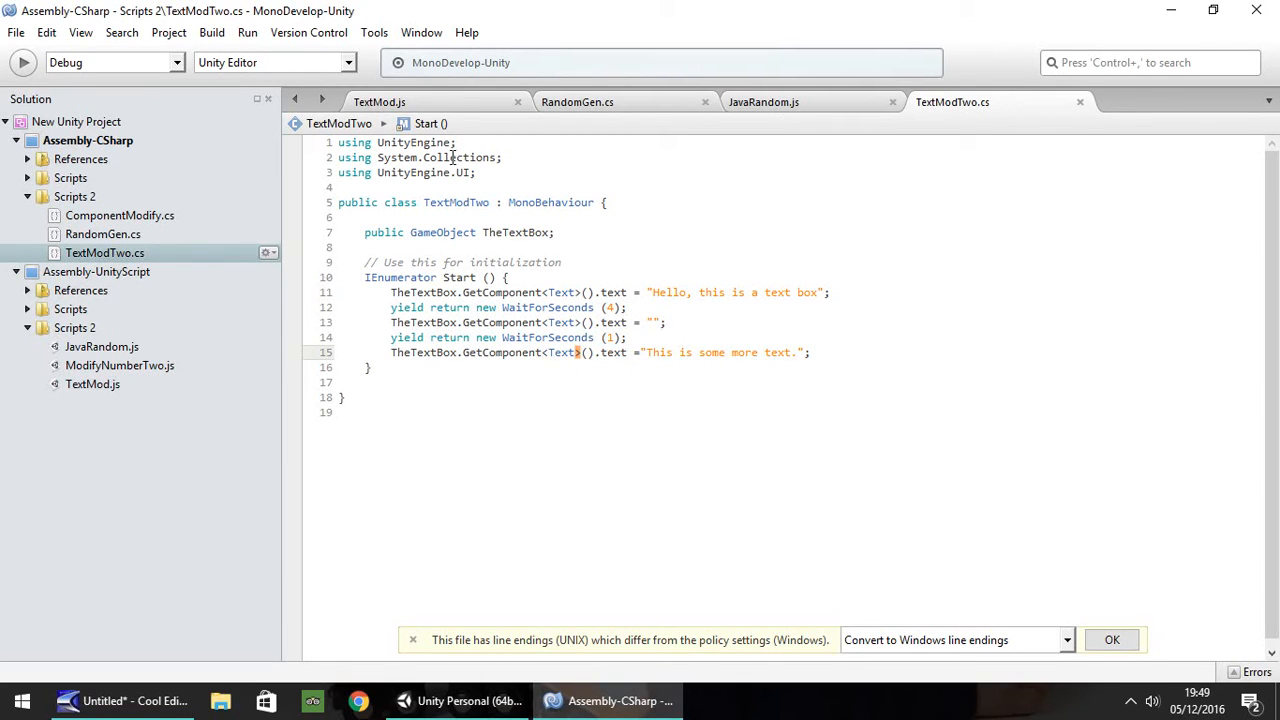
{"action": "mouse_move", "coordinate": [750, 342]}
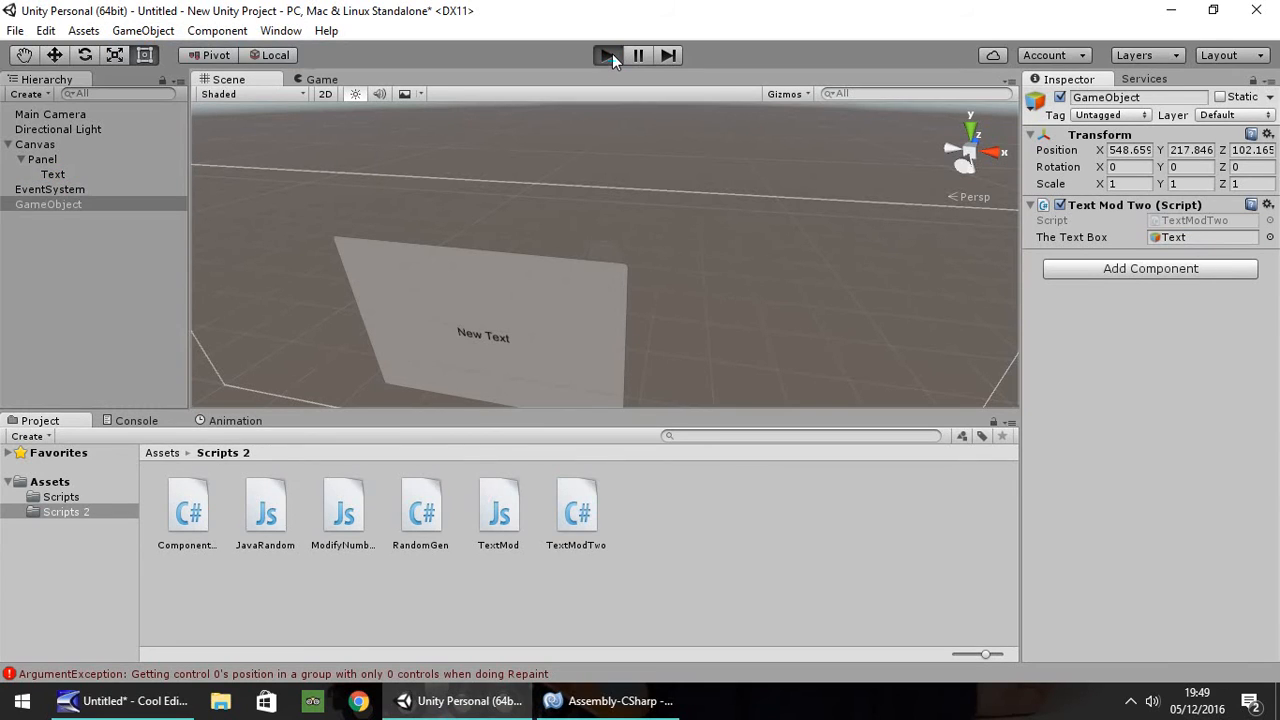
- Play the scene briefly to see the hello message, then stop it
{"action": "left_click", "coordinate": [607, 55]}
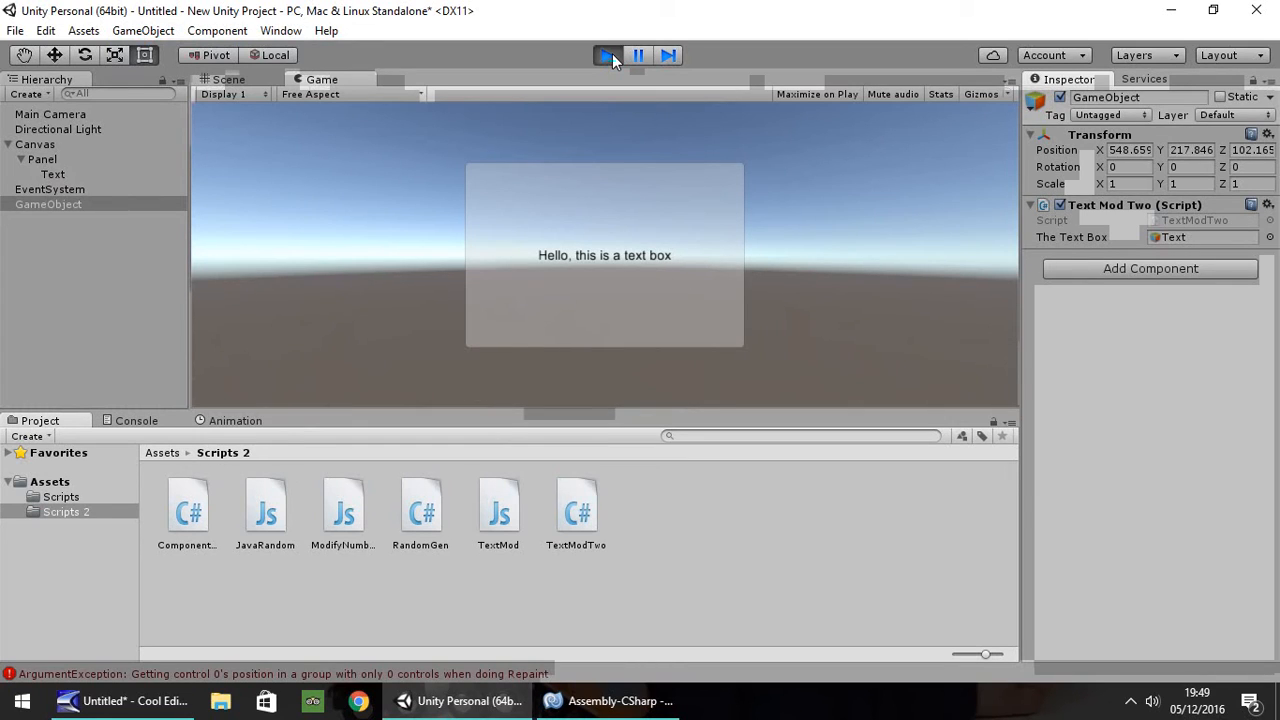
{"action": "left_click", "coordinate": [606, 55]}
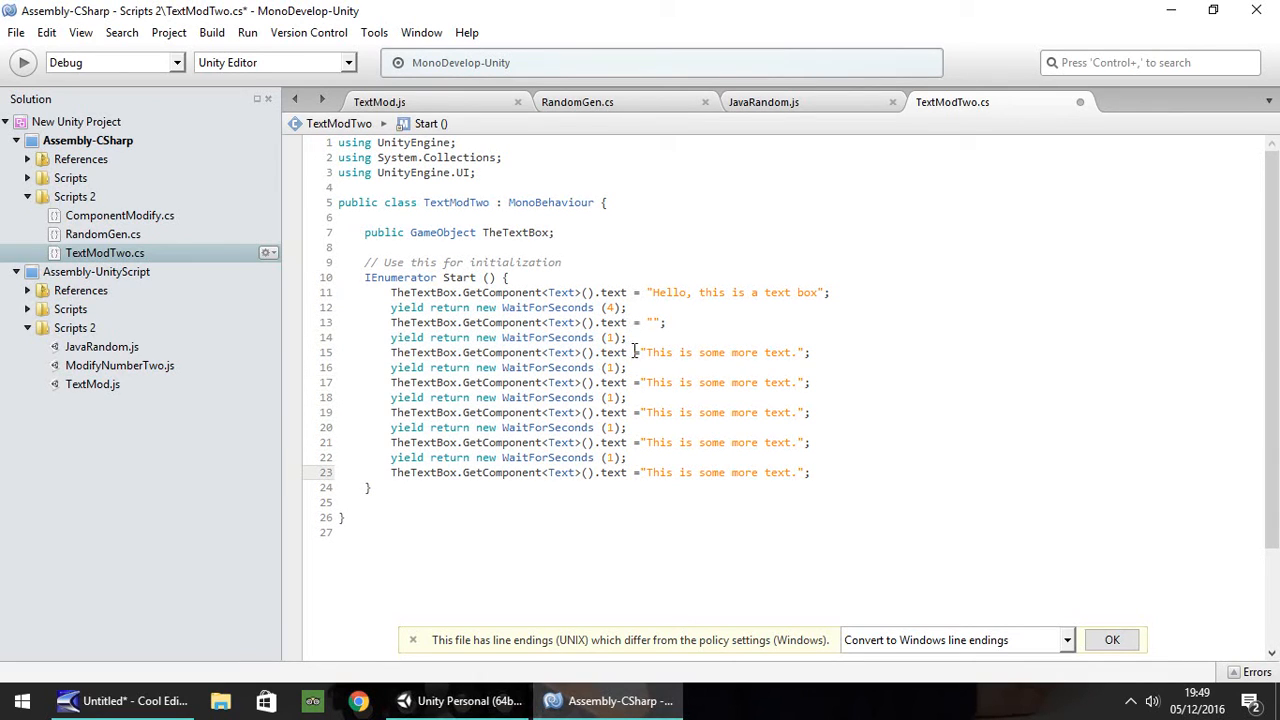
- Delete the first four Start lines and change the message strings to Hello, I'm, A and Box
{"action": "left_click_drag", "start_coordinate": [391, 292], "coordinate": [627, 337]}
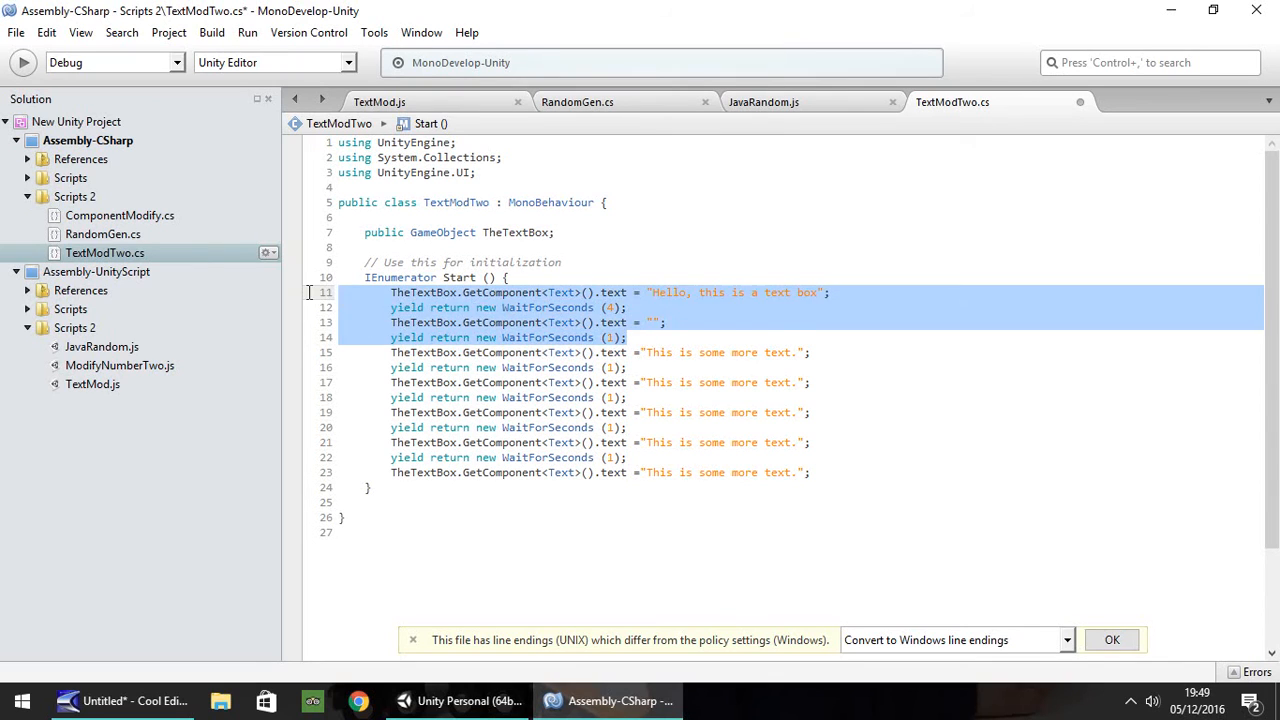
{"action": "key", "text": "Delete"}
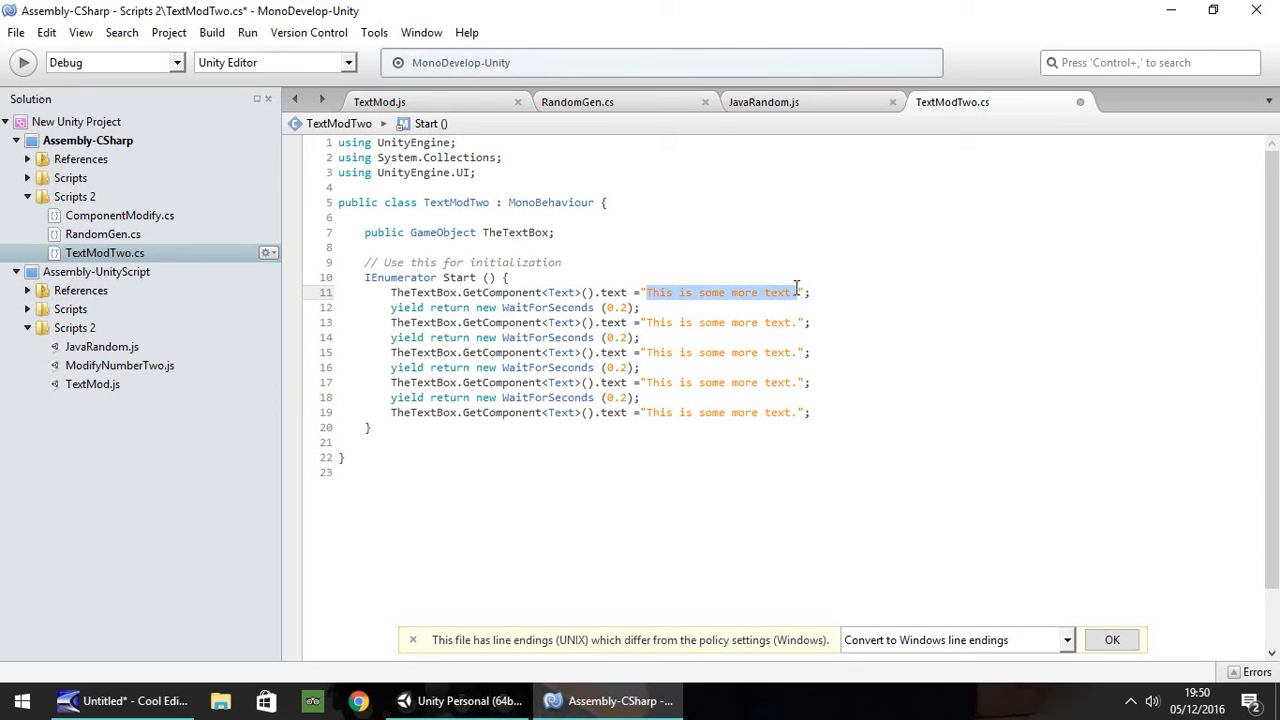
{"action": "type", "text": "Hello"}
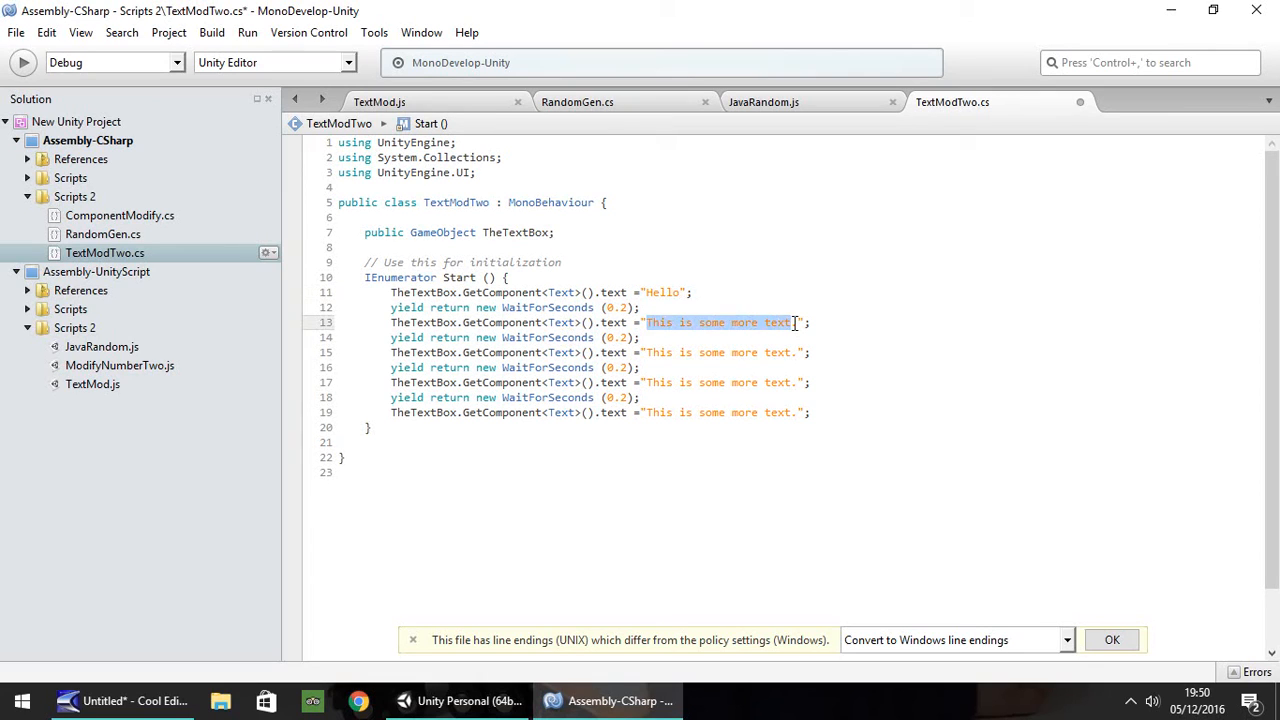
{"action": "type", "text": "I'm"}
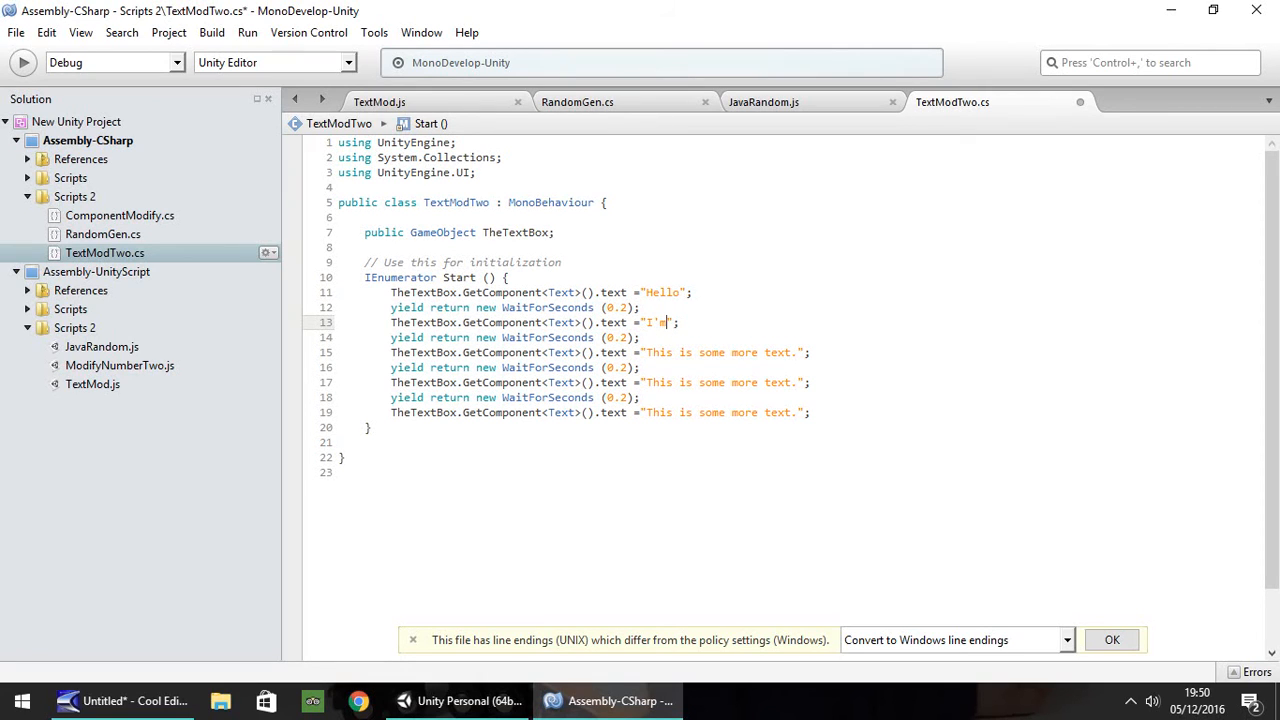
{"action": "left_click_drag", "start_coordinate": [648, 352], "coordinate": [798, 352]}
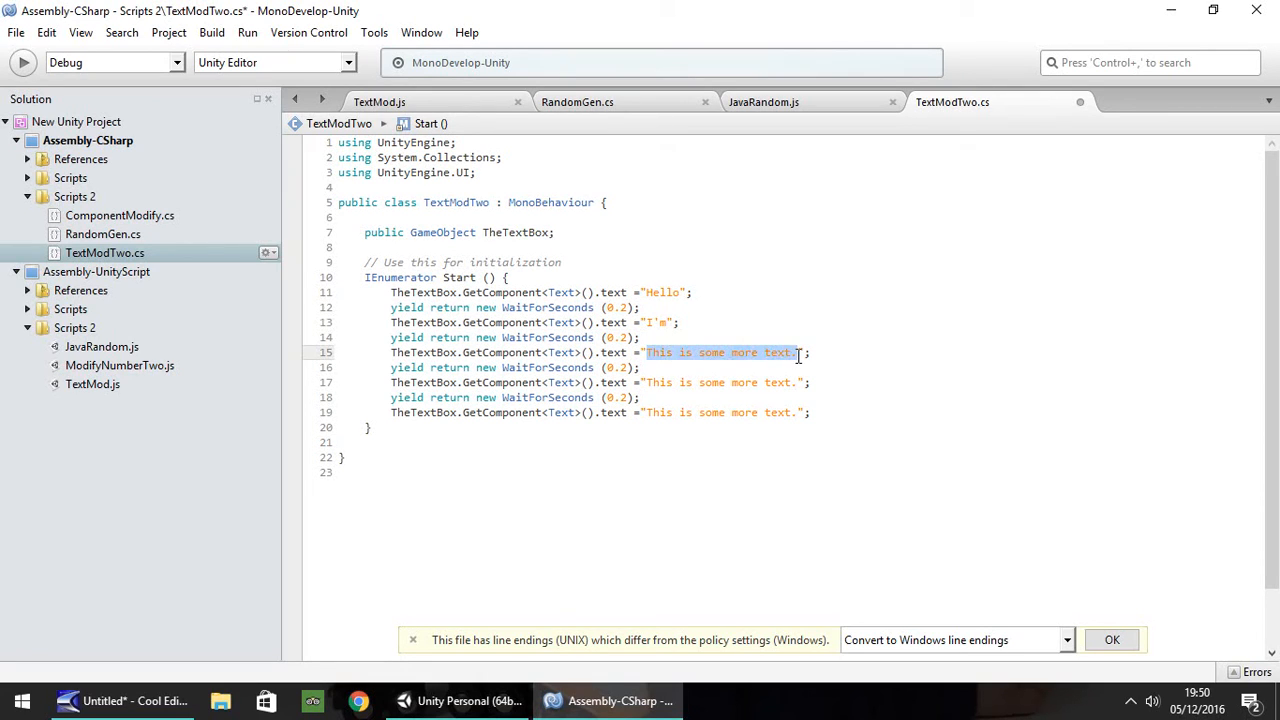
{"action": "type", "text": "A"}
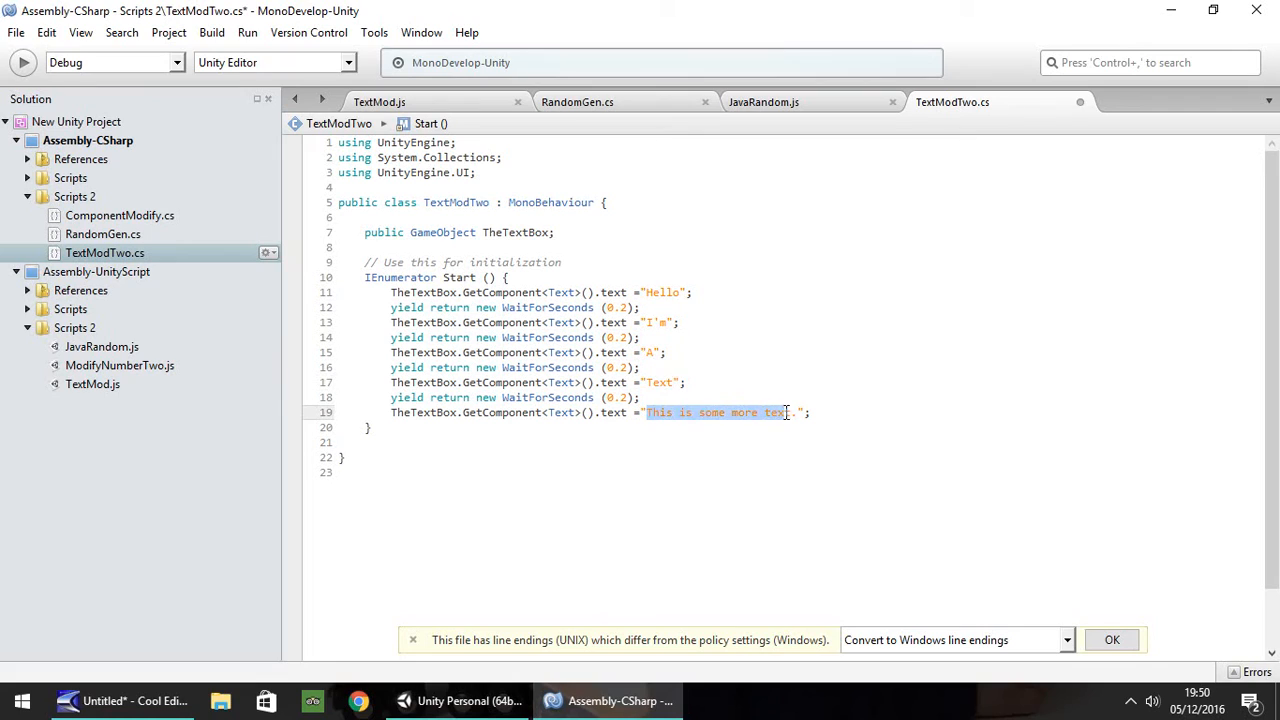
{"action": "type", "text": "Box"}
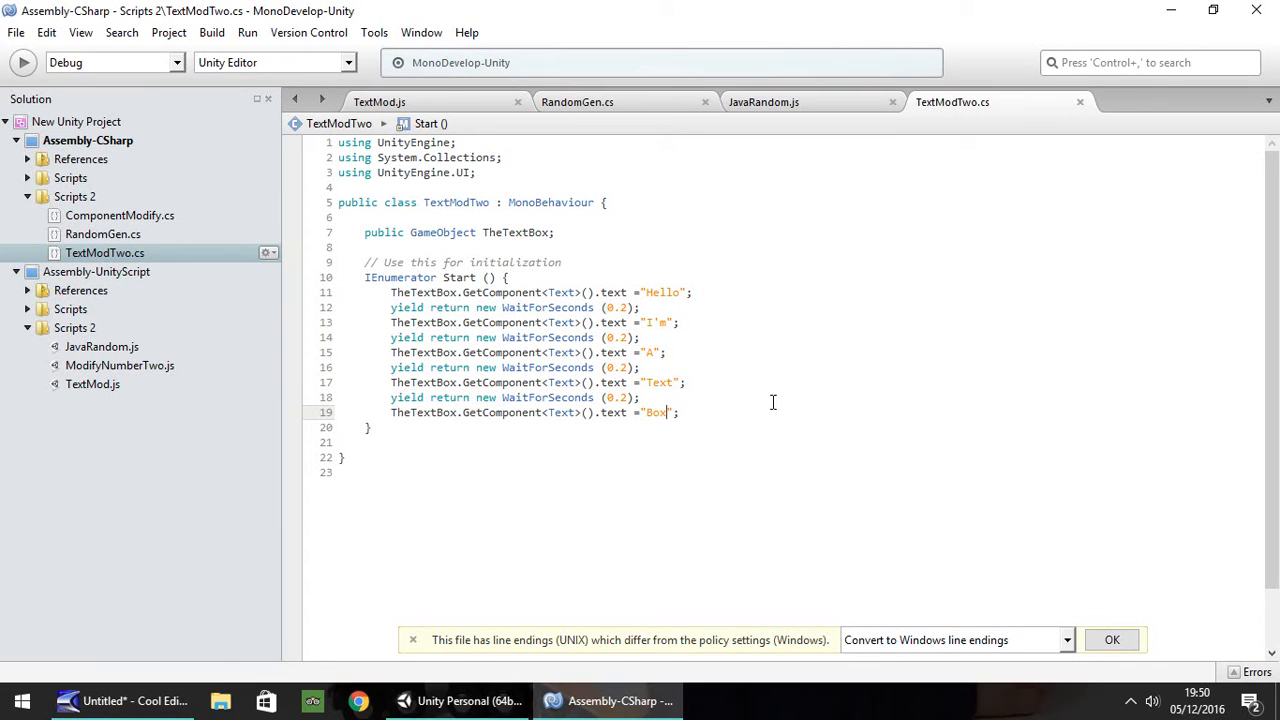
{"action": "mouse_move", "coordinate": [745, 330]}
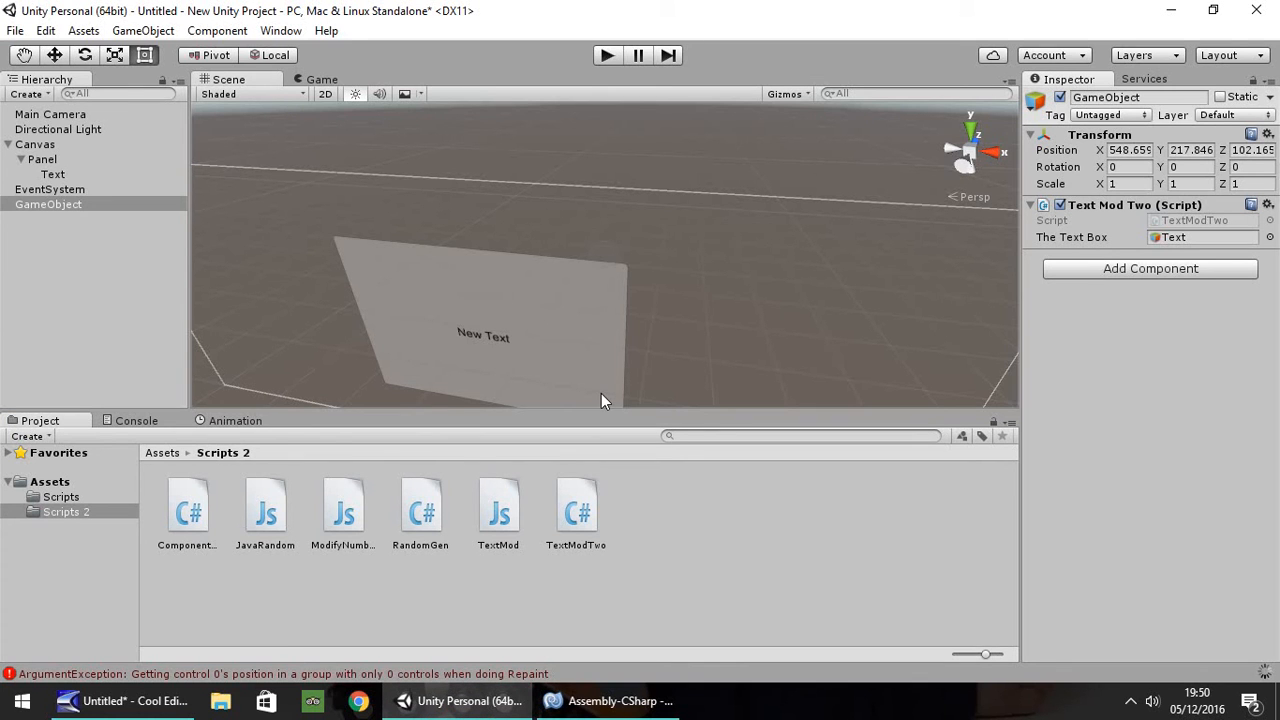
{"action": "mouse_move", "coordinate": [662, 133]}
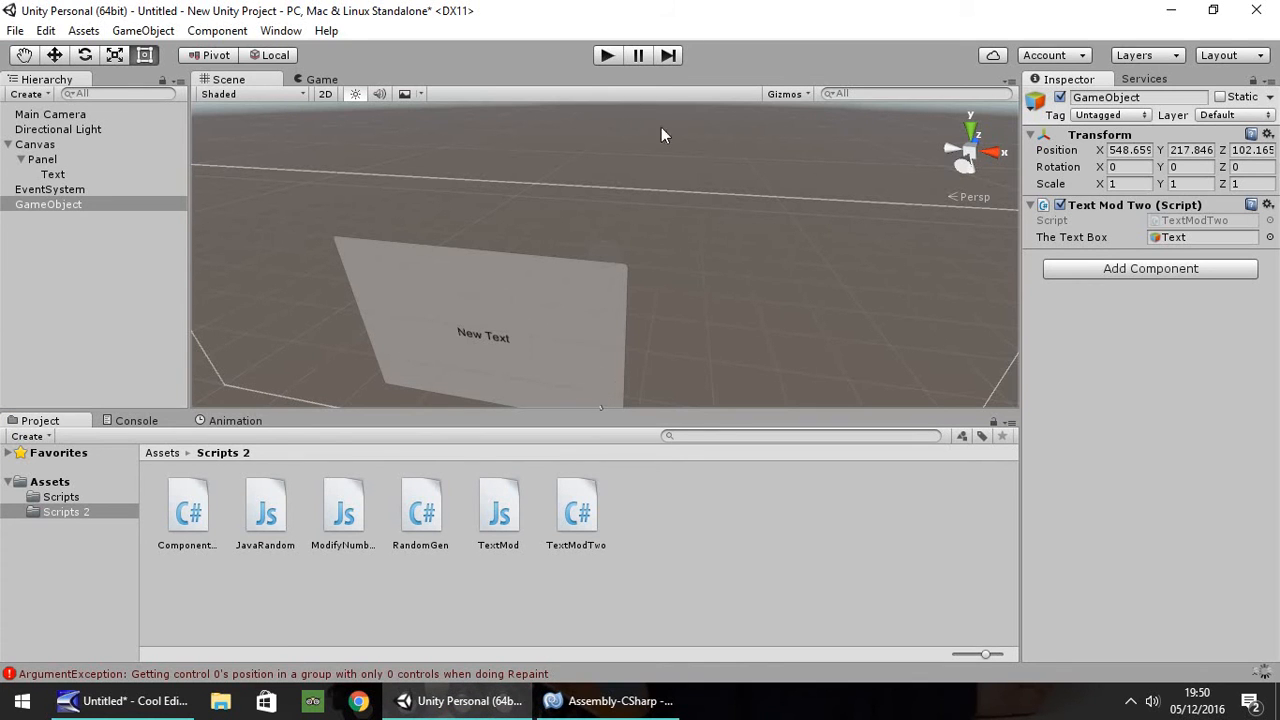
- Press Play and get the CS1502 WaitForSeconds compiler error blocking play mode
{"action": "left_click", "coordinate": [606, 55]}
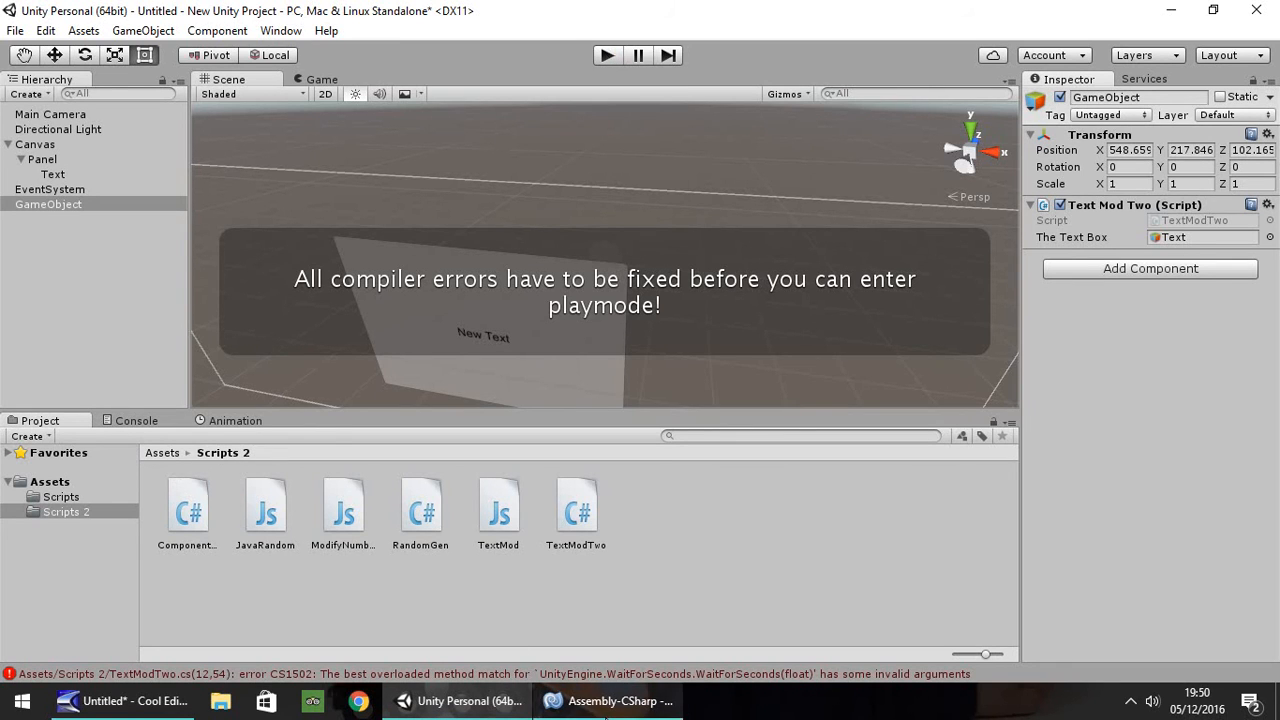
{"action": "left_click", "coordinate": [603, 700]}
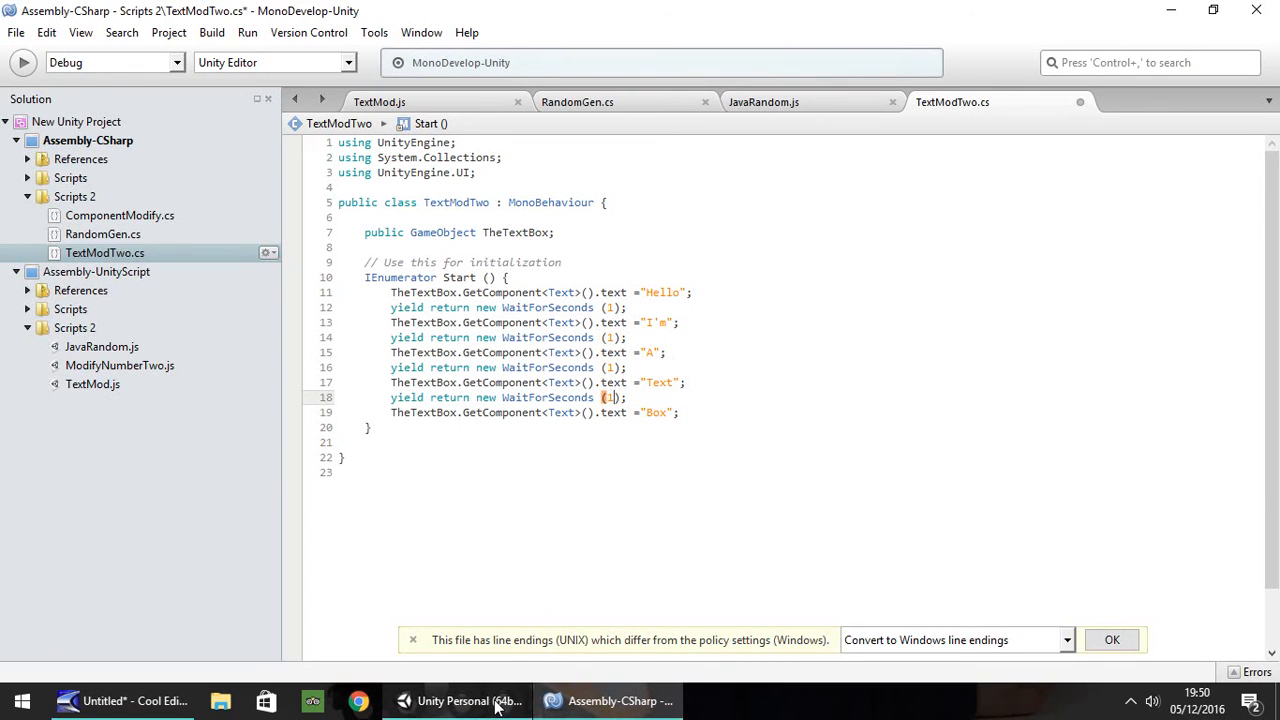
- Return to Unity and clear the old errors from the Console
{"action": "left_click", "coordinate": [466, 700]}
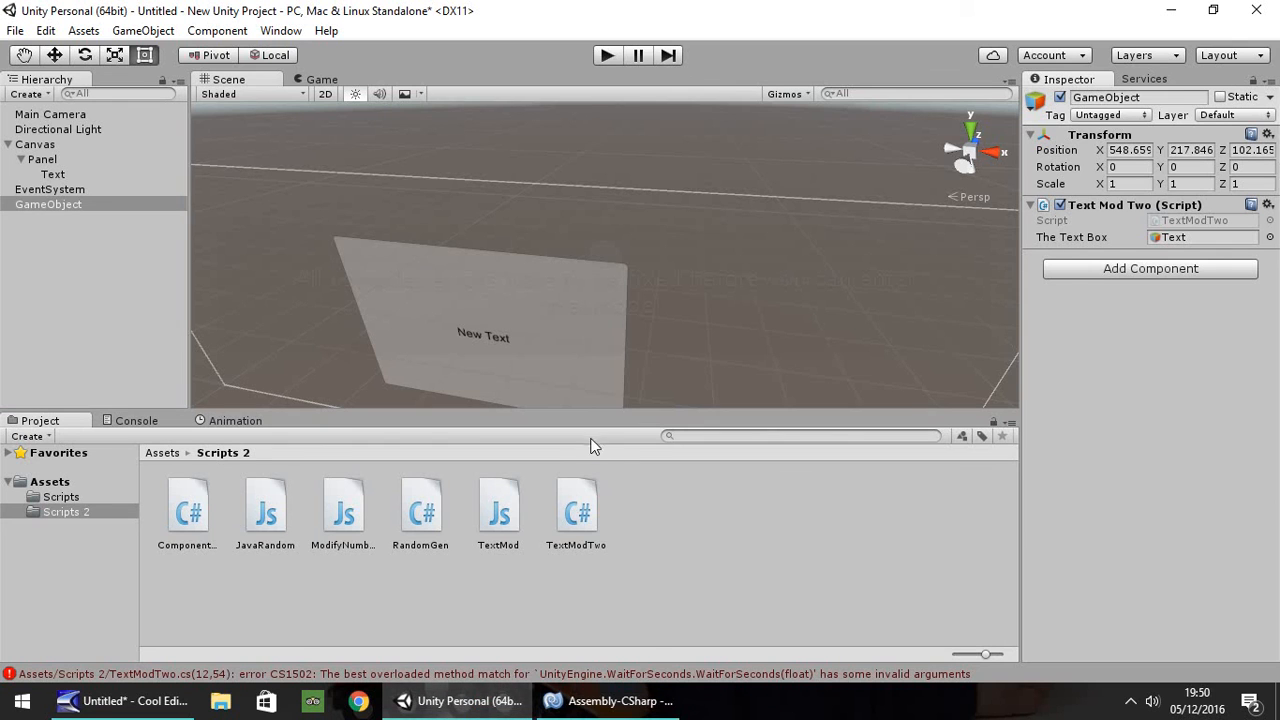
{"action": "left_click", "coordinate": [613, 700]}
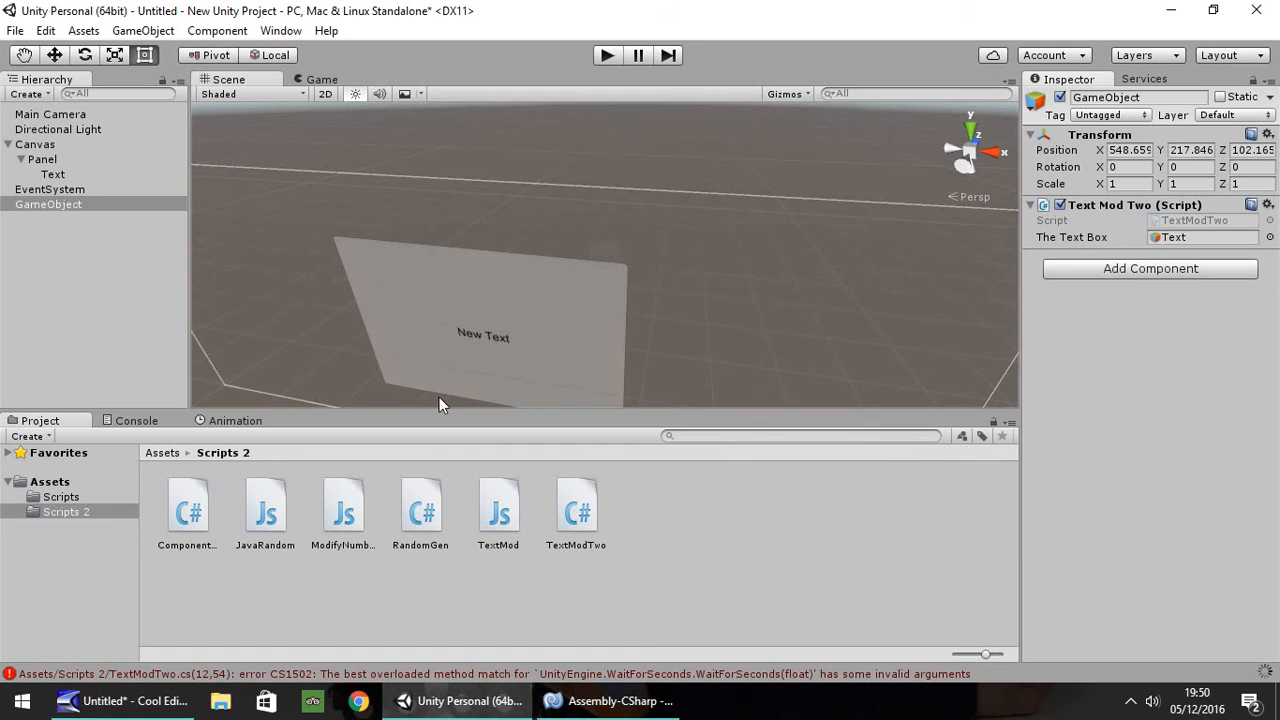
{"action": "mouse_move", "coordinate": [32, 453]}
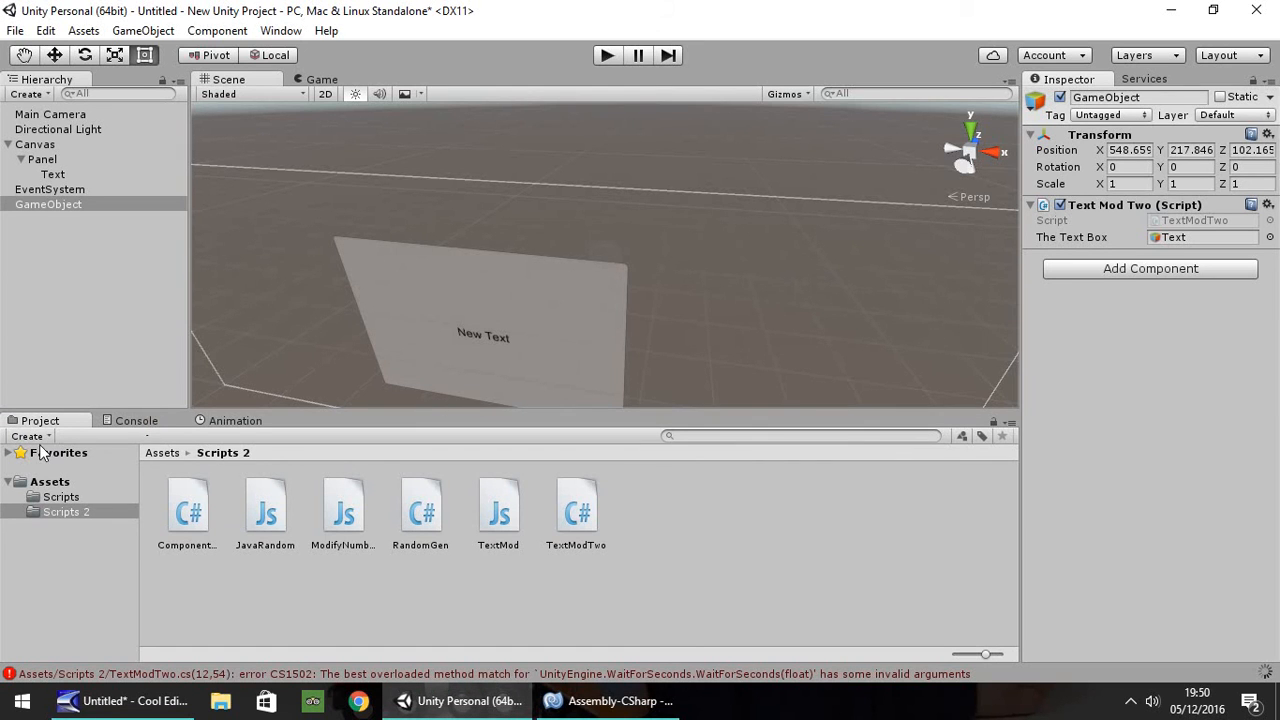
{"action": "left_click", "coordinate": [135, 420]}
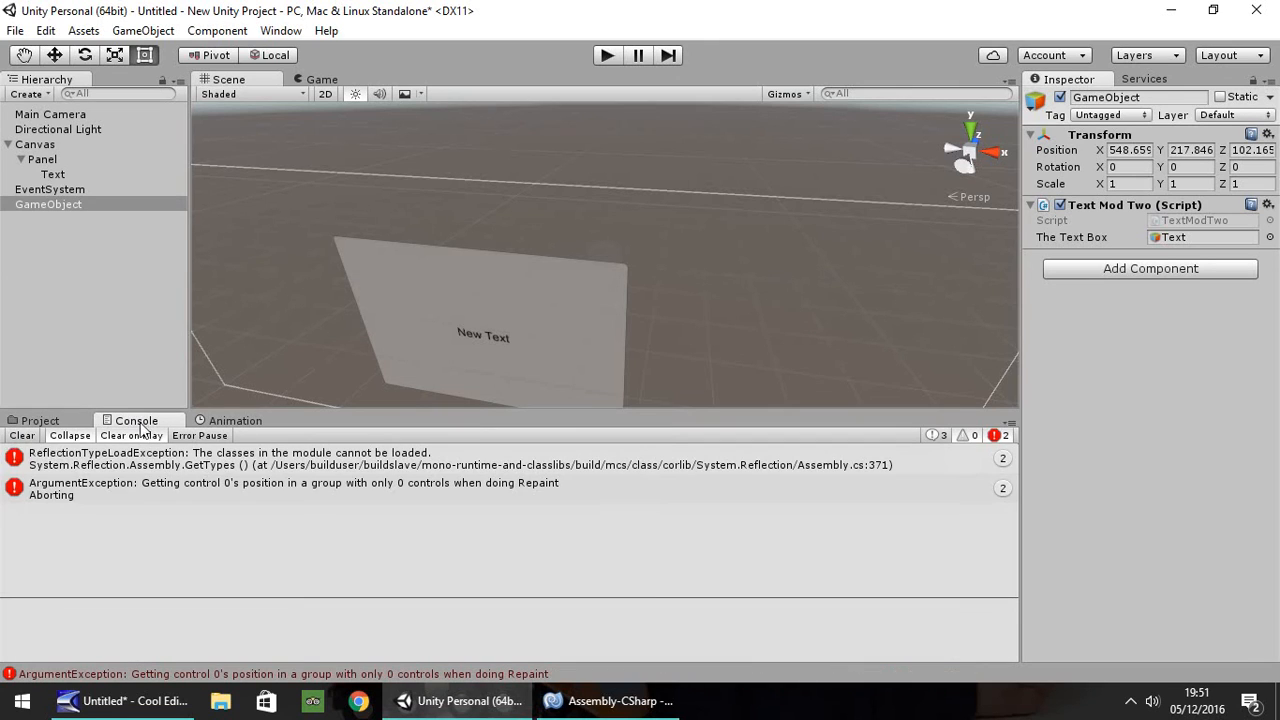
{"action": "left_click", "coordinate": [40, 420]}
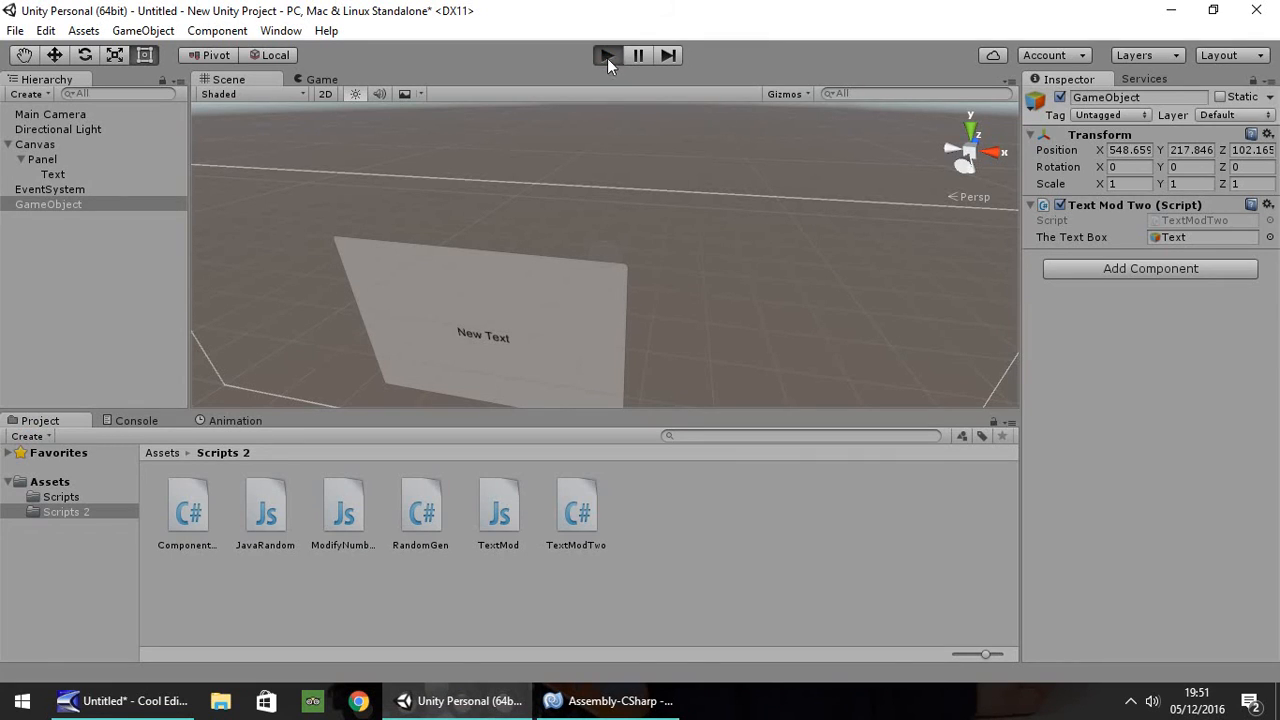
- Play the scene to test the text, stop it, and go back to the code
{"action": "left_click", "coordinate": [607, 55]}
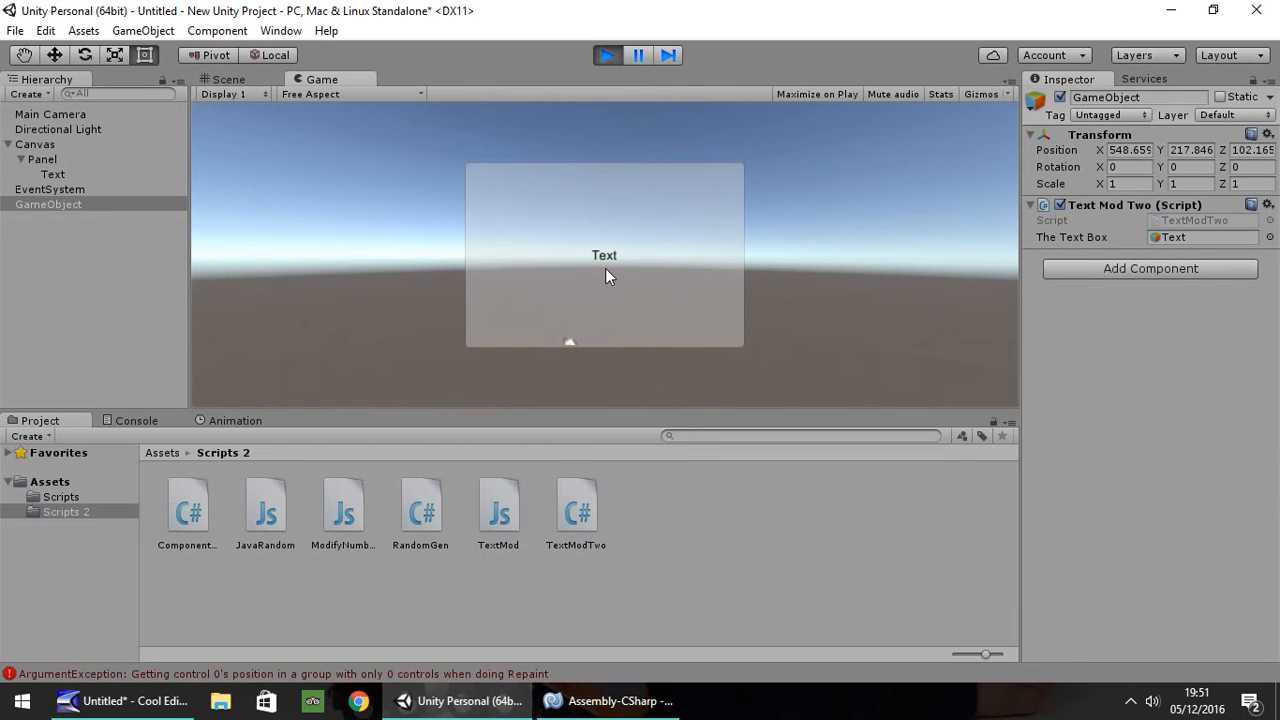
{"action": "left_click", "coordinate": [228, 80]}
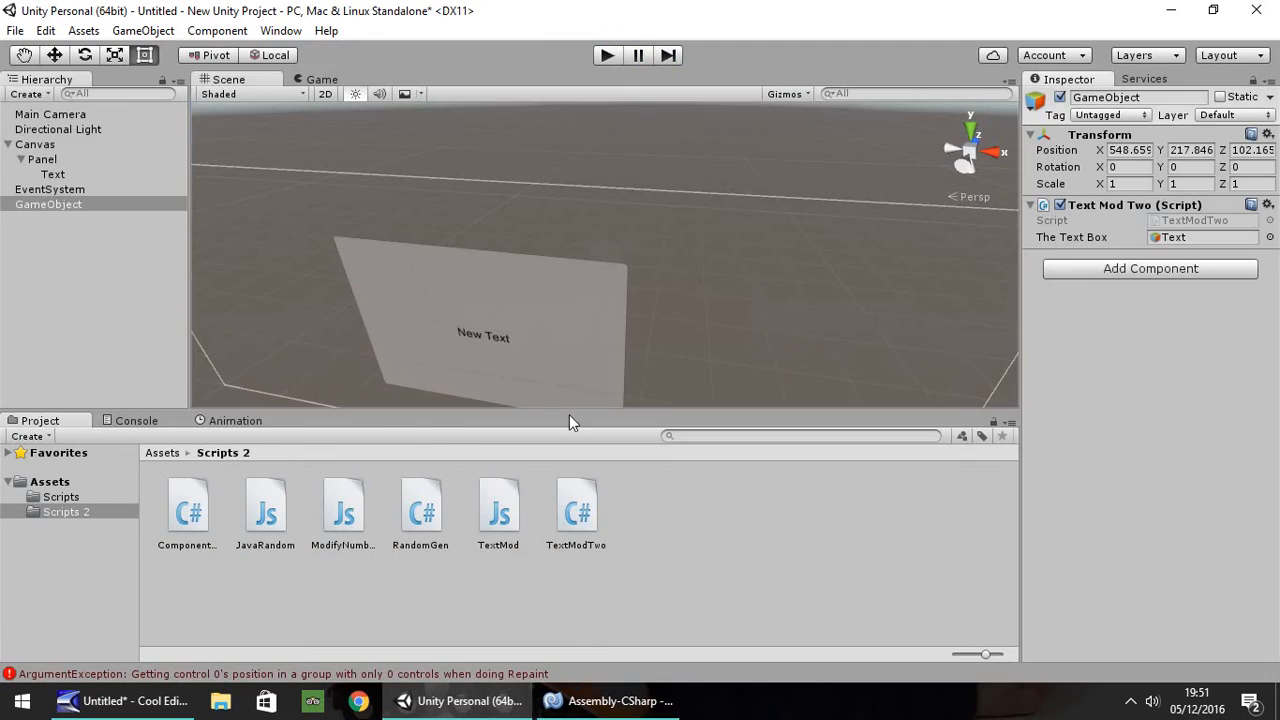
{"action": "left_click", "coordinate": [607, 700]}
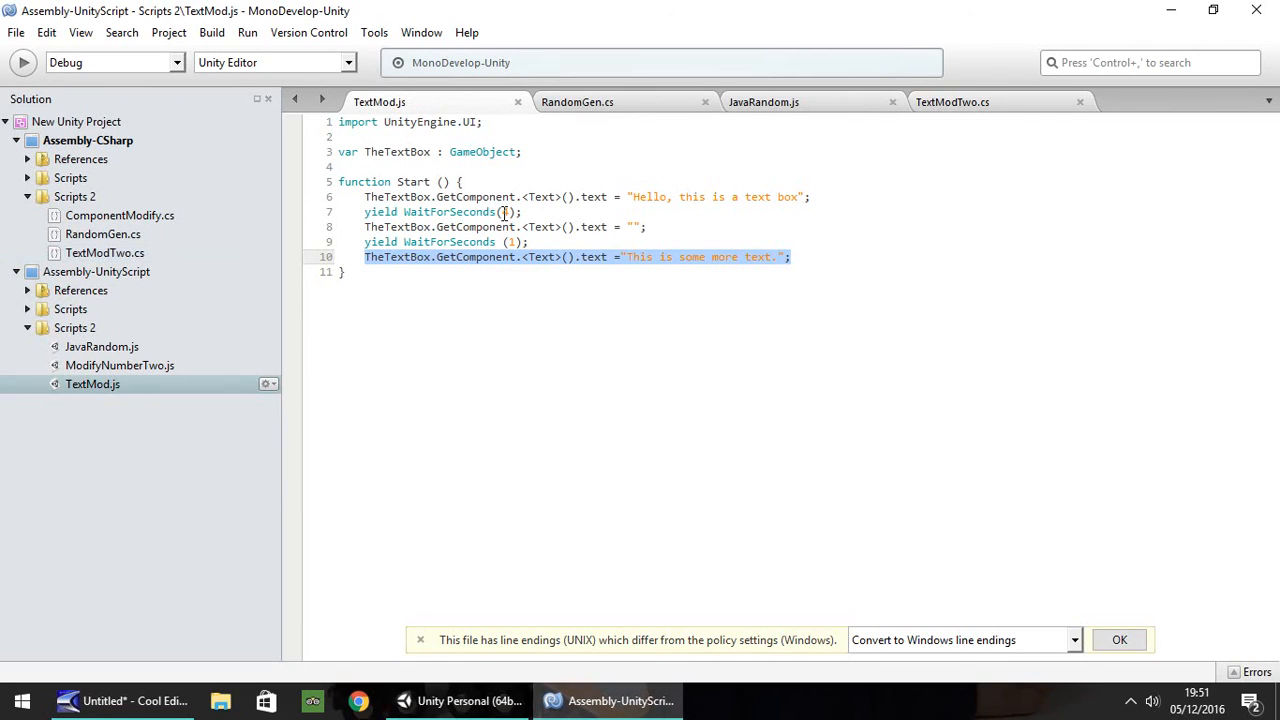
- Compare with TextModTwo and set TextMod.js wait durations to 0.2 seconds
{"action": "left_click", "coordinate": [514, 212]}
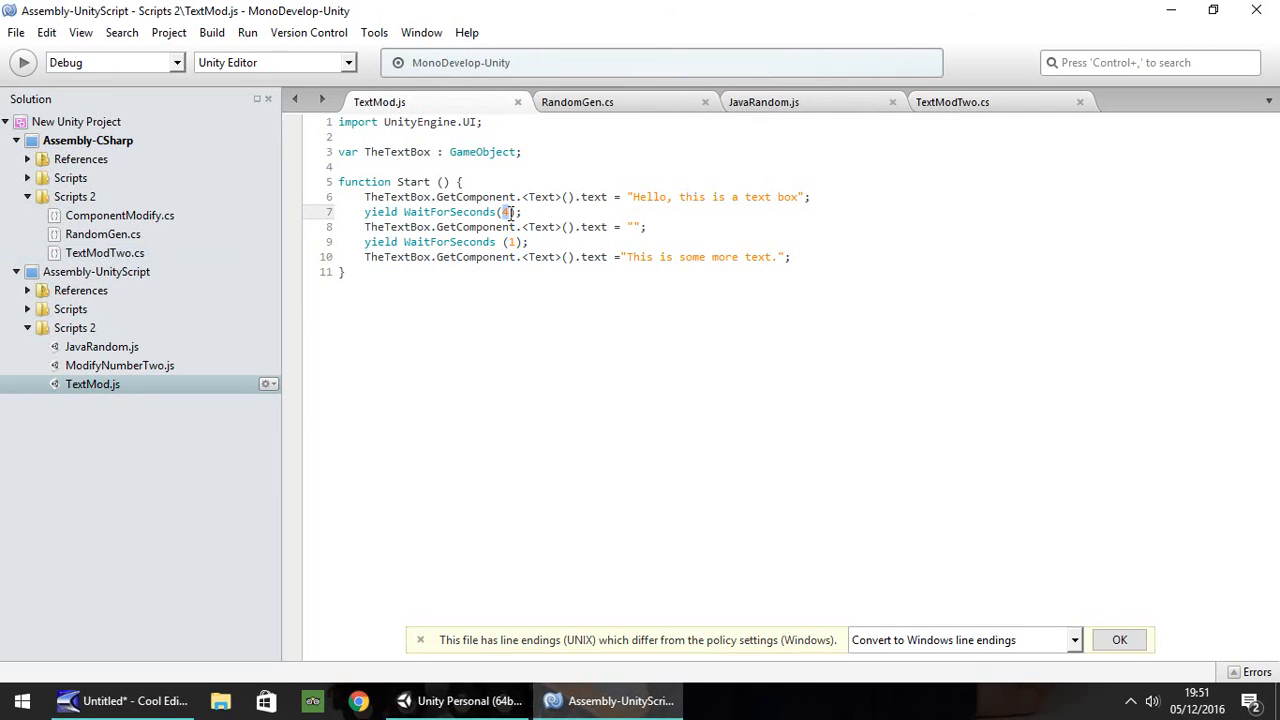
{"action": "left_click", "coordinate": [952, 102]}
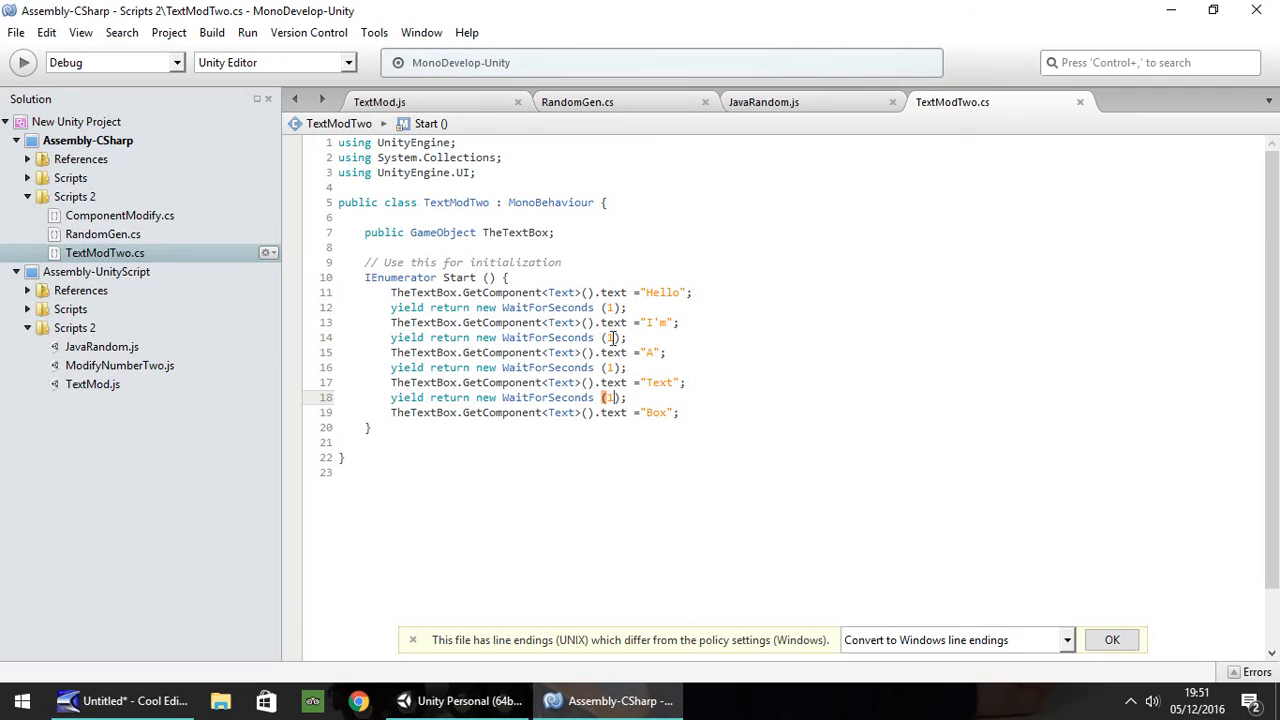
{"action": "left_click", "coordinate": [396, 101]}
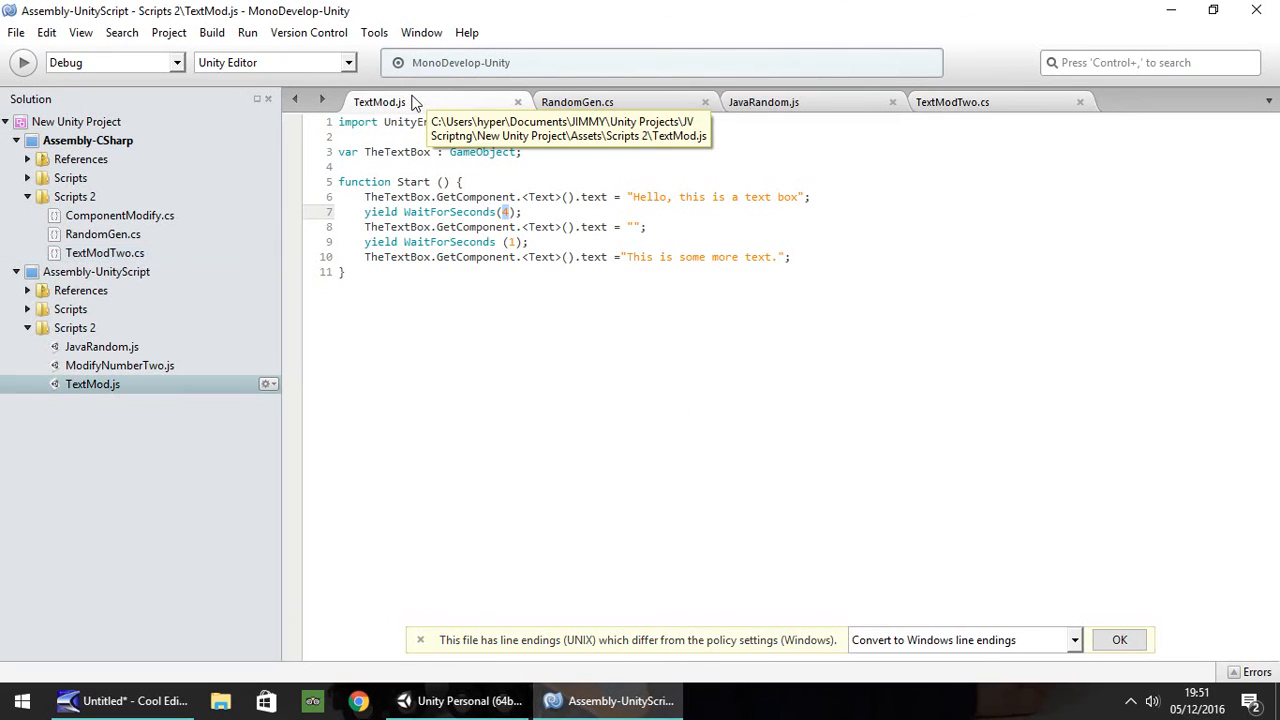
{"action": "mouse_move", "coordinate": [470, 217]}
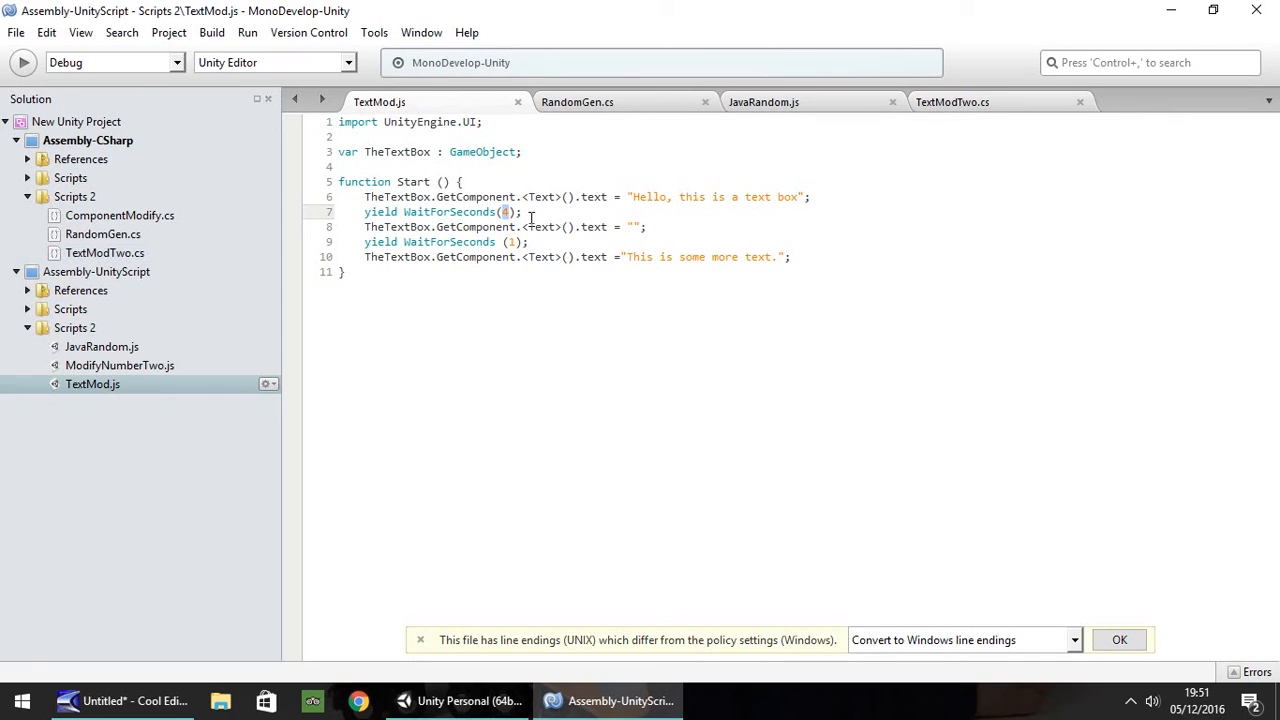
{"action": "type", "text": "0.2"}
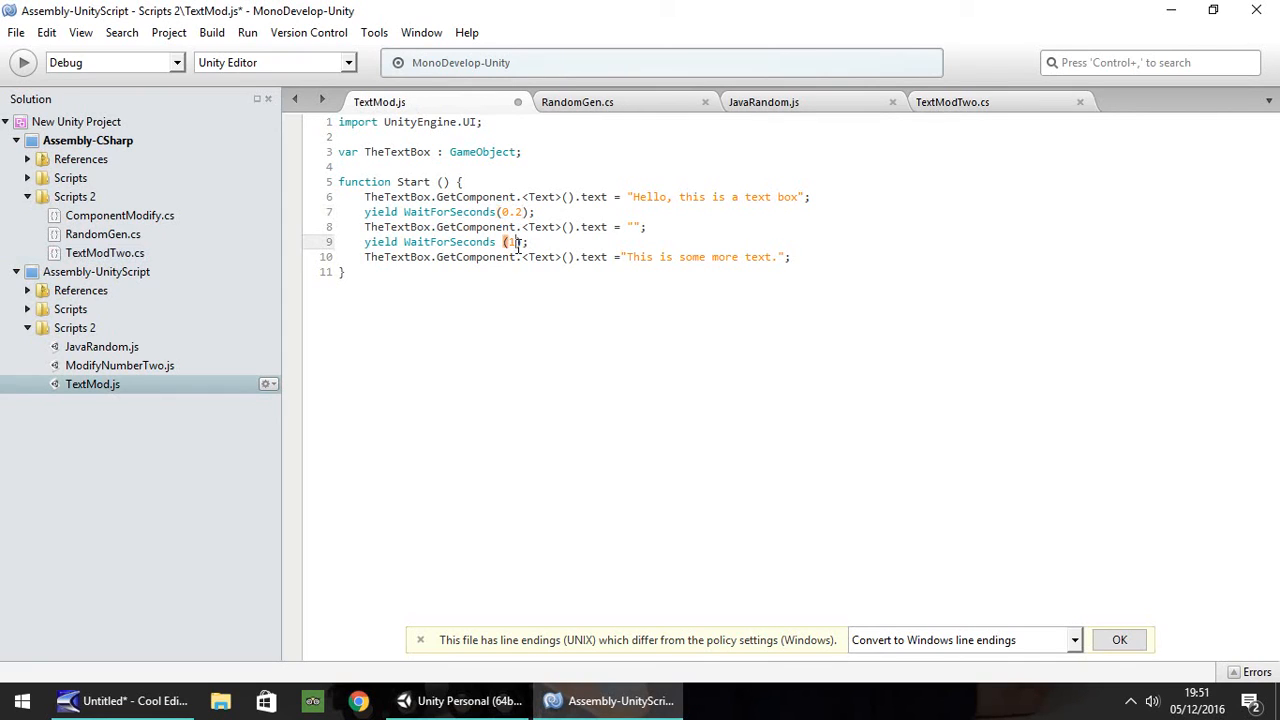
{"action": "type", "text": "0.2"}
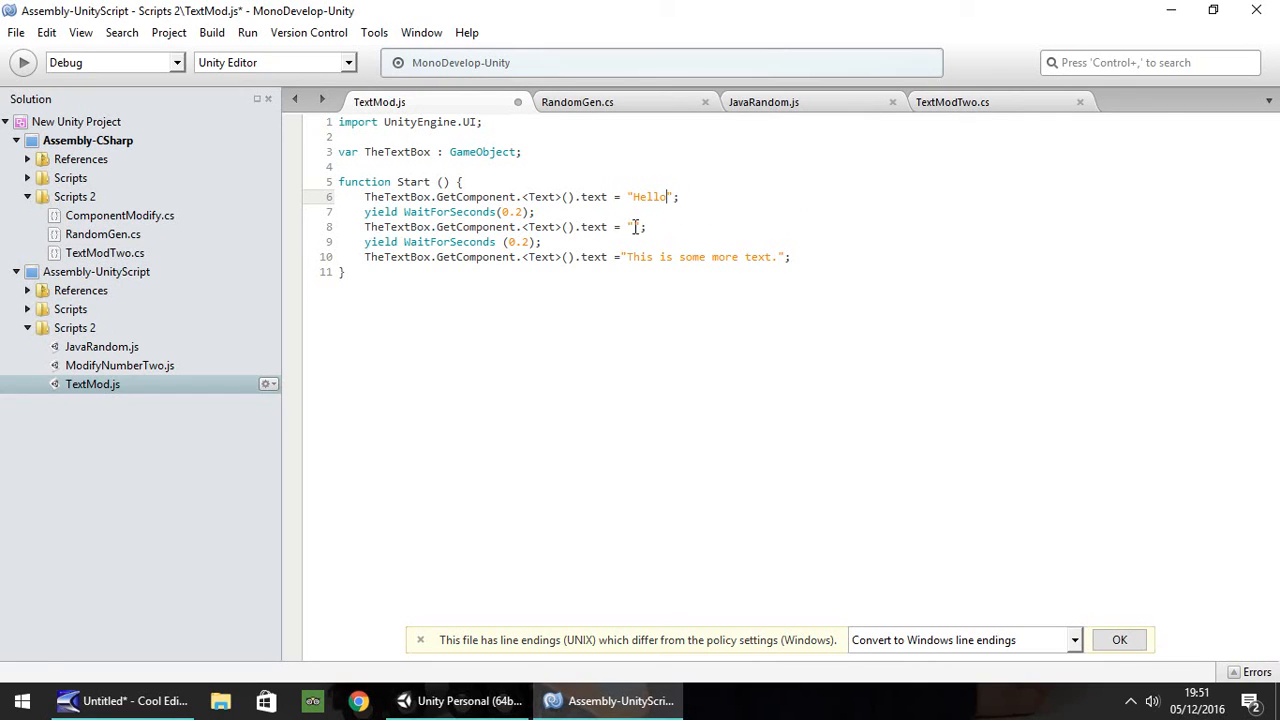
- Change TextMod.js message strings to I'm, A, Text and Box
{"action": "type", "text": "I'm"}
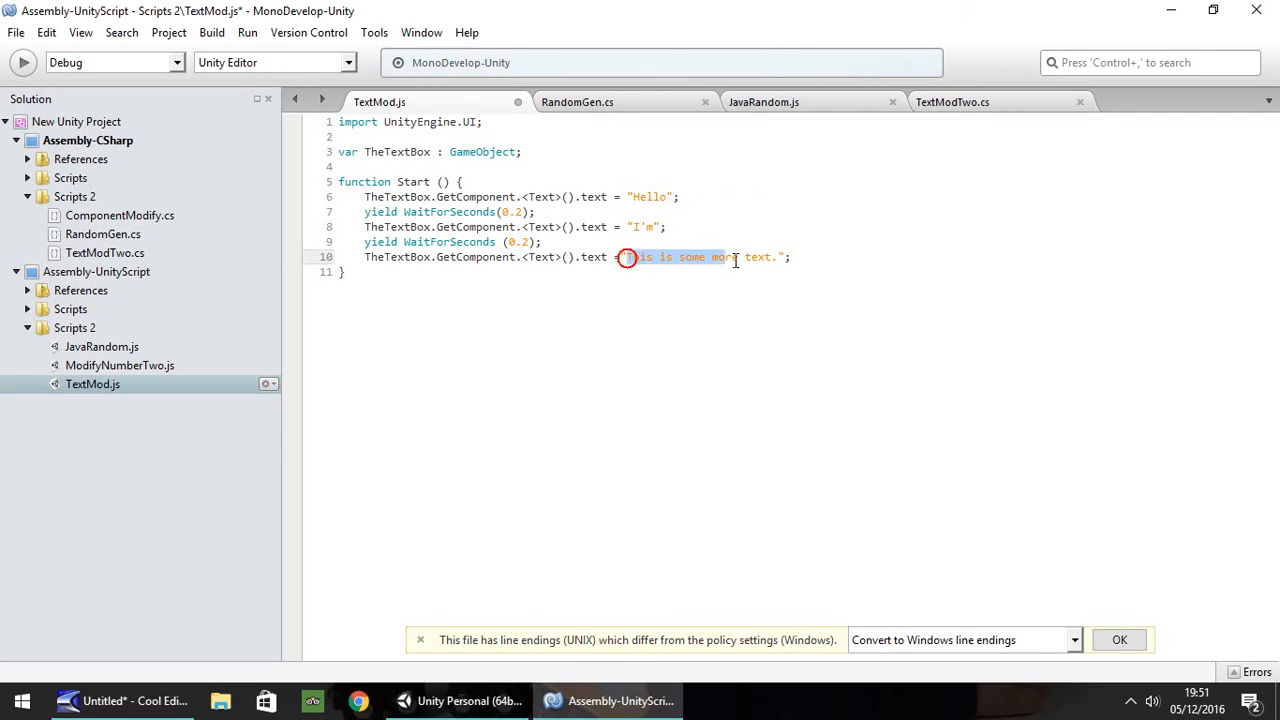
{"action": "type", "text": "A"}
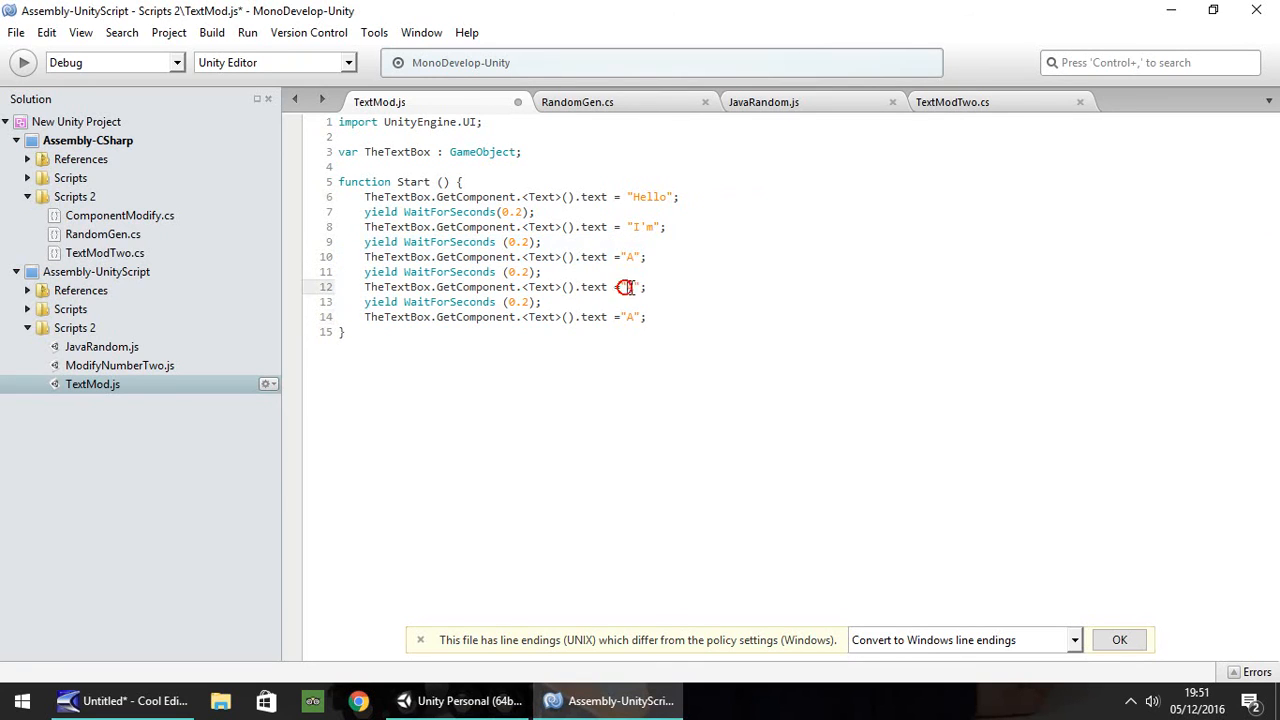
{"action": "type", "text": "Text"}
{"action": "left_click", "coordinate": [494, 317]}
{"action": "type", "text": "B"}
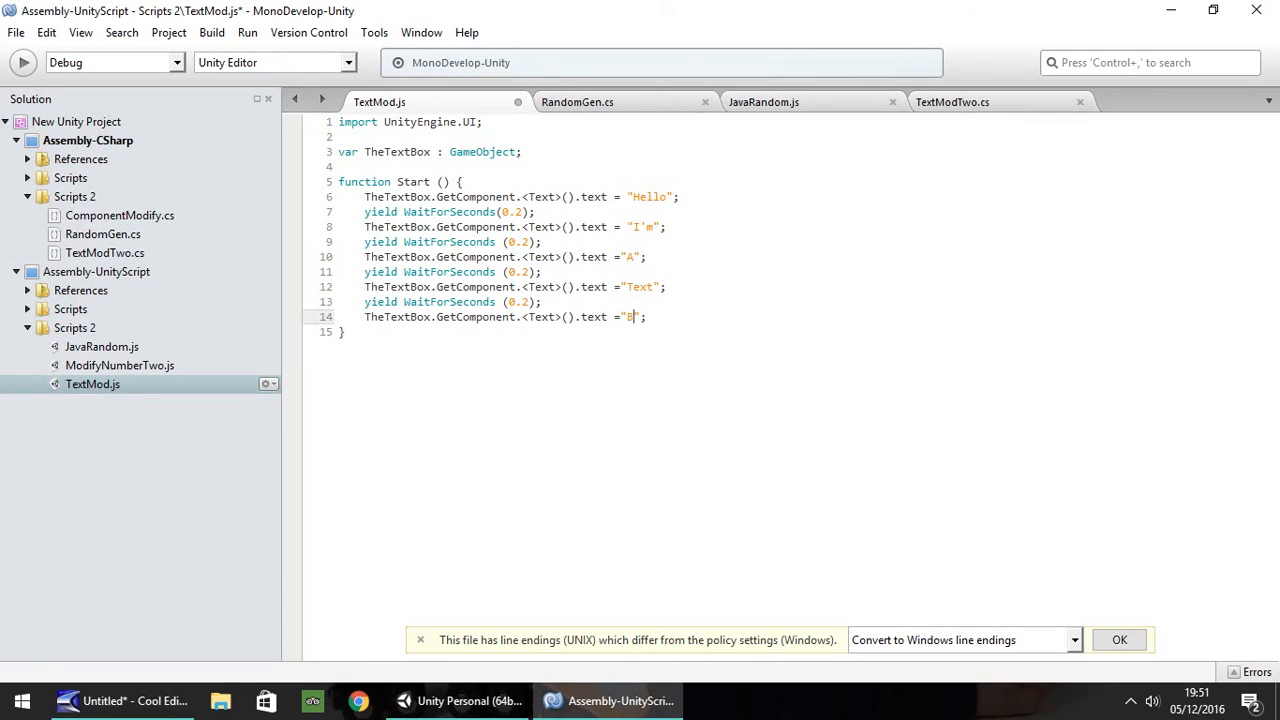
{"action": "type", "text": "ox"}
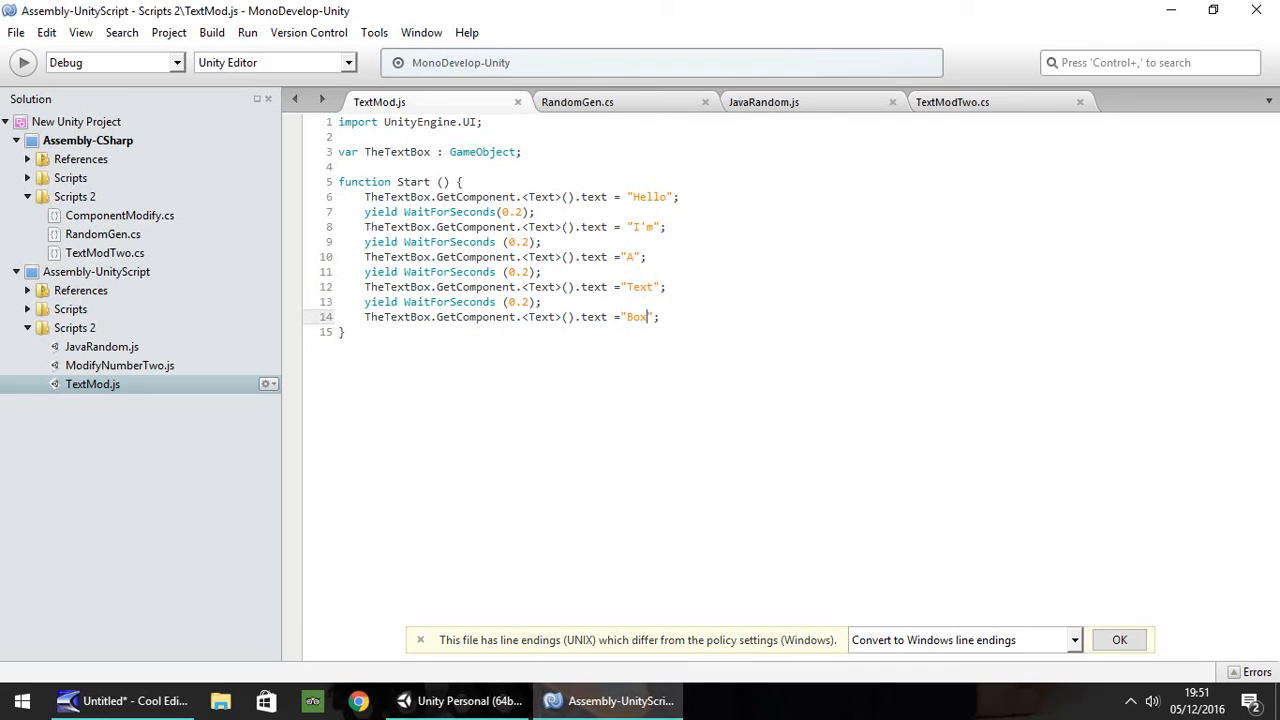
{"action": "mouse_move", "coordinate": [486, 700]}
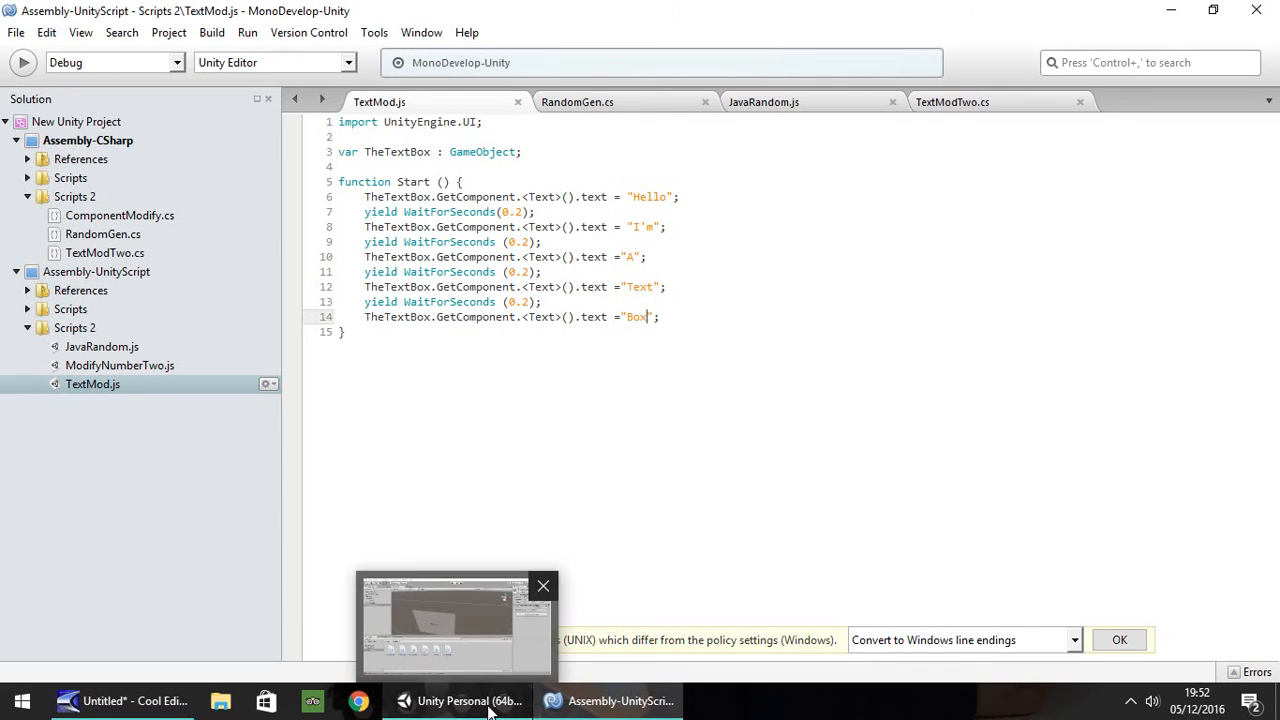
- Switch to the Unity Personal editor from the taskbar
{"action": "left_click", "coordinate": [471, 701]}
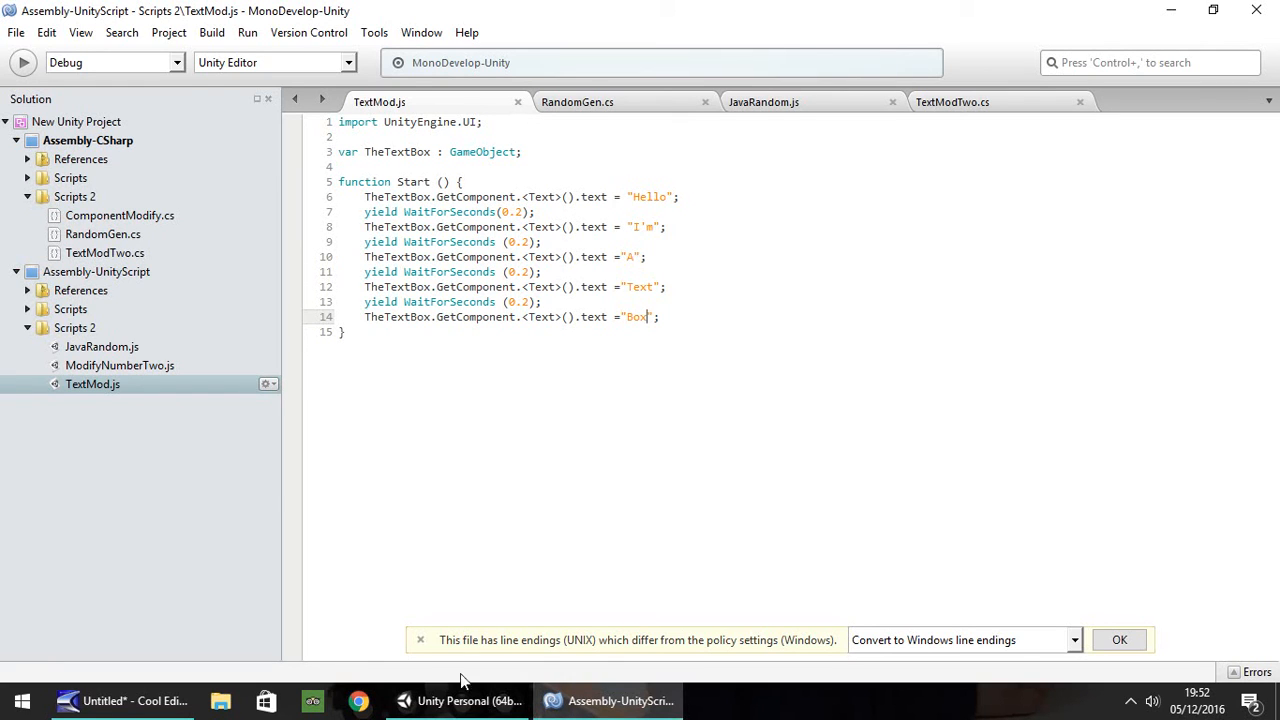
{"action": "left_click", "coordinate": [454, 701]}
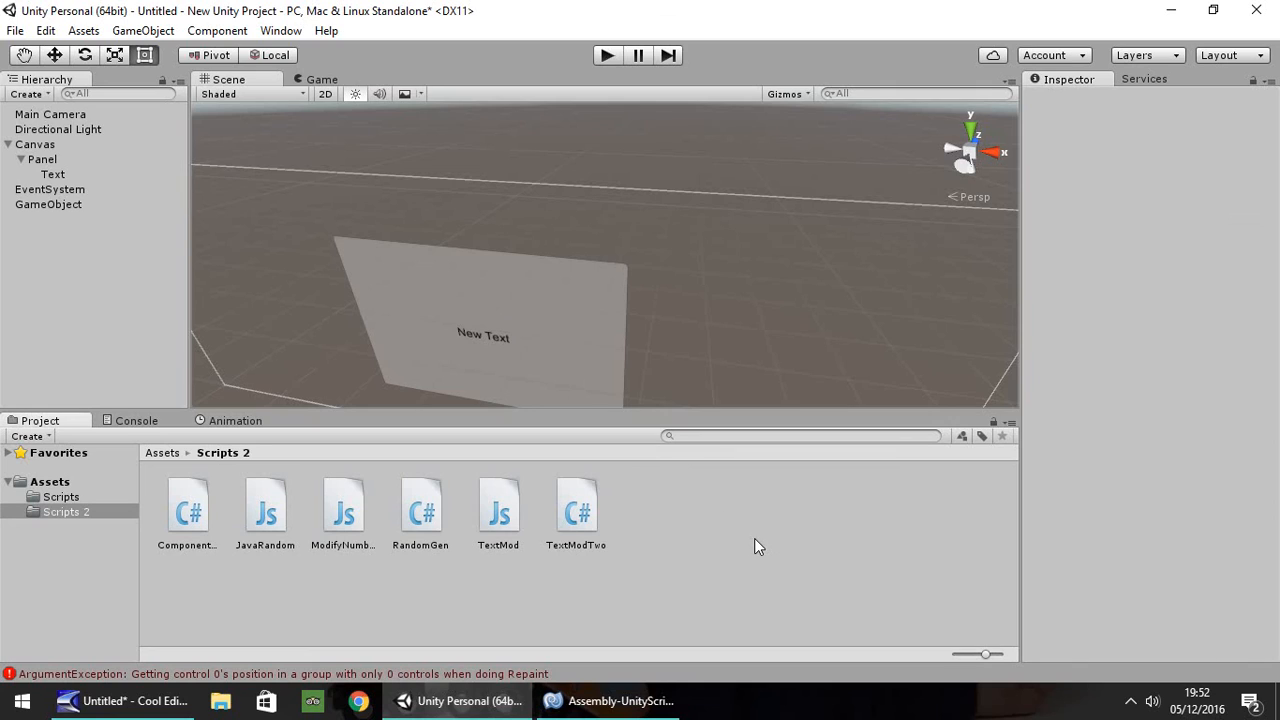
{"action": "mouse_move", "coordinate": [923, 550]}
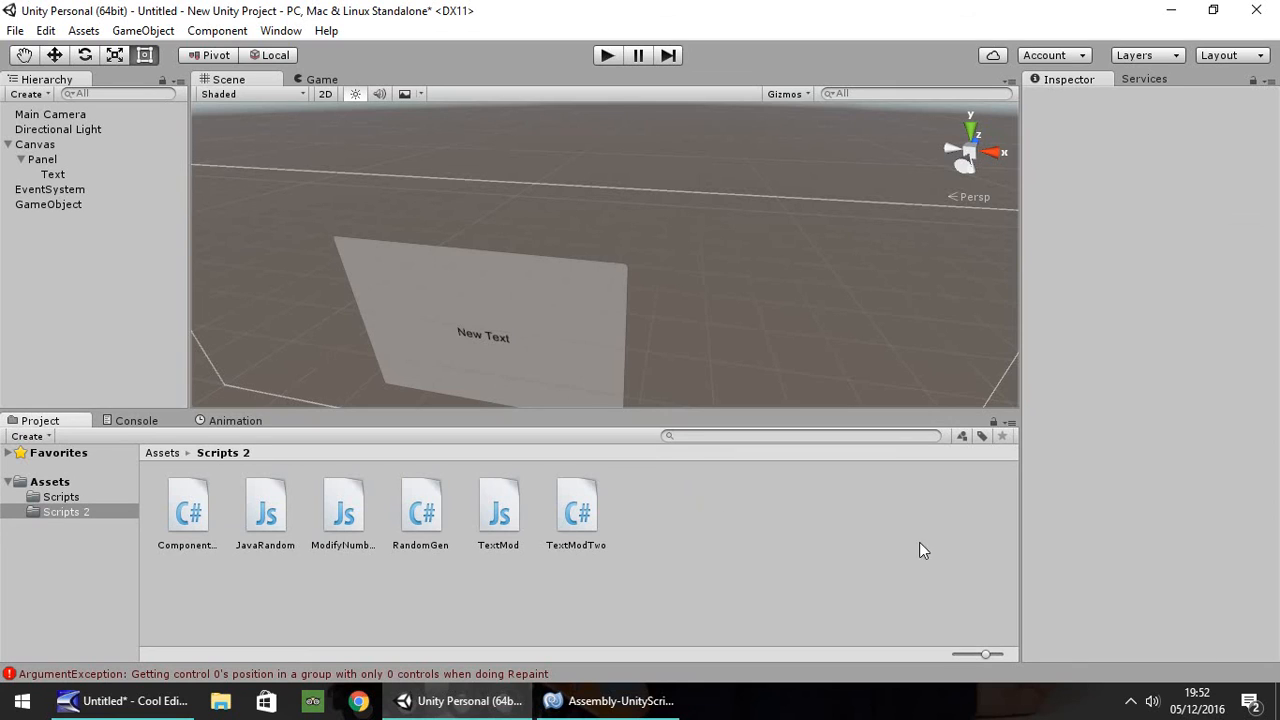